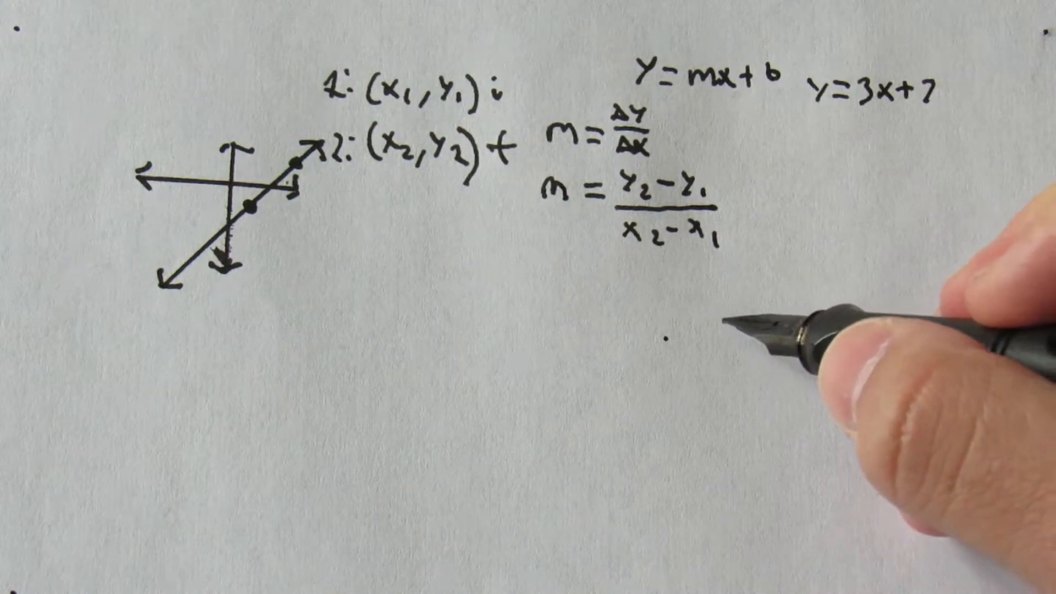
- On paper, rewrite b + mx = y as b = y − mx, then substitute point 2: b = y₂ − mx₂
type("b+mx = y")
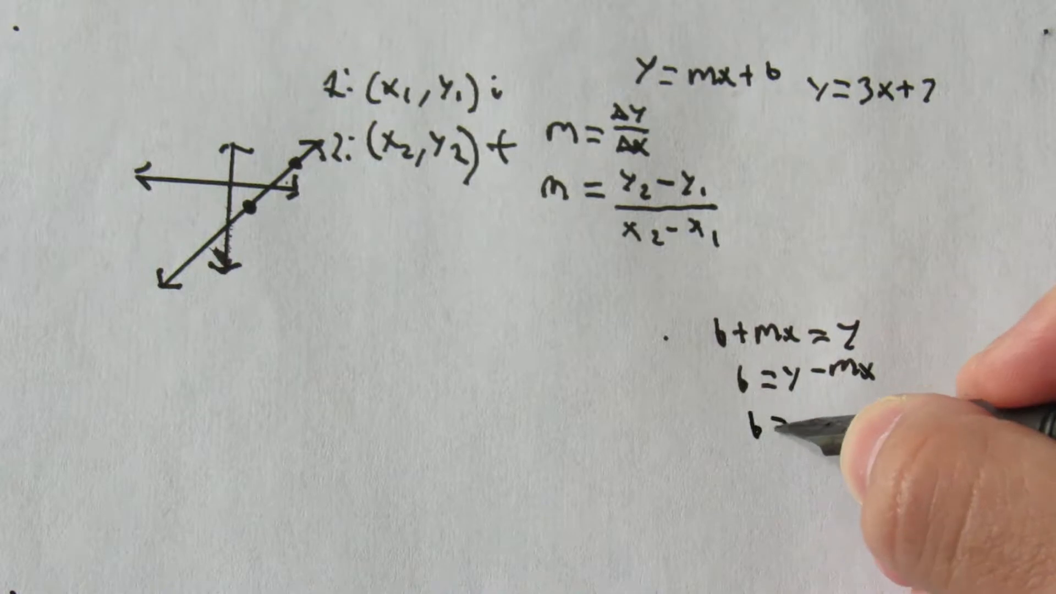
type("=Y")
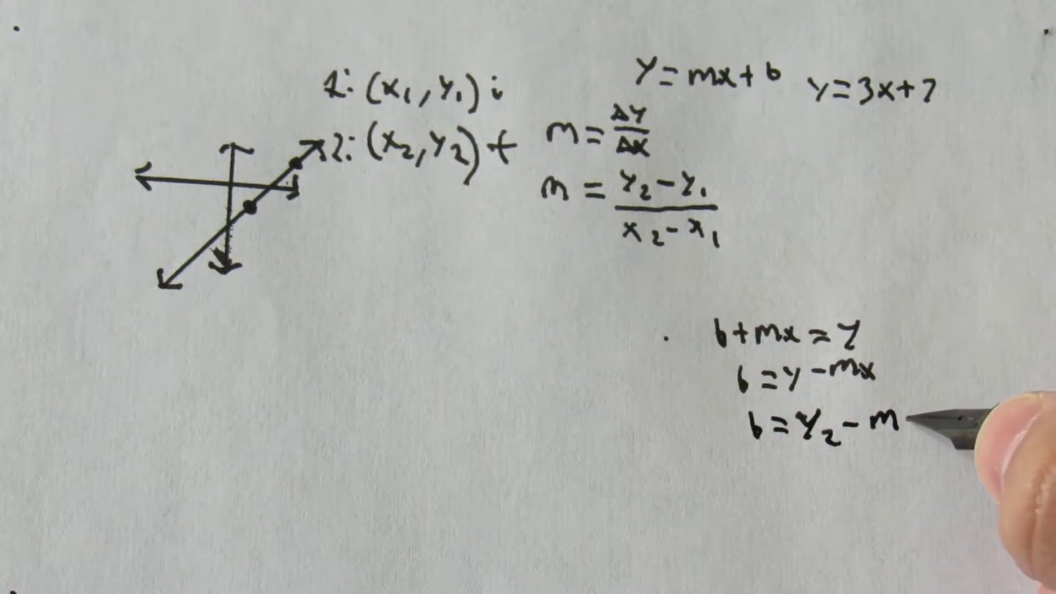
type("x2")
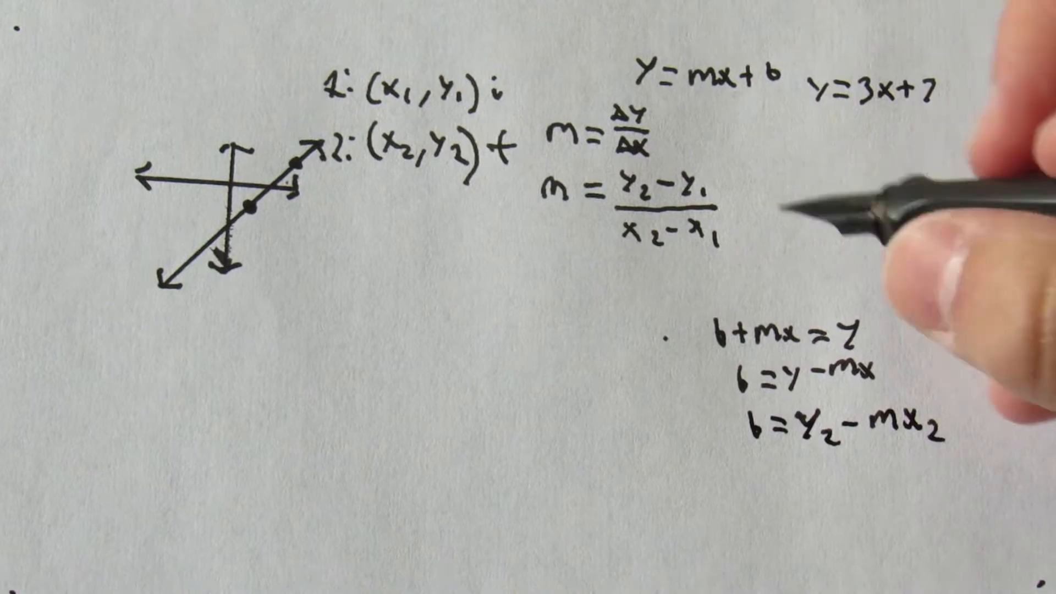
type("Y=")
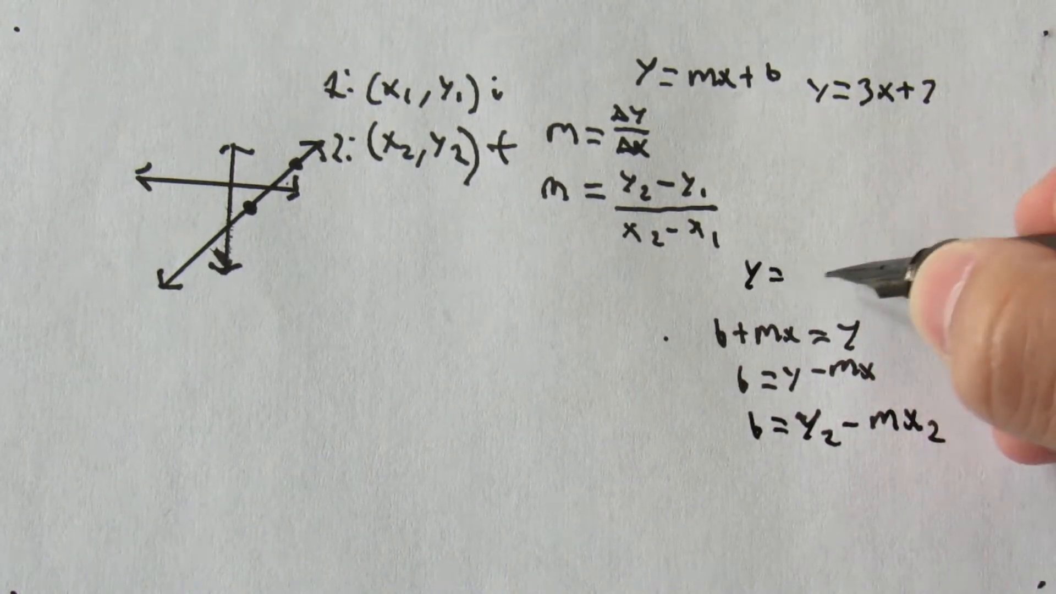
type("mx")
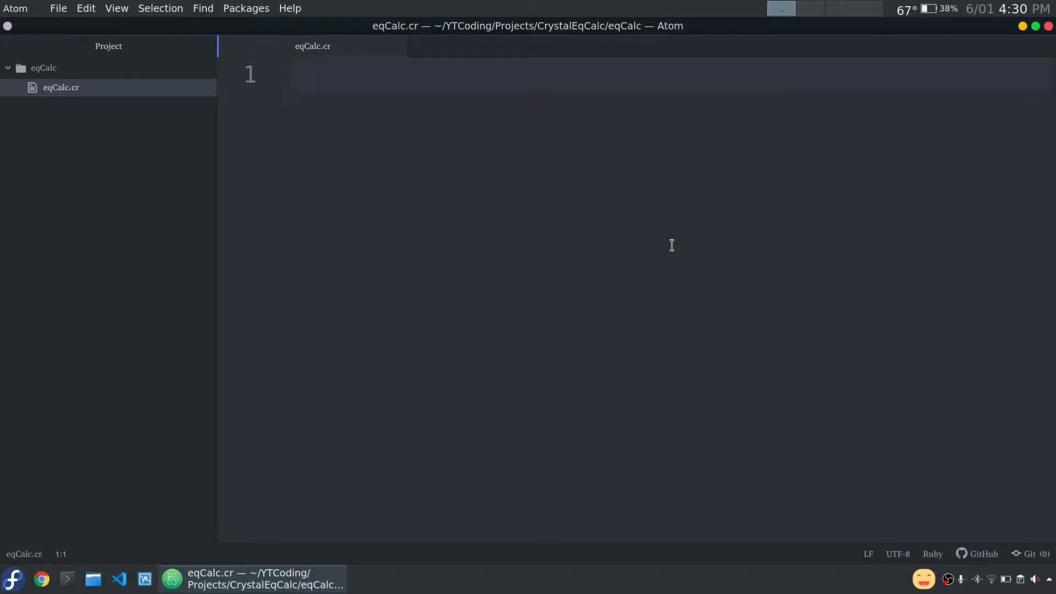
- Select eqCalc.cr in the project tree and return to its blank editor pane
left_click(291, 74)
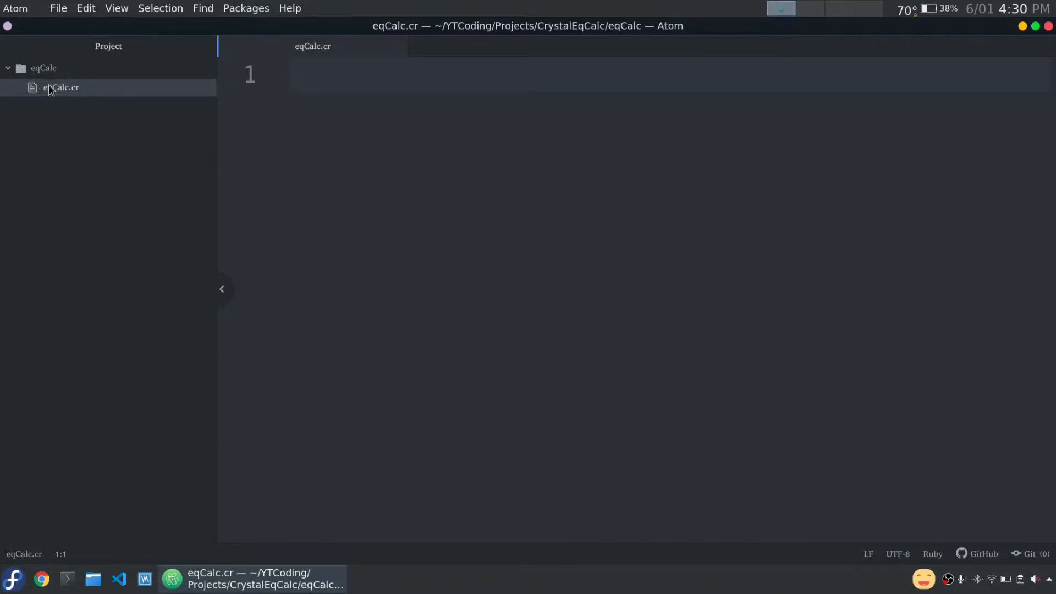
mouse_move(312, 45)
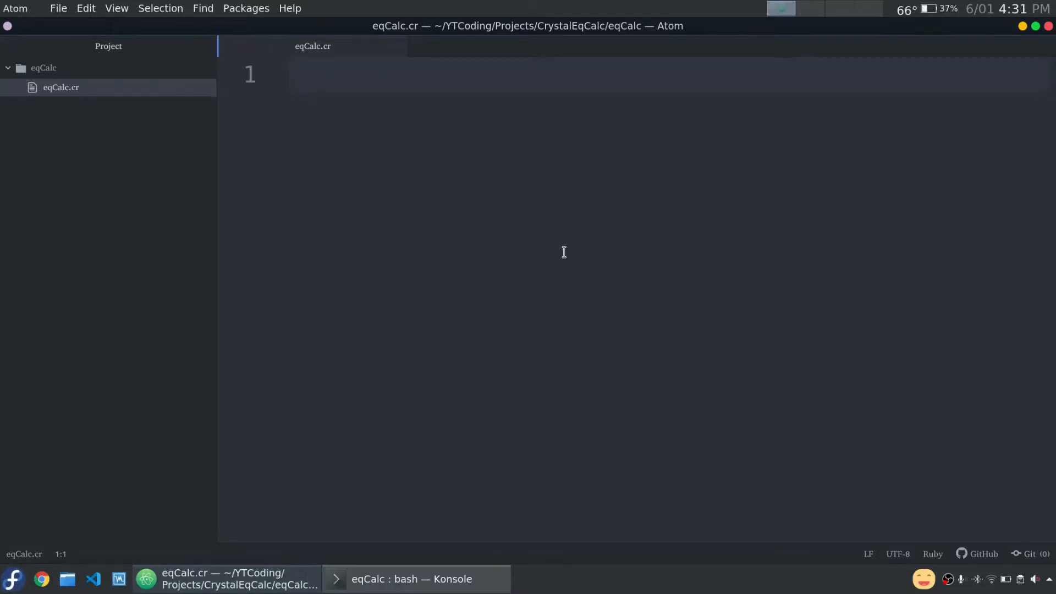
left_click(293, 74)
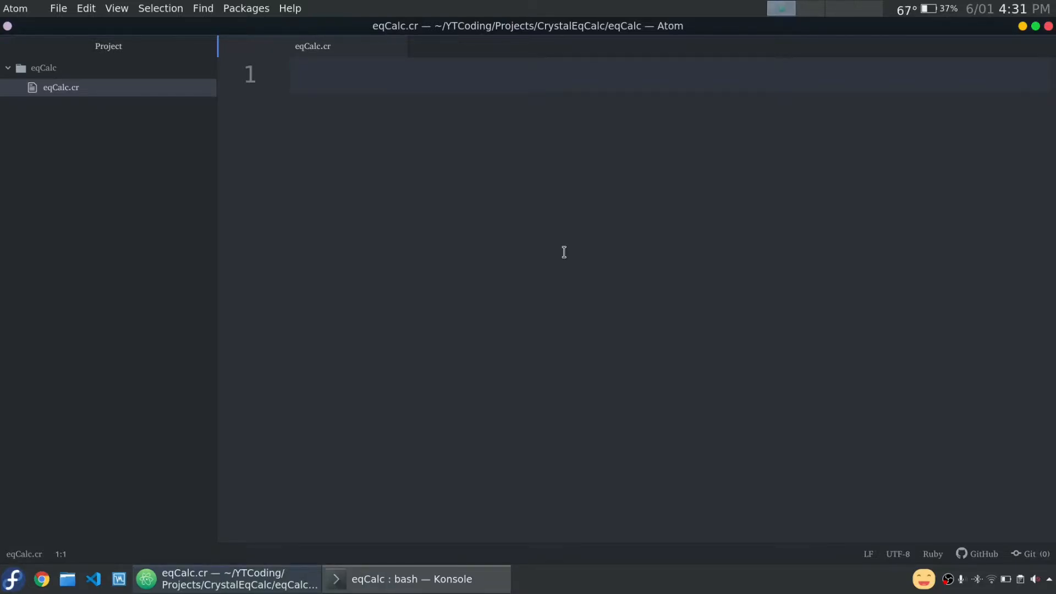
- Add a '# Grab the points' comment and a print "X1: " prompt
type("#")
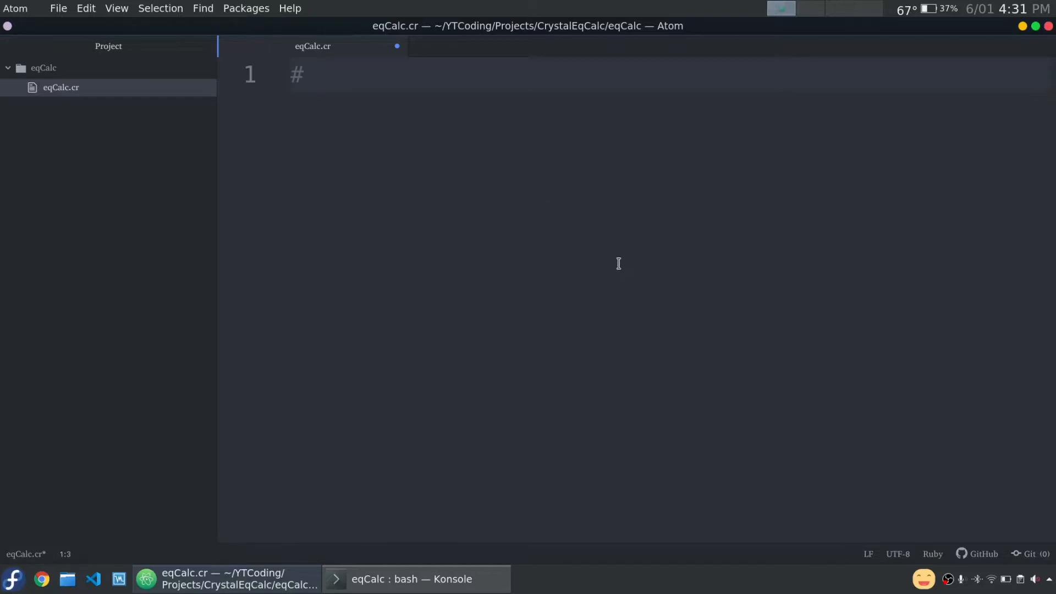
type("Grab the points")
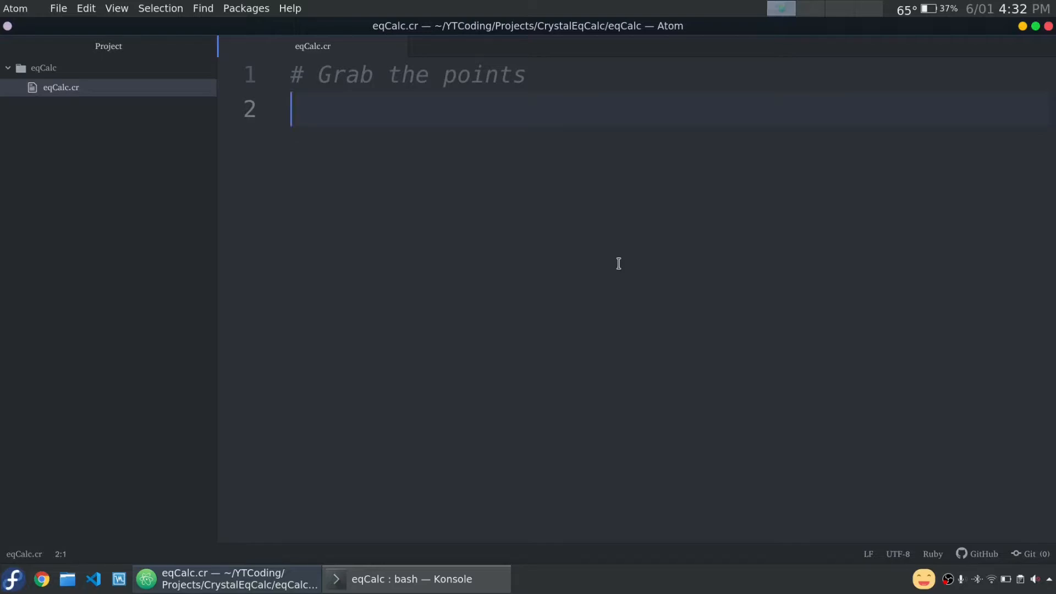
type("(")
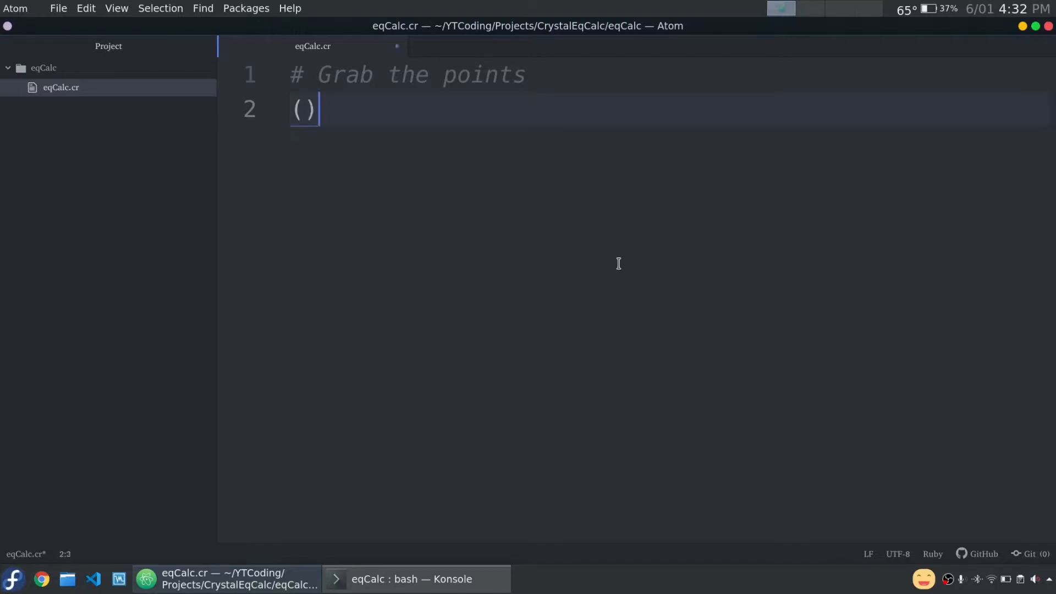
type("5, 5")
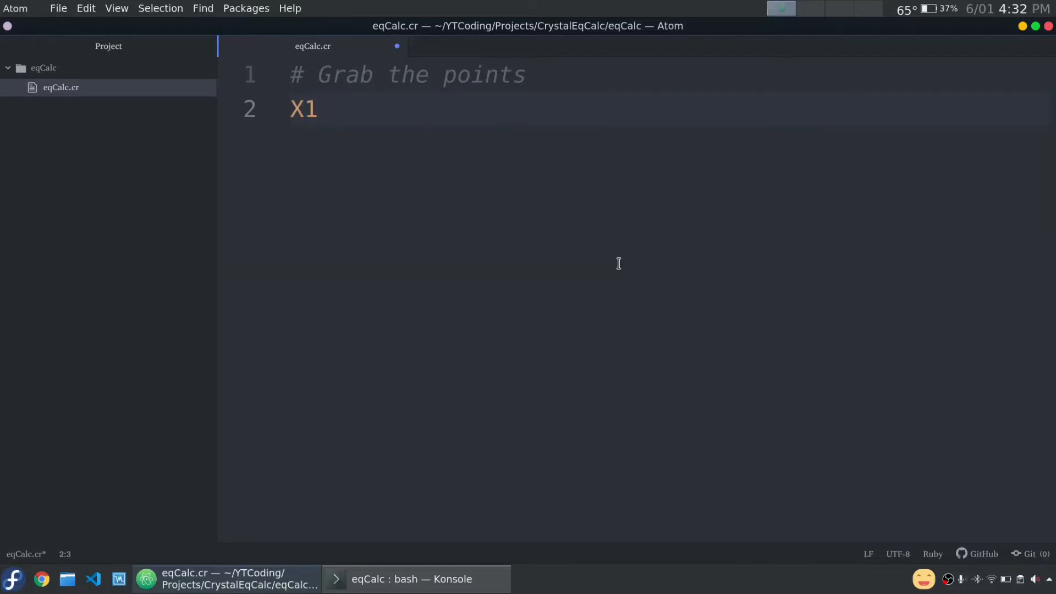
type(":")
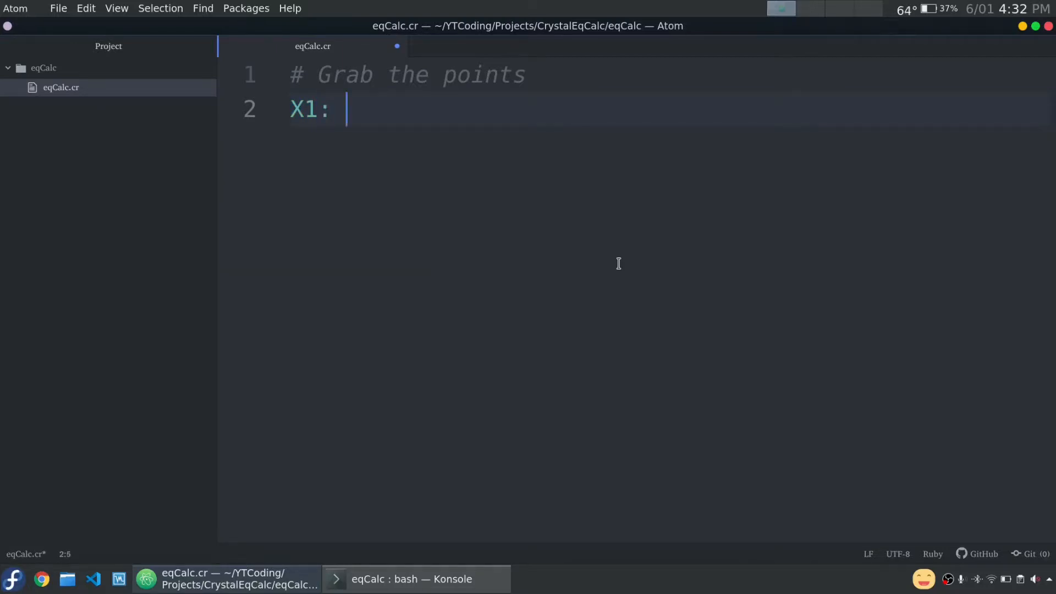
type("p")
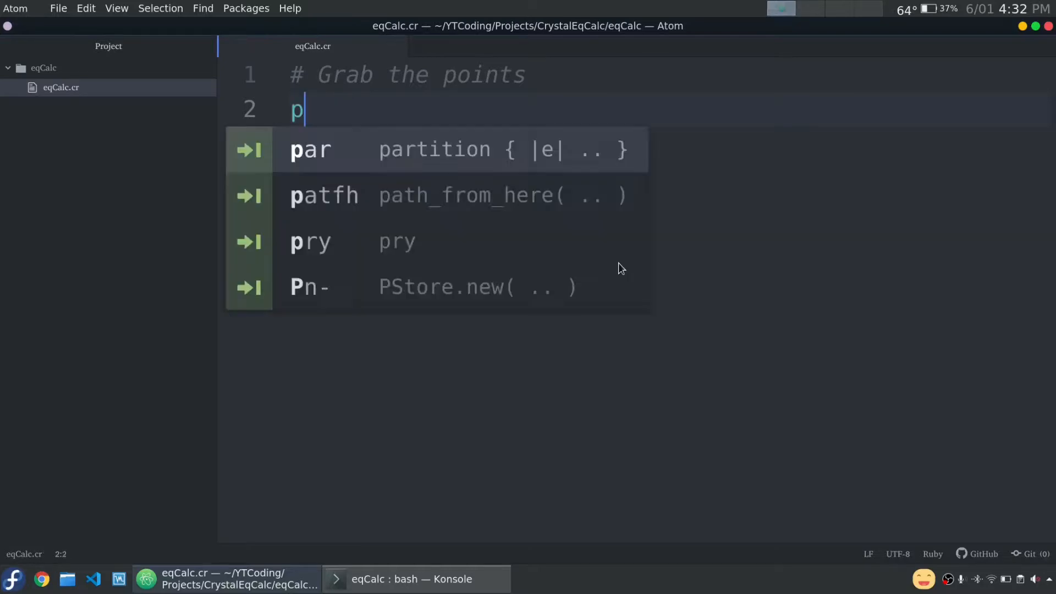
type("rint \"")
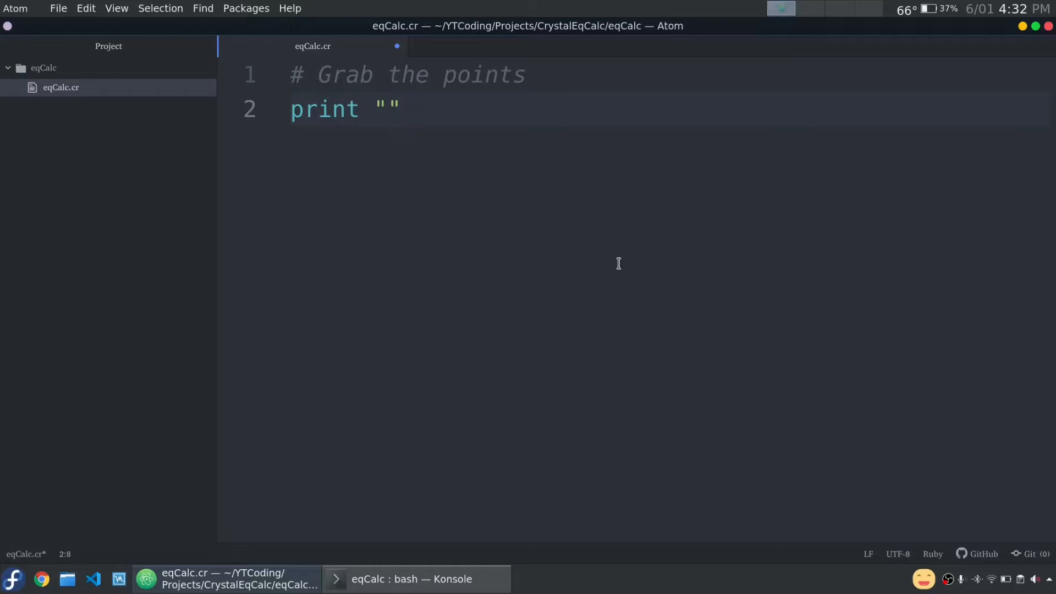
type("X1")
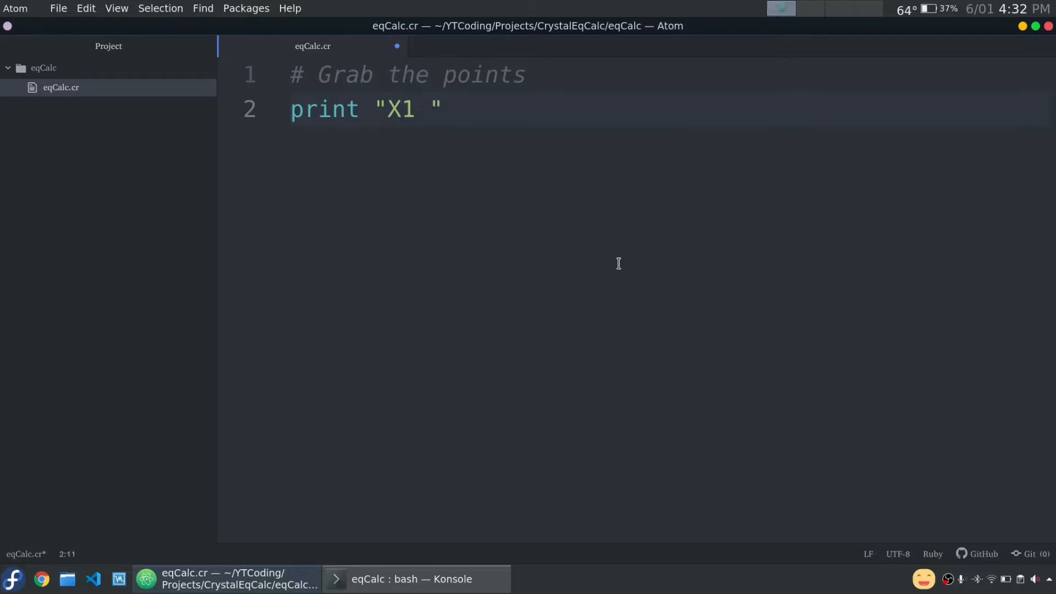
type(":")
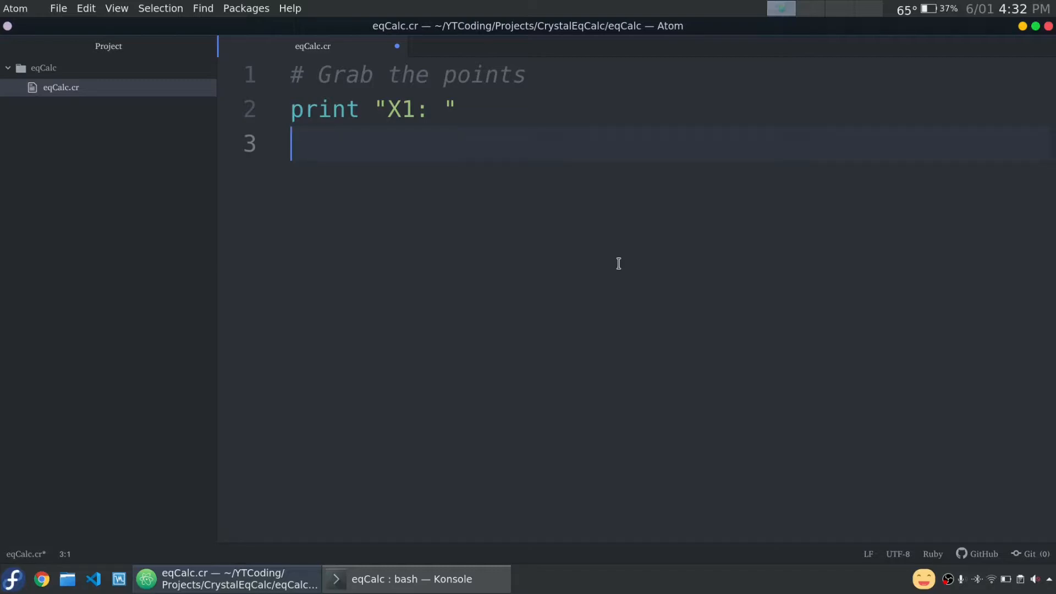
- Read X1 as a float with xone = gets.not_nil!.chomp.to_f
type("xone = ge")
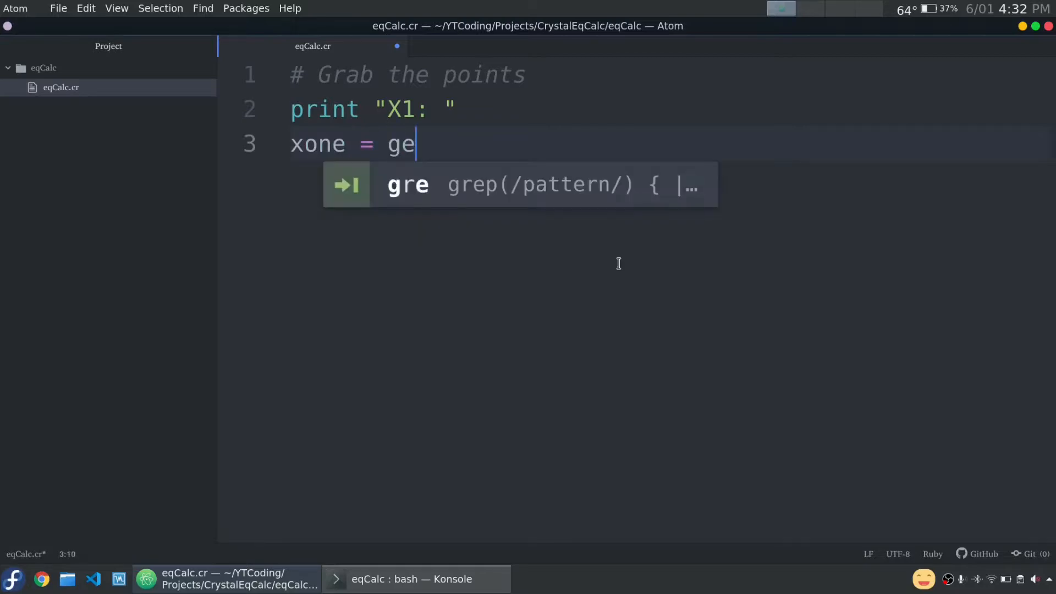
type("ts.")
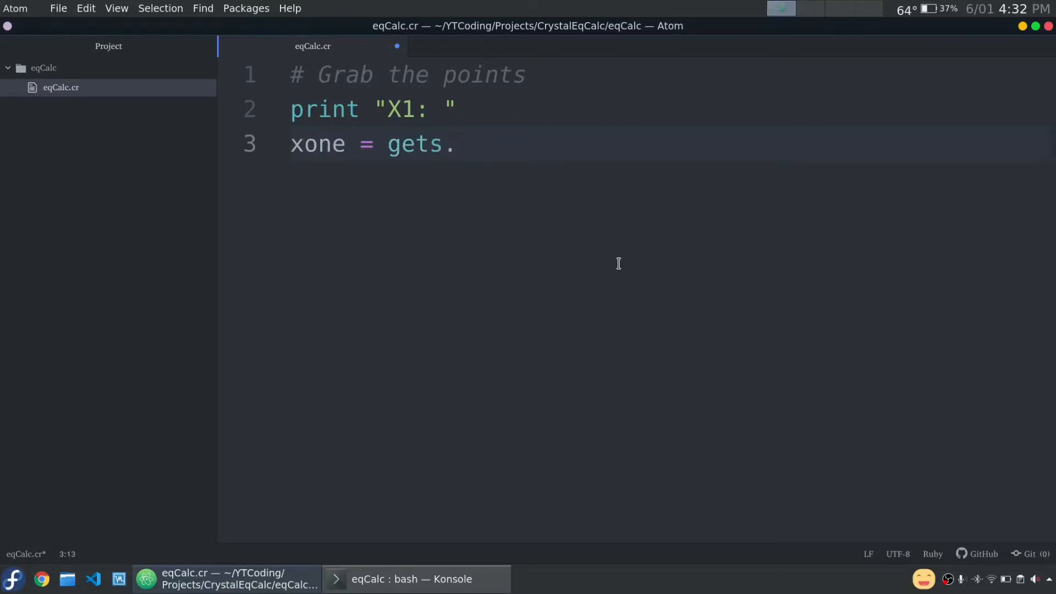
type("not_n")
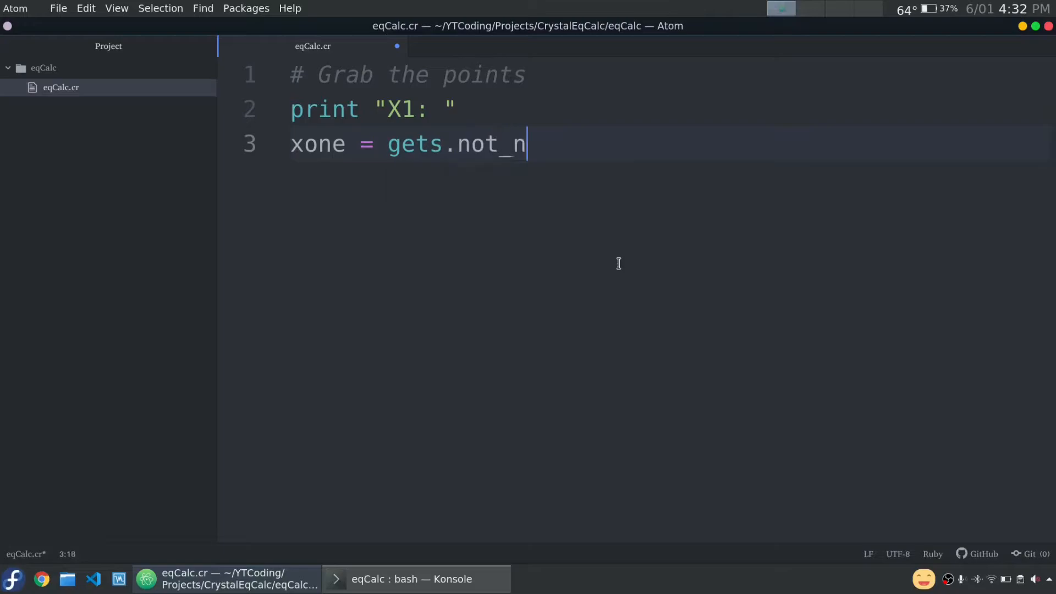
type("il!.")
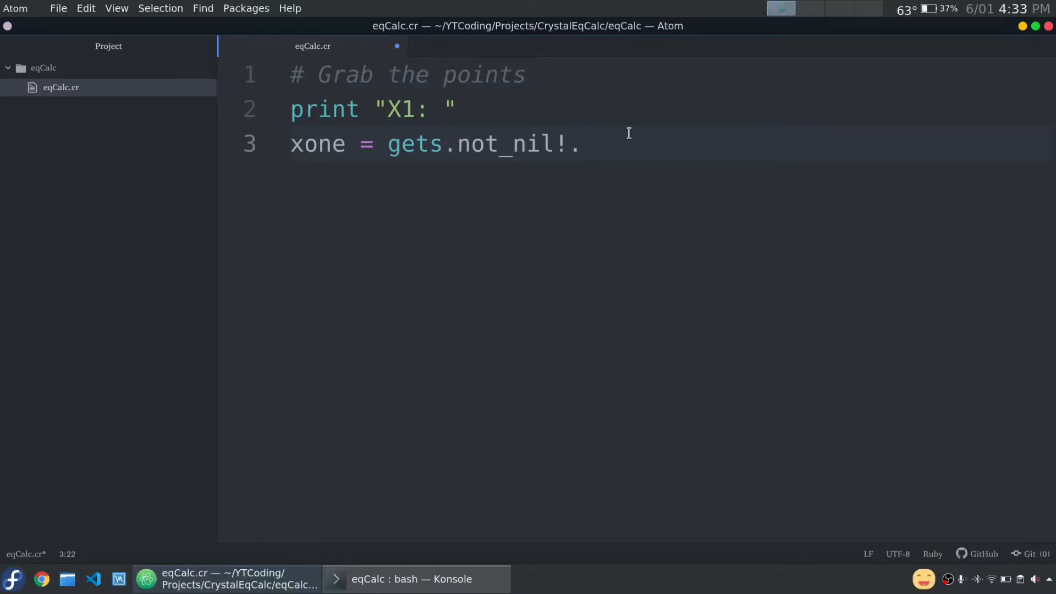
type("chomp")
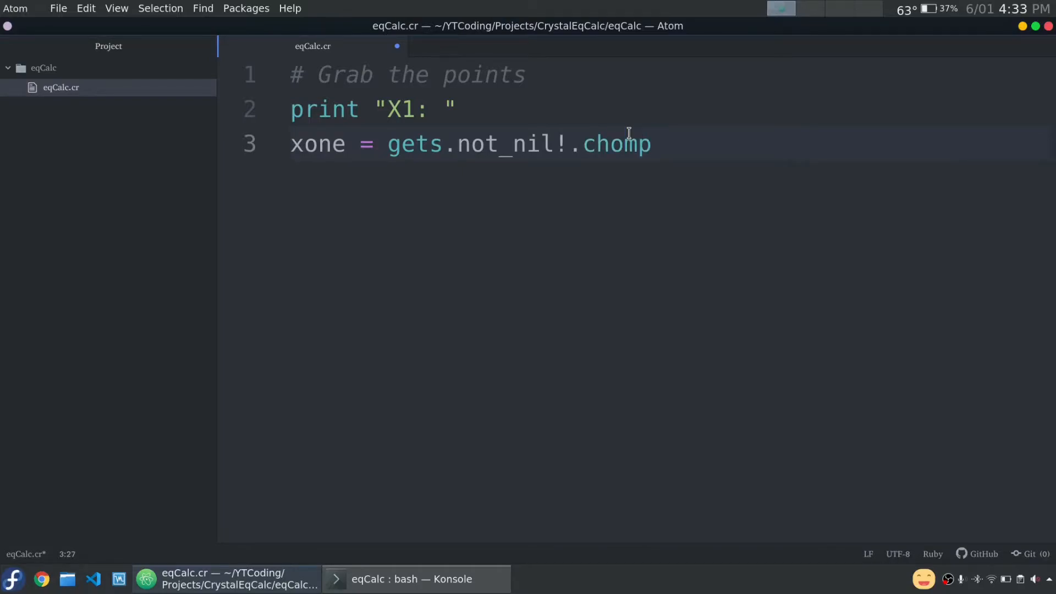
type(".")
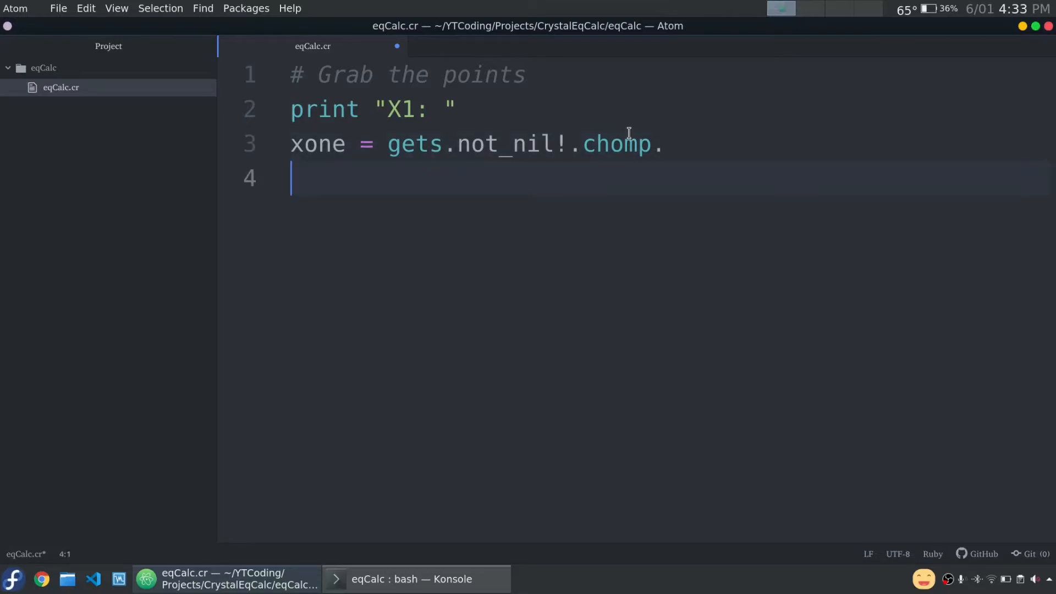
type("\"5")
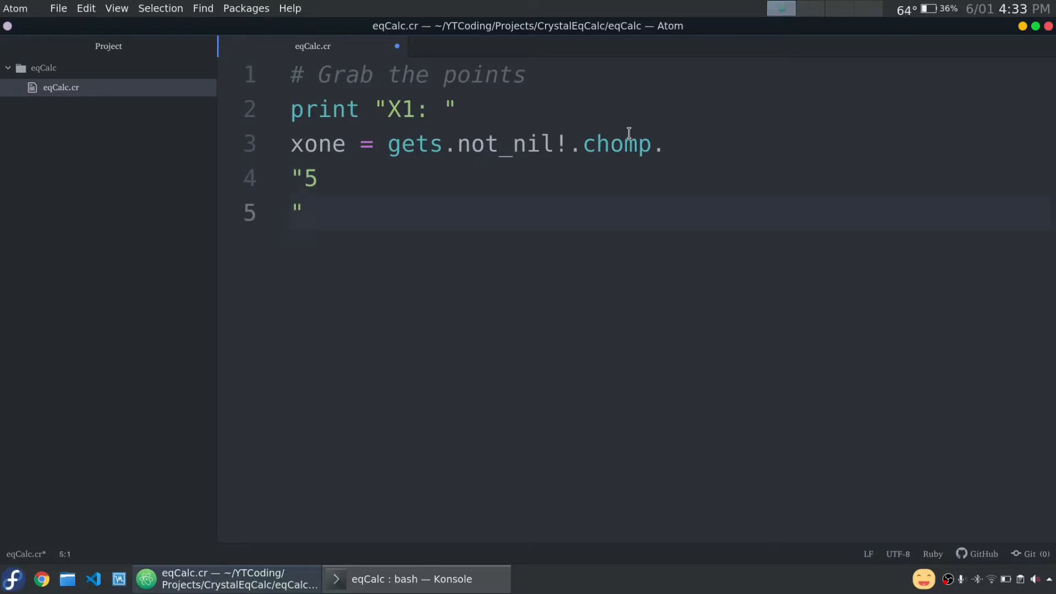
type("\\n\"")
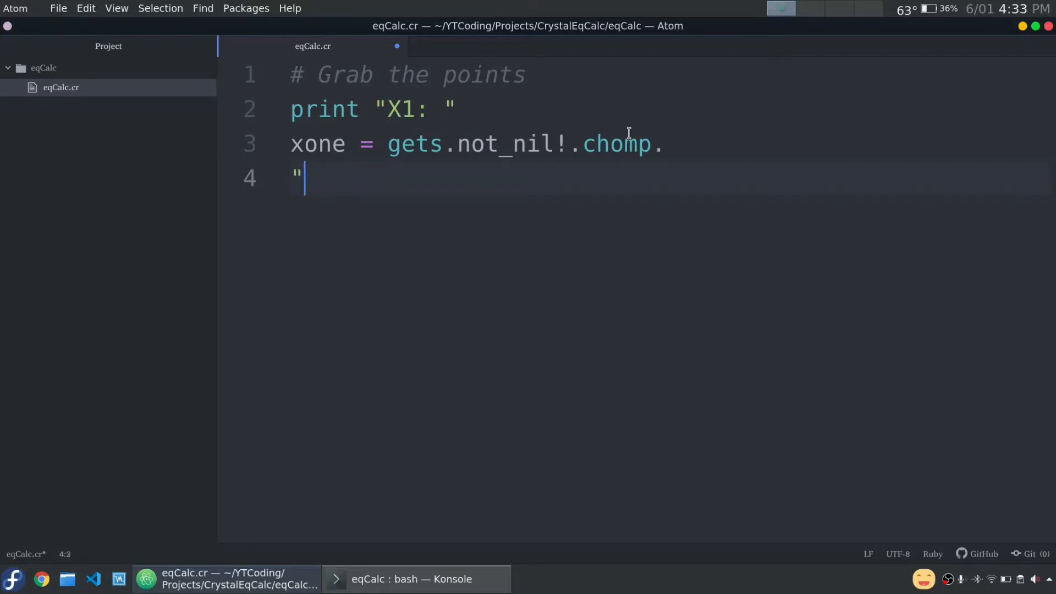
key("BackSpace")
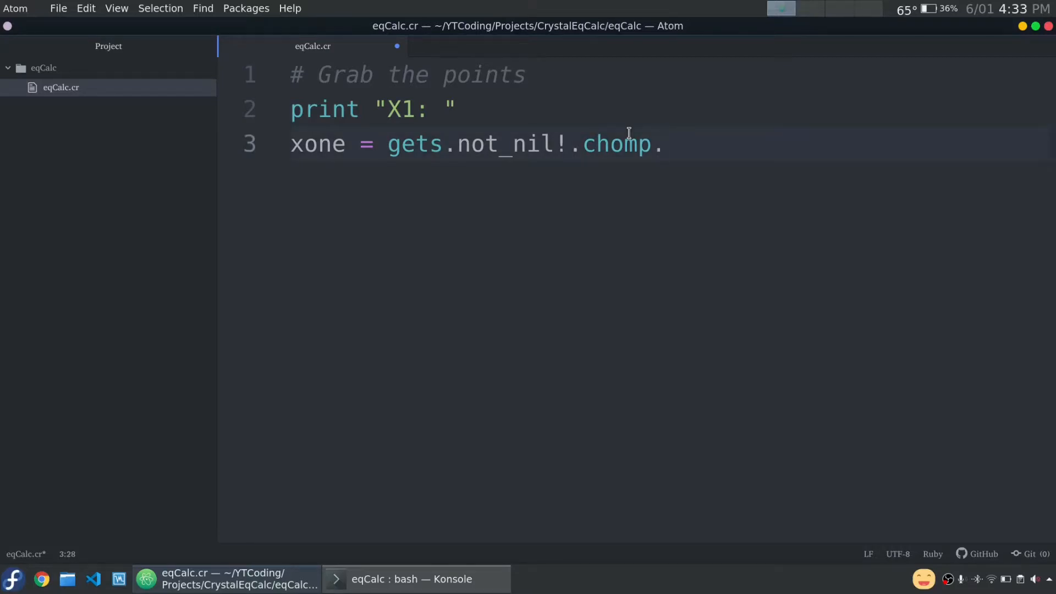
type("to_f")
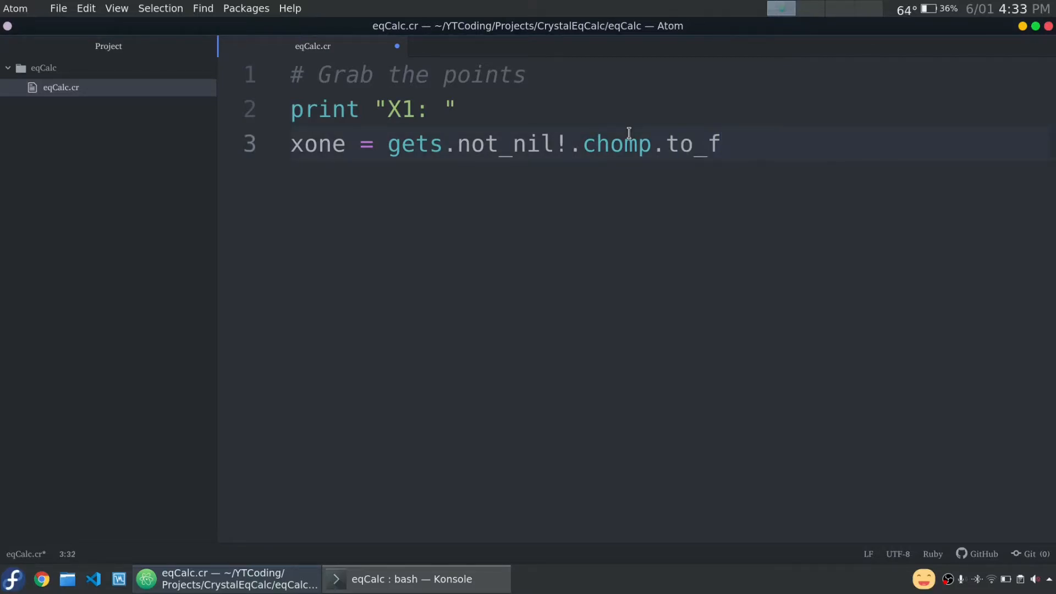
left_click(680, 144)
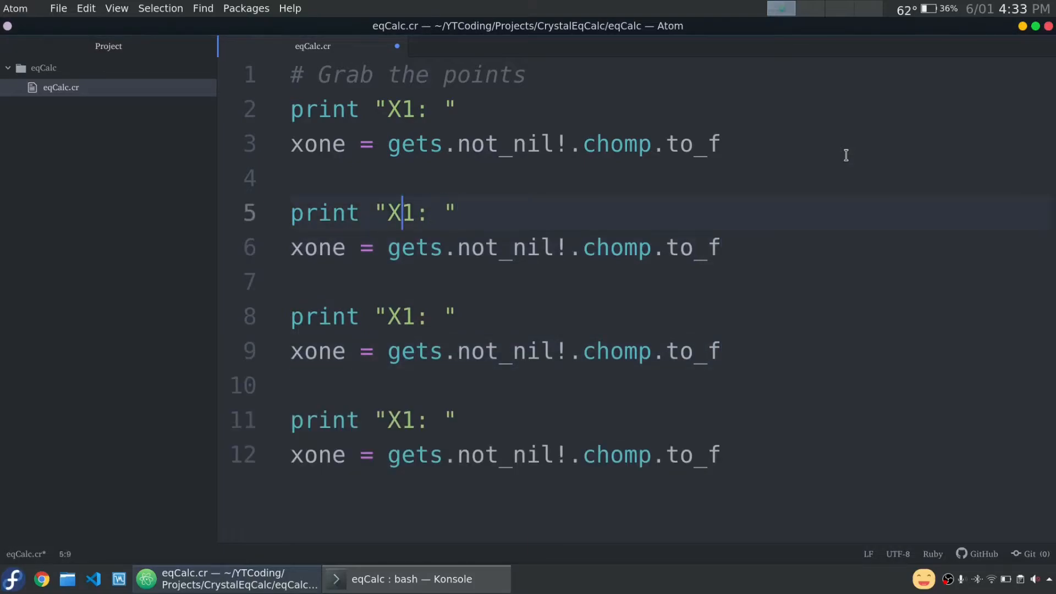
- Relabel the duplicated input pairs as Y1/yone, X2/xtwo and Y2/ytwo
type("Y")
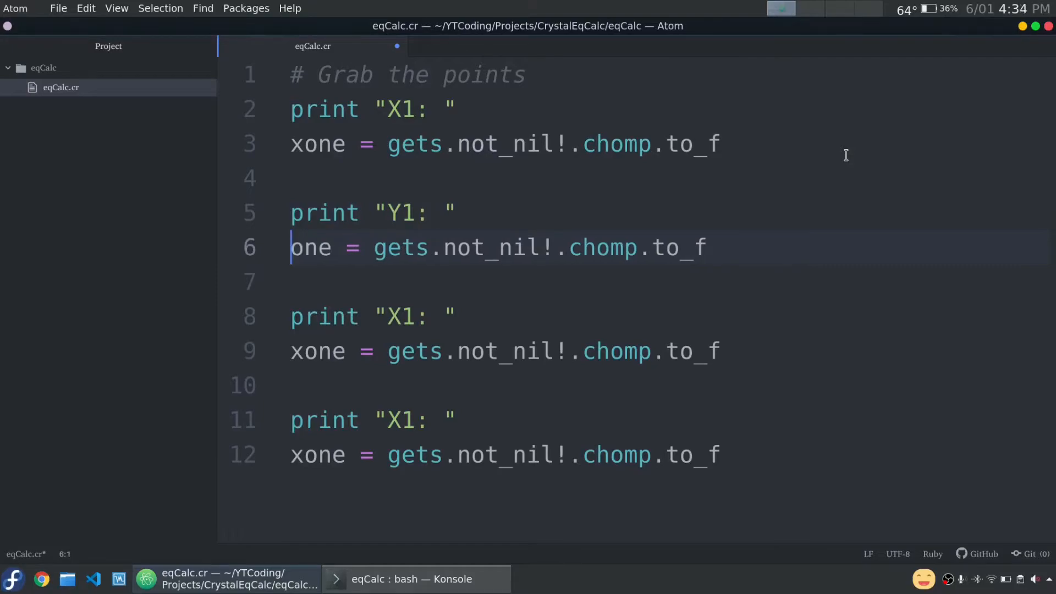
type("y")
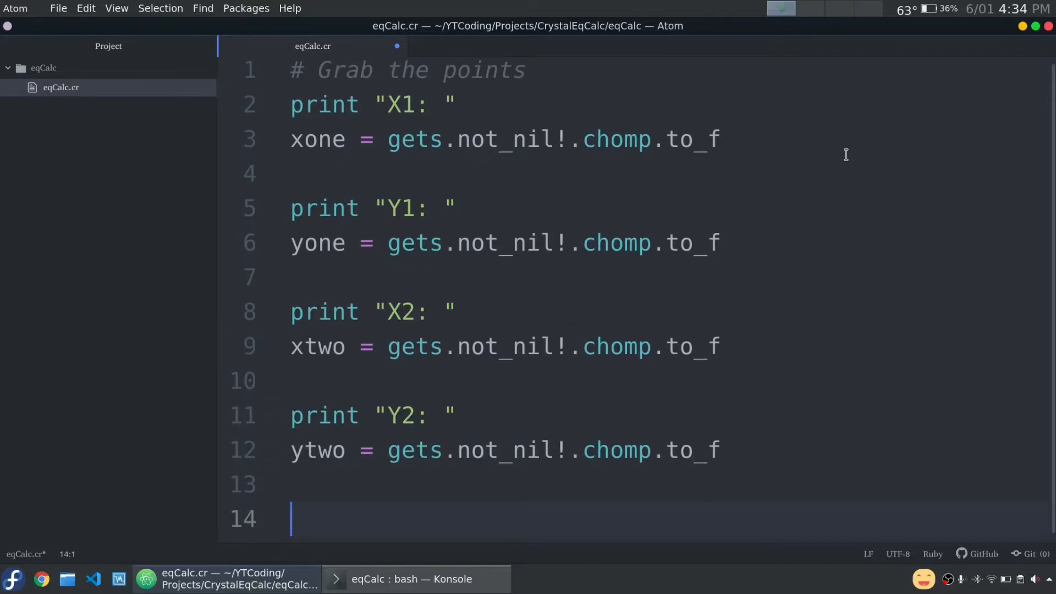
- Add puts "(#{xone}, #{yone})\n(#{xtwo}, #{ytwo})" to print both points
type("puts \"")
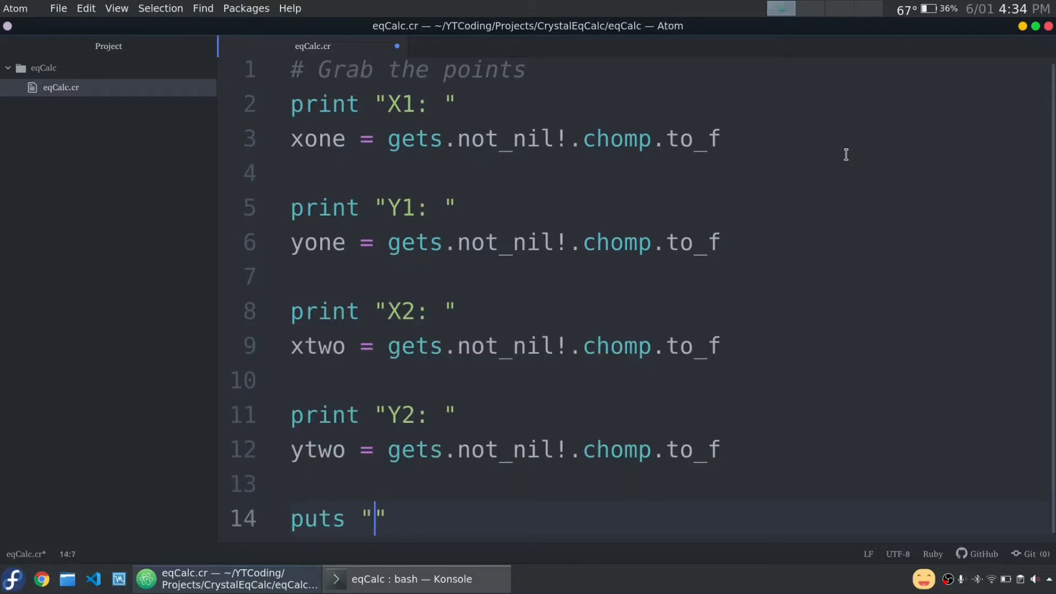
type("()")
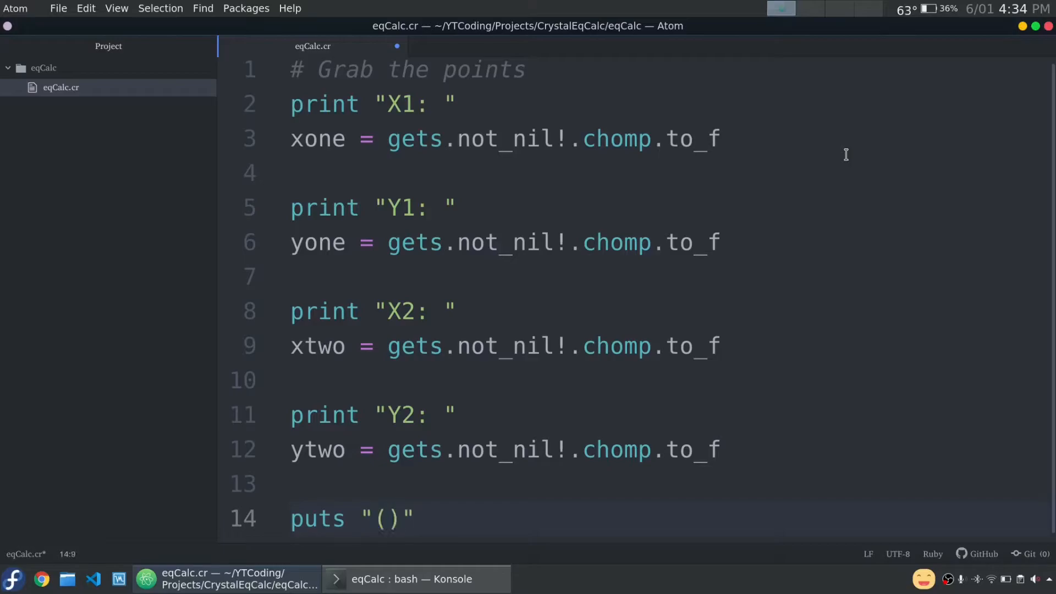
type("\\")
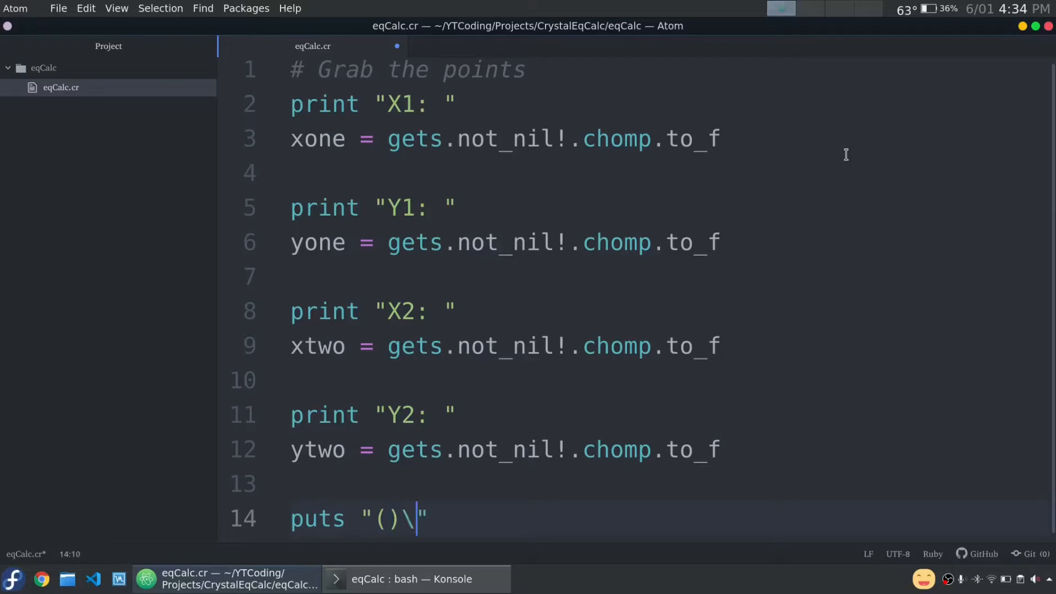
type("n()")
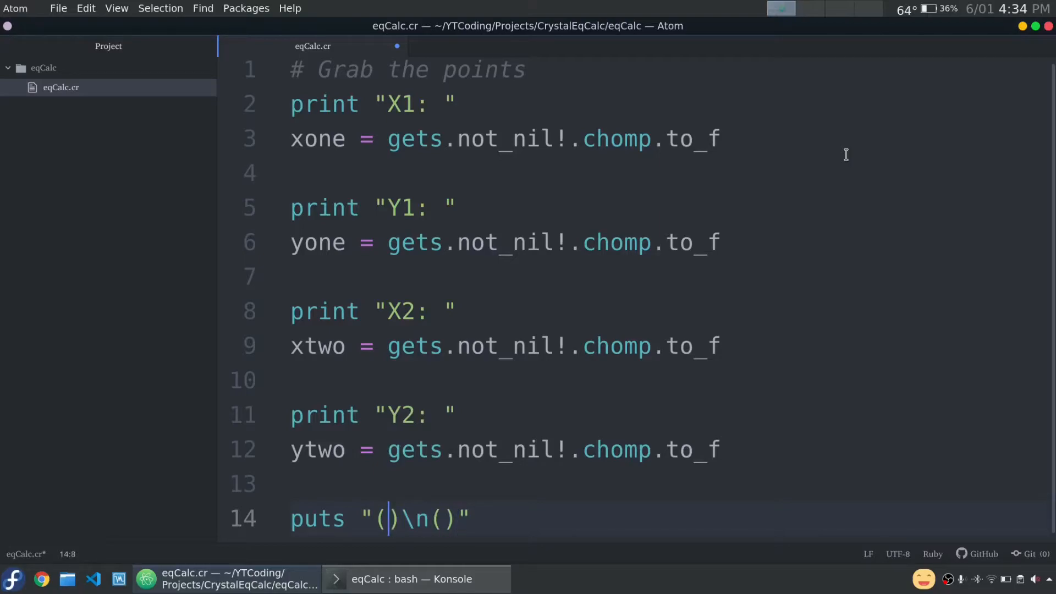
type("#{")
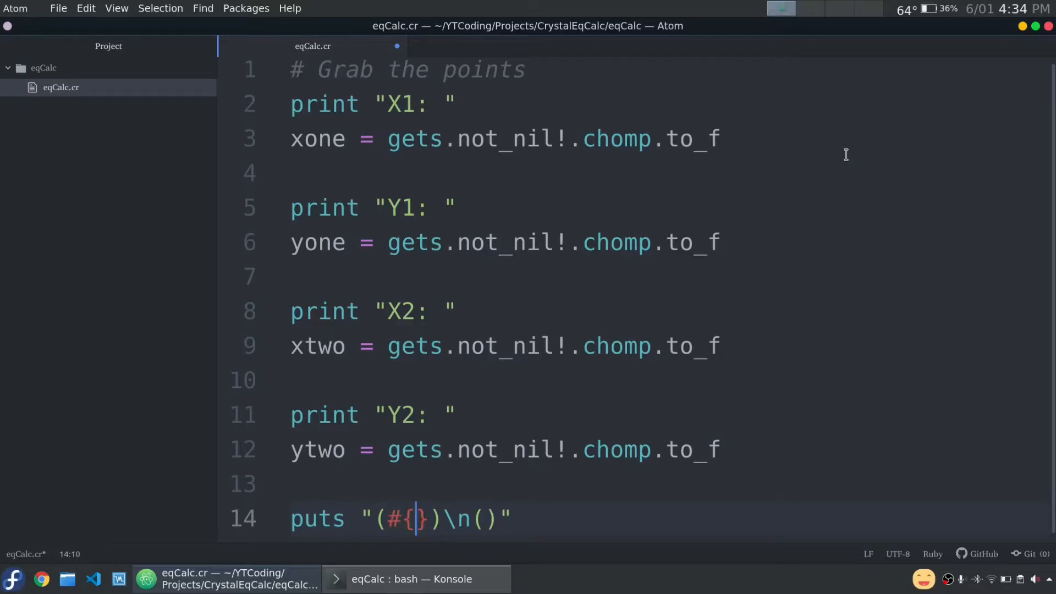
type("xone}, #{")
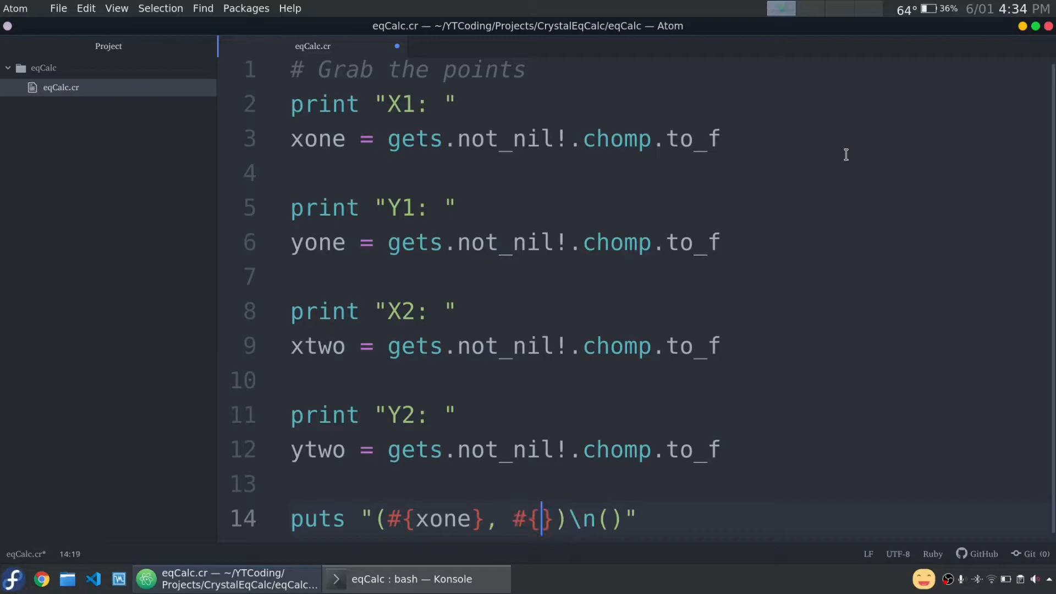
type("yone")
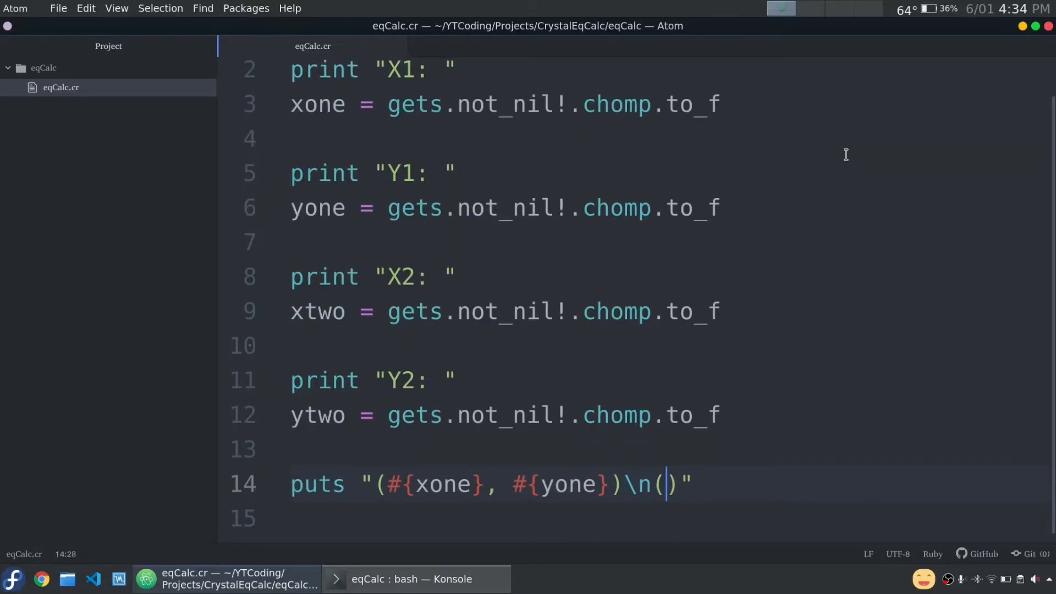
type("#{xtwo}, #{ytwo}")
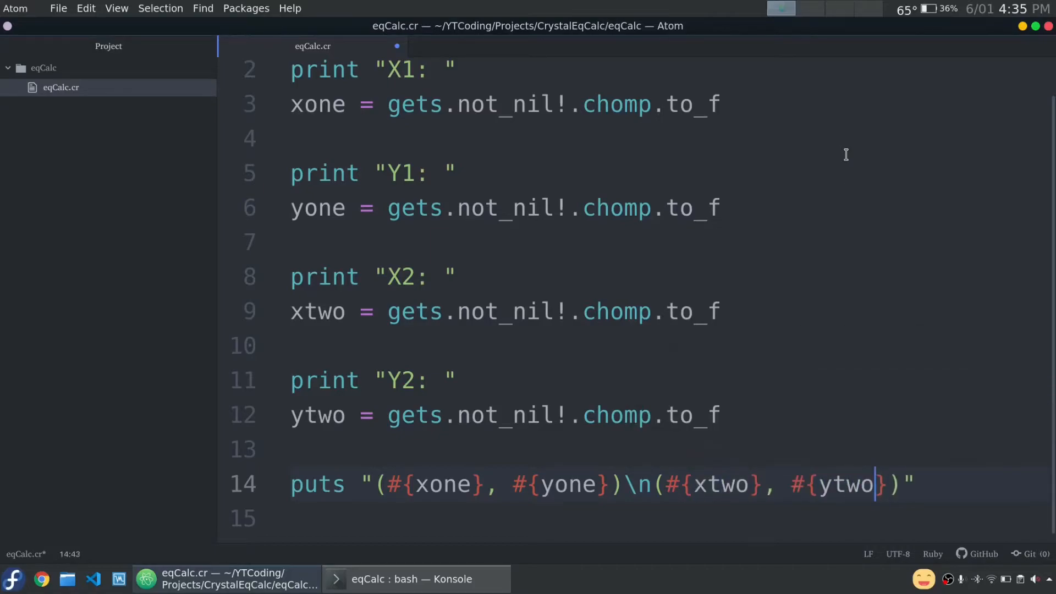
- Switch from Atom to the Konsole terminal window
left_click(387, 483)
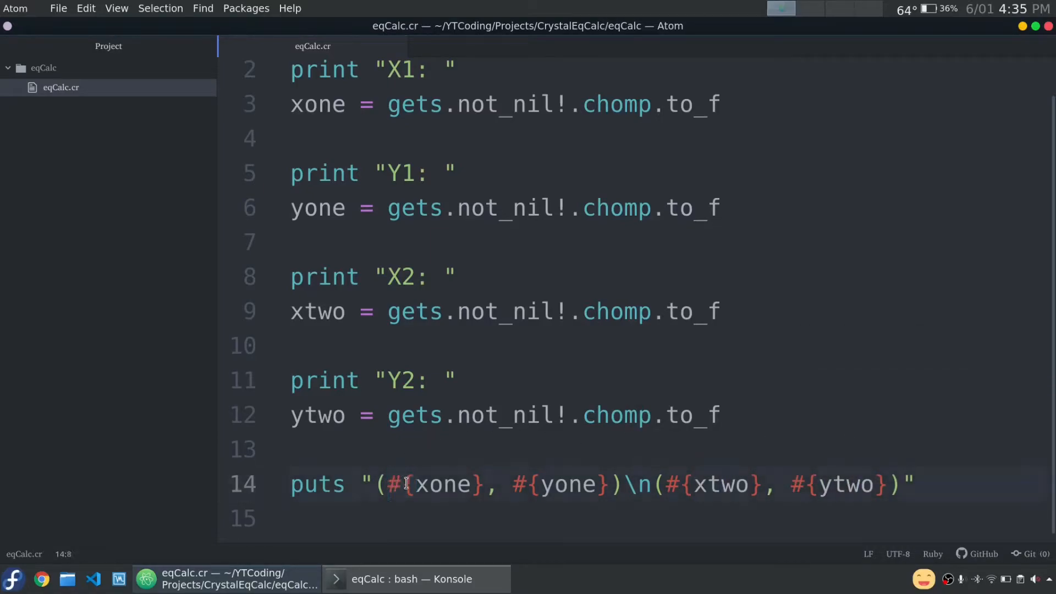
left_click(486, 483)
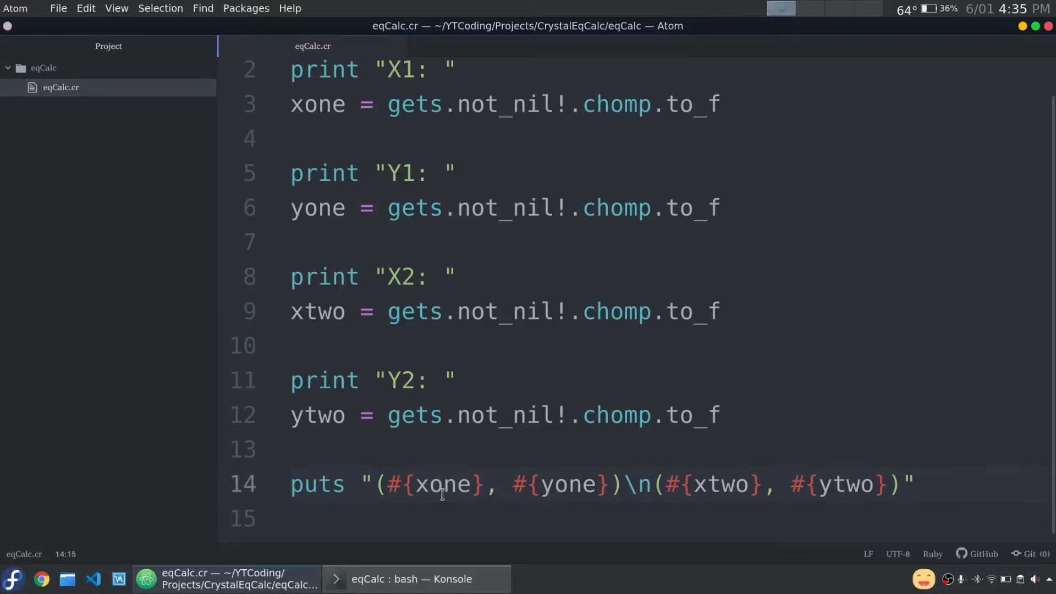
double_click(441, 484)
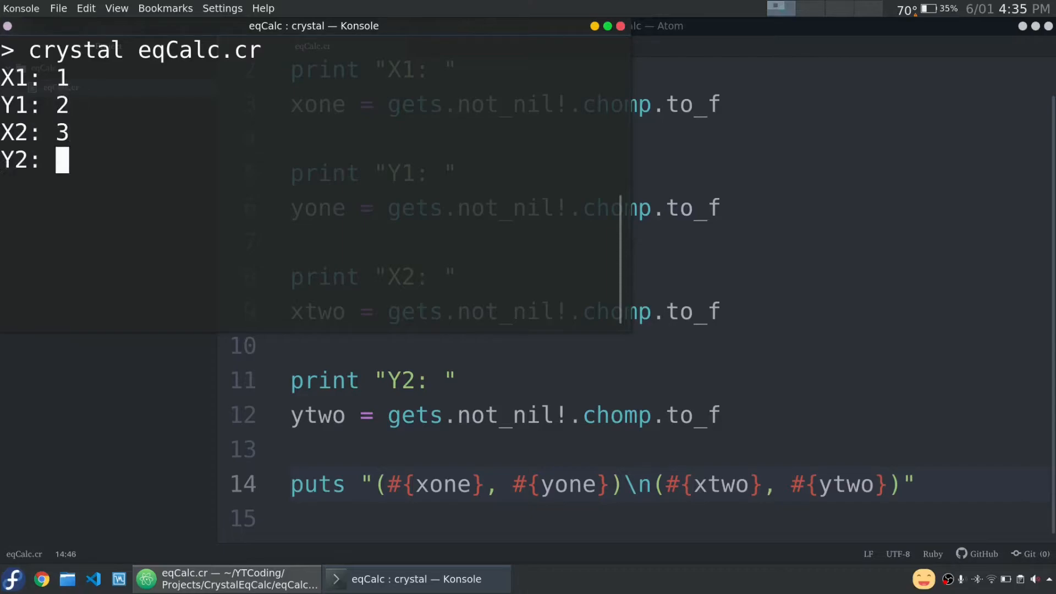
- Enter 4 as the last test value for the second point
type("4")
type("# Do the math")
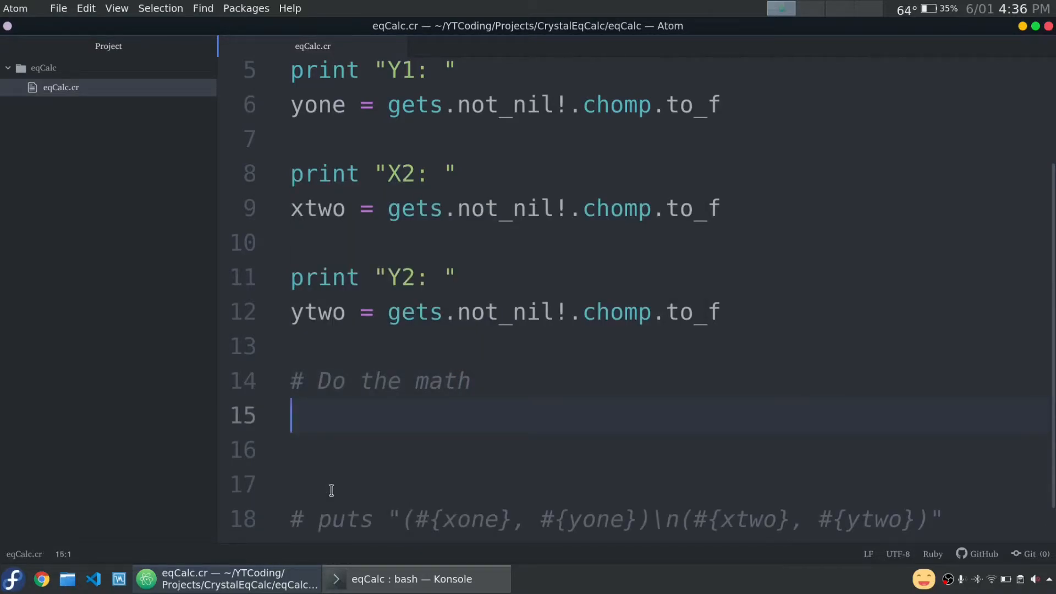
- Compute the slope as m = (ytwo - yone) / (xtwo - xone)
type("m = (")
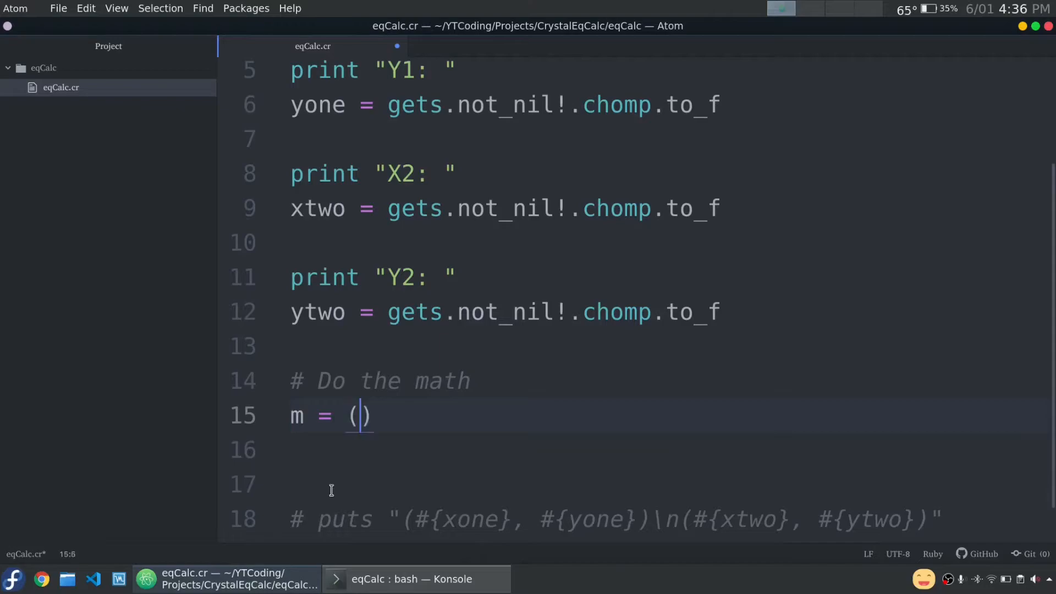
type("ytwo - y")
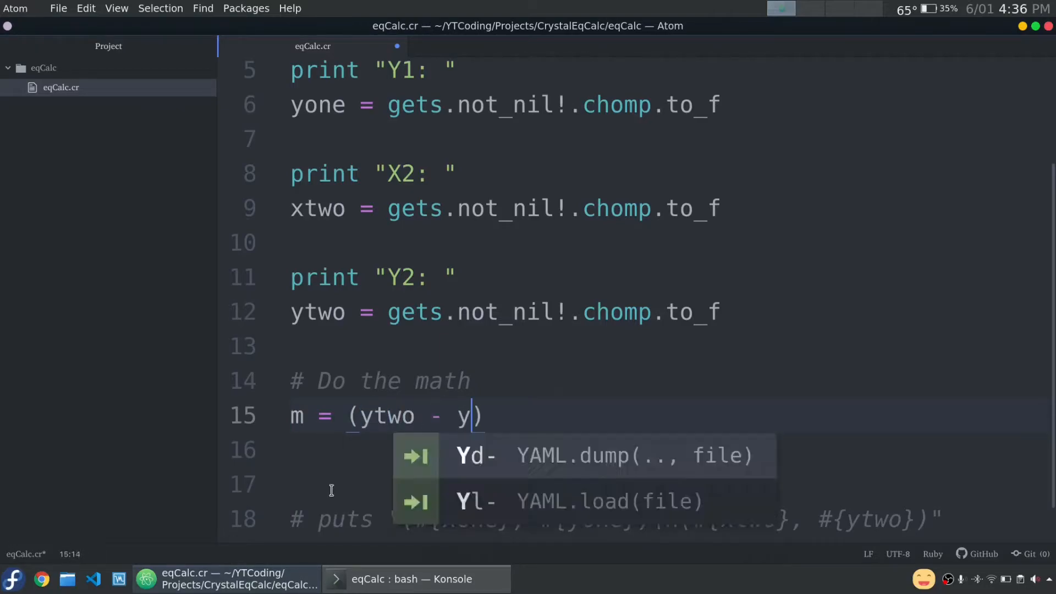
type("one) / (")
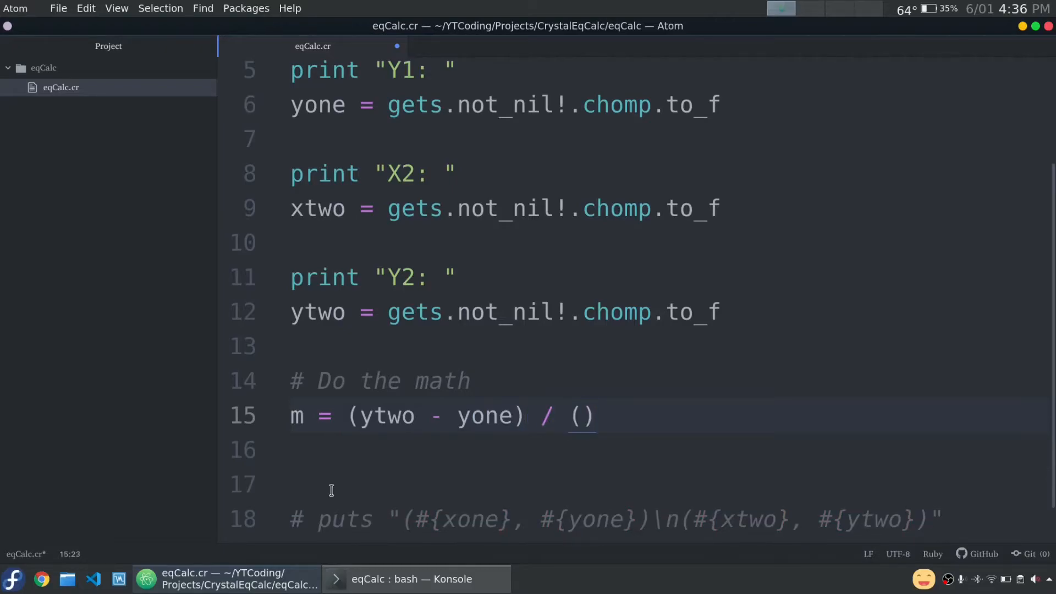
type("xtwo - xone")
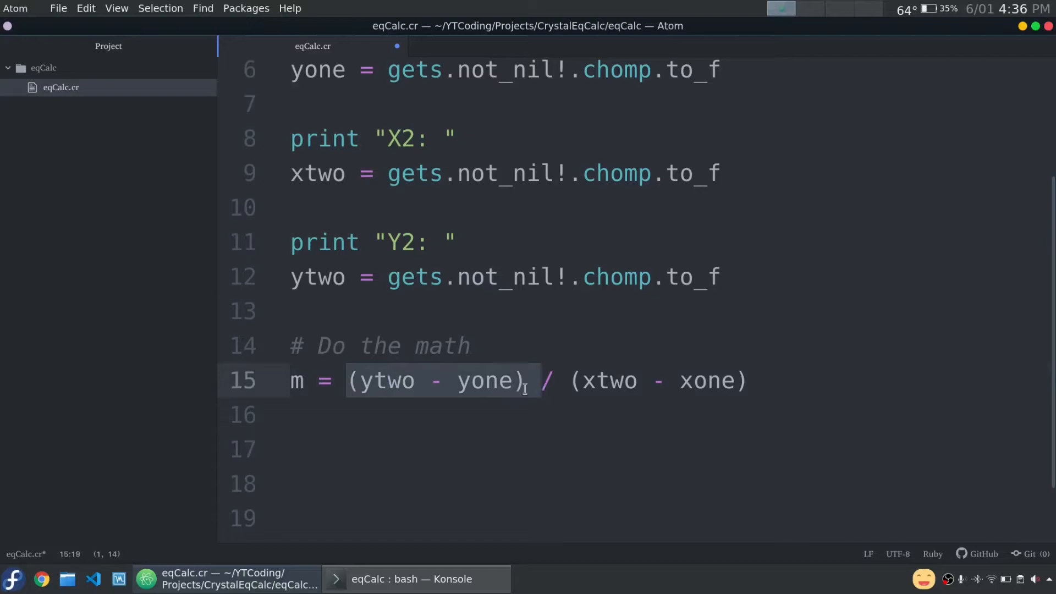
left_click(485, 381)
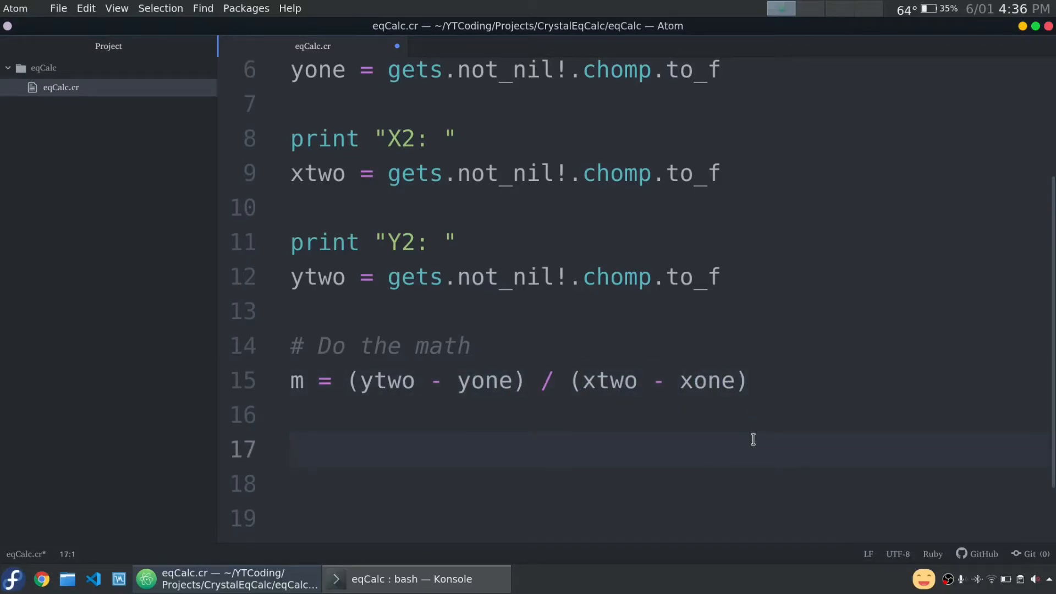
- Compute the intercept as b = ytwo - m * xtwo
type("b")
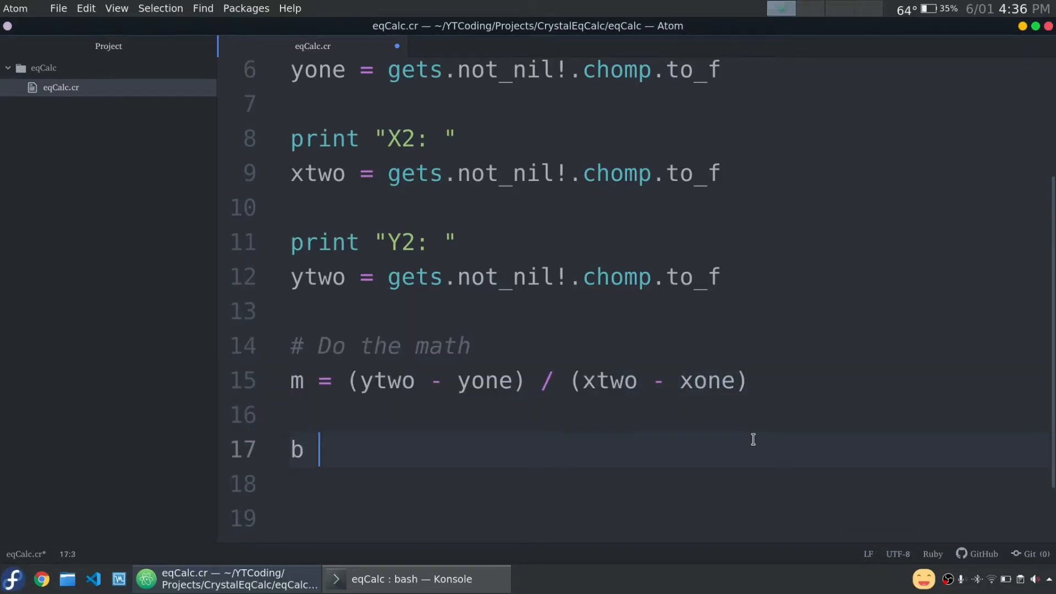
type("=")
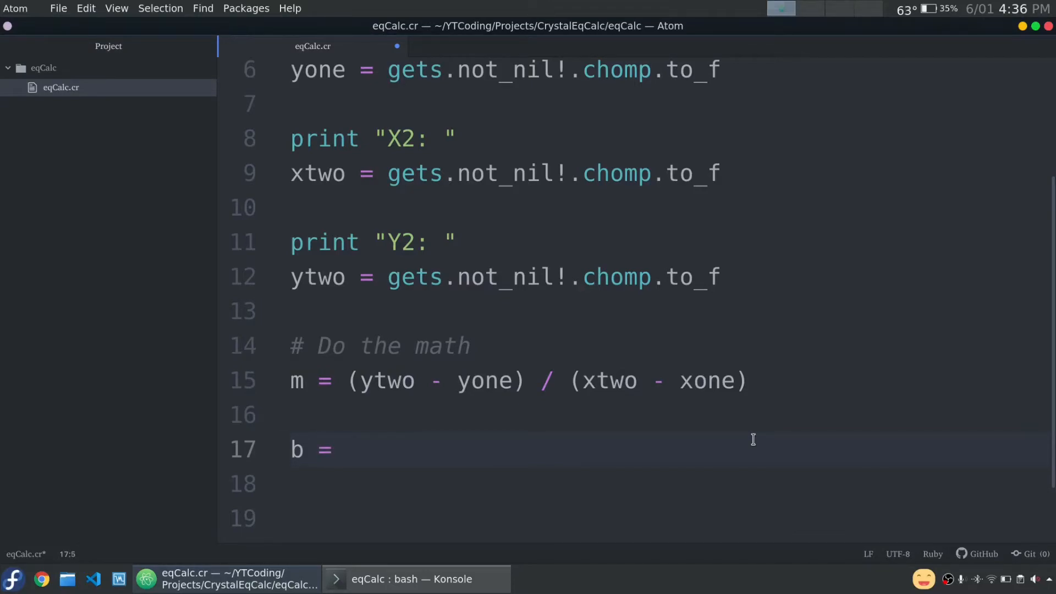
type("y")
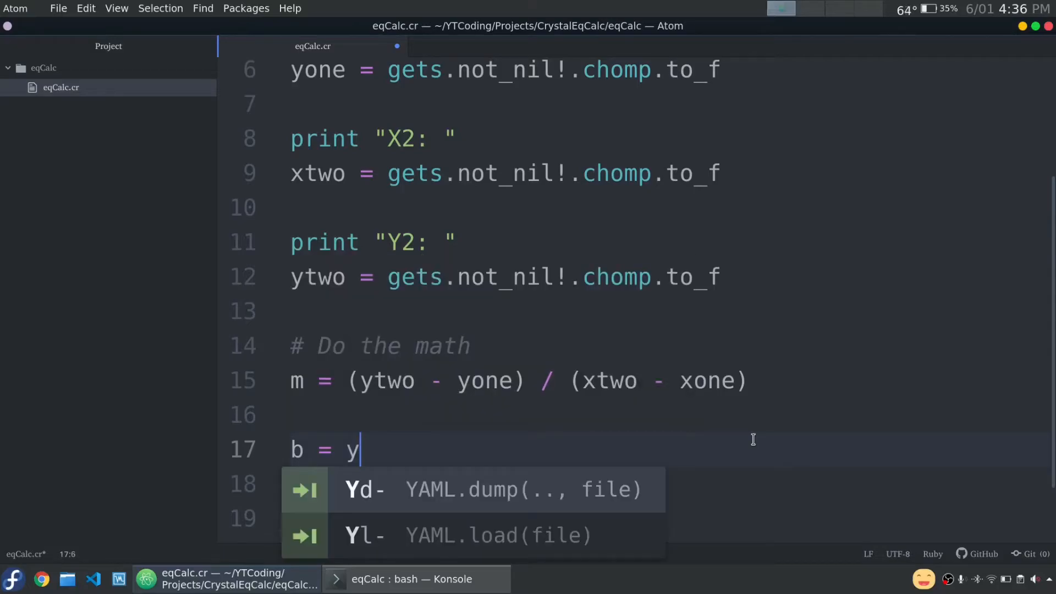
type("two -")
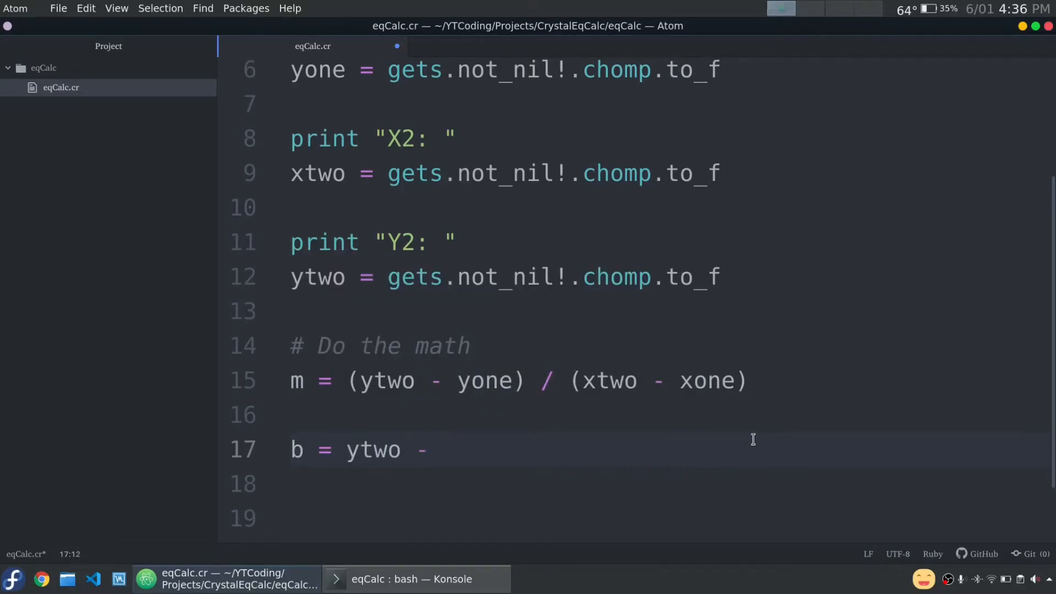
type("m * x")
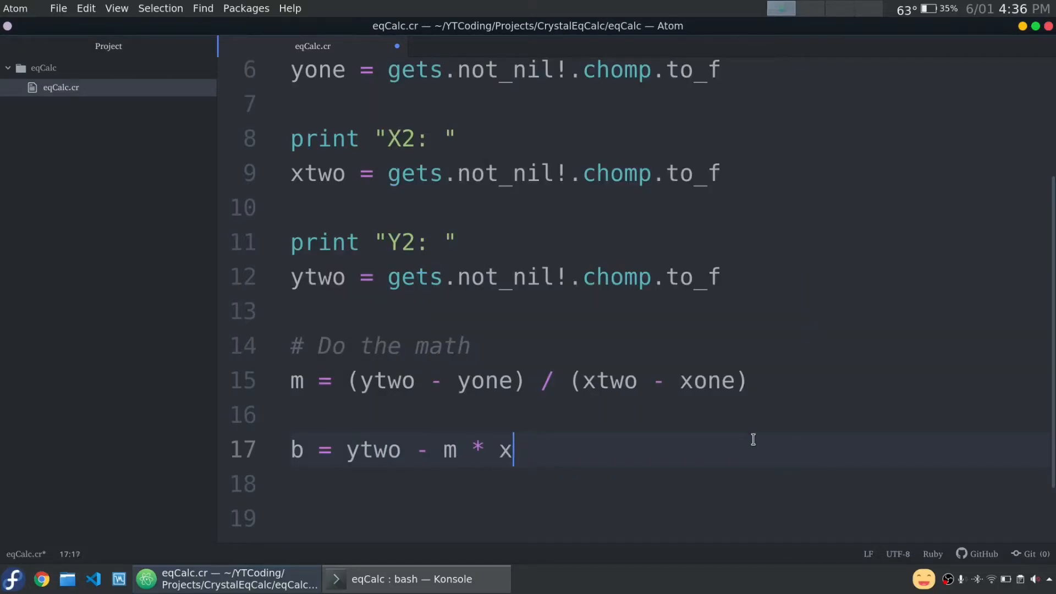
type("two")
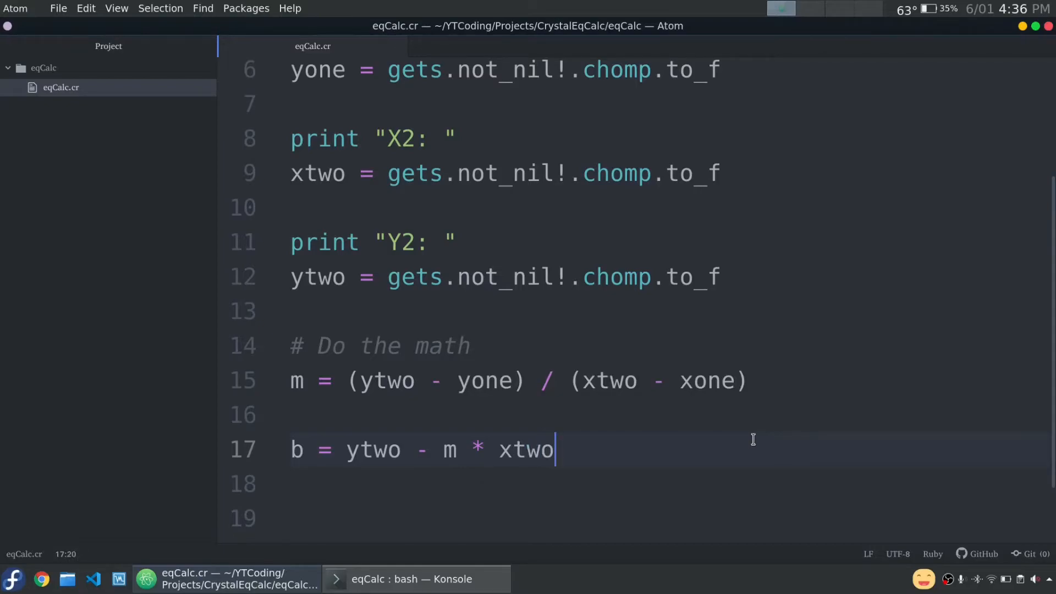
- Print the equation with puts "y = #{m}x + #{b}"
type("puts \"")
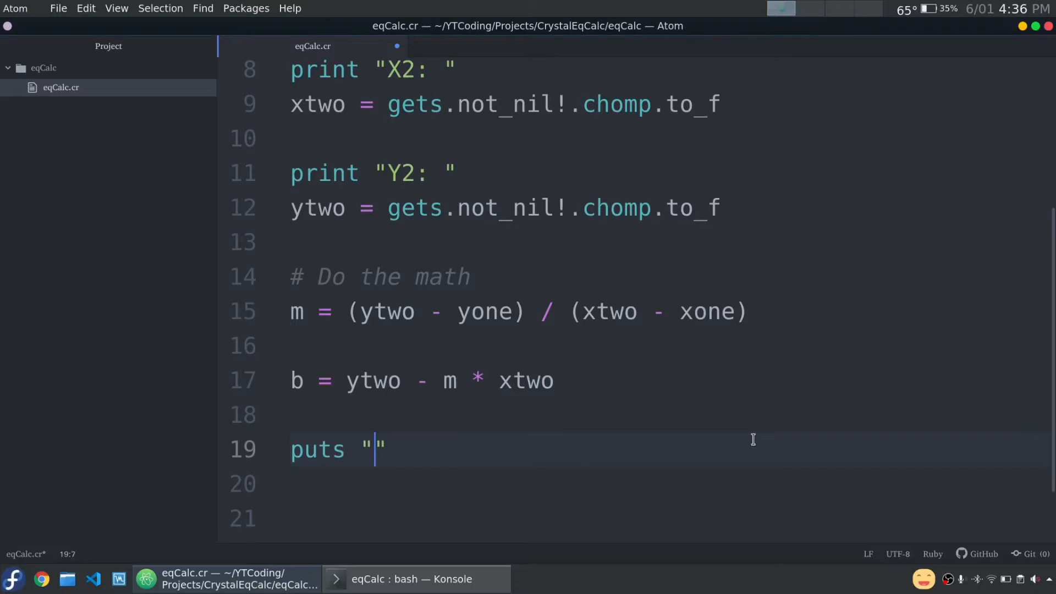
type("y =")
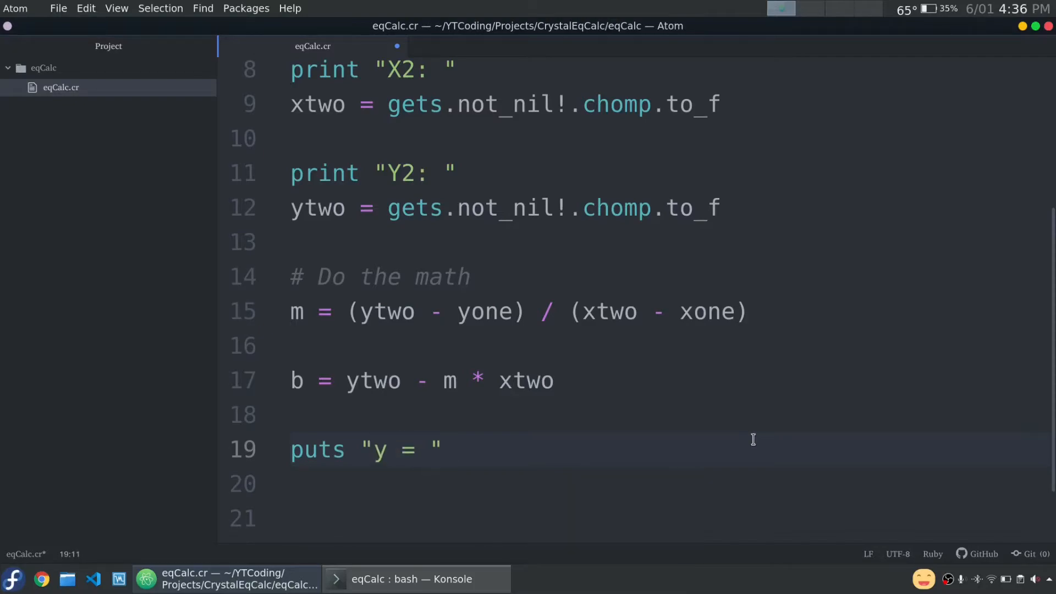
type("#{}")
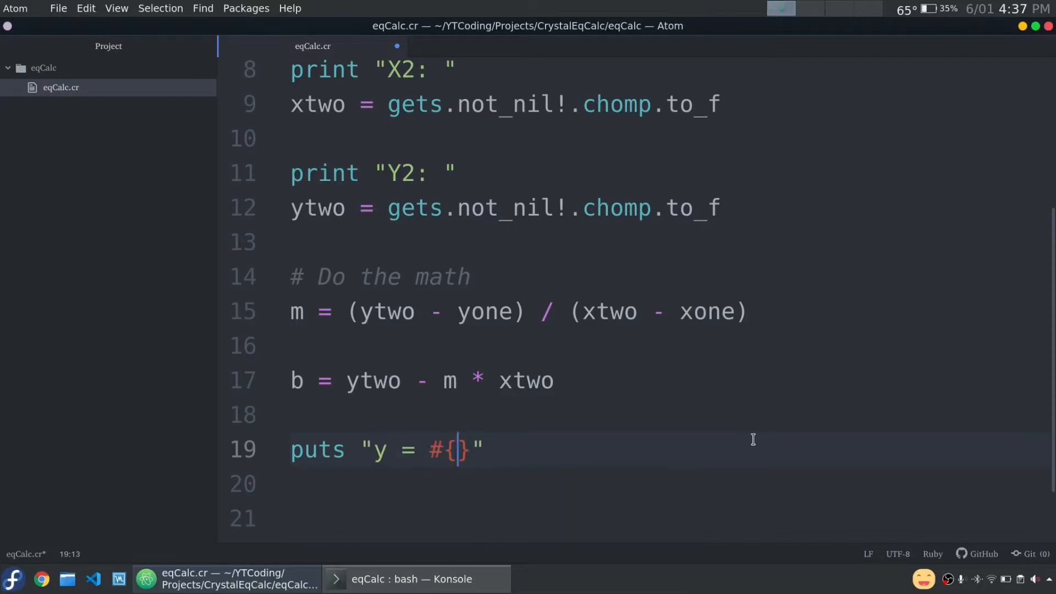
type("m}x + #{b")
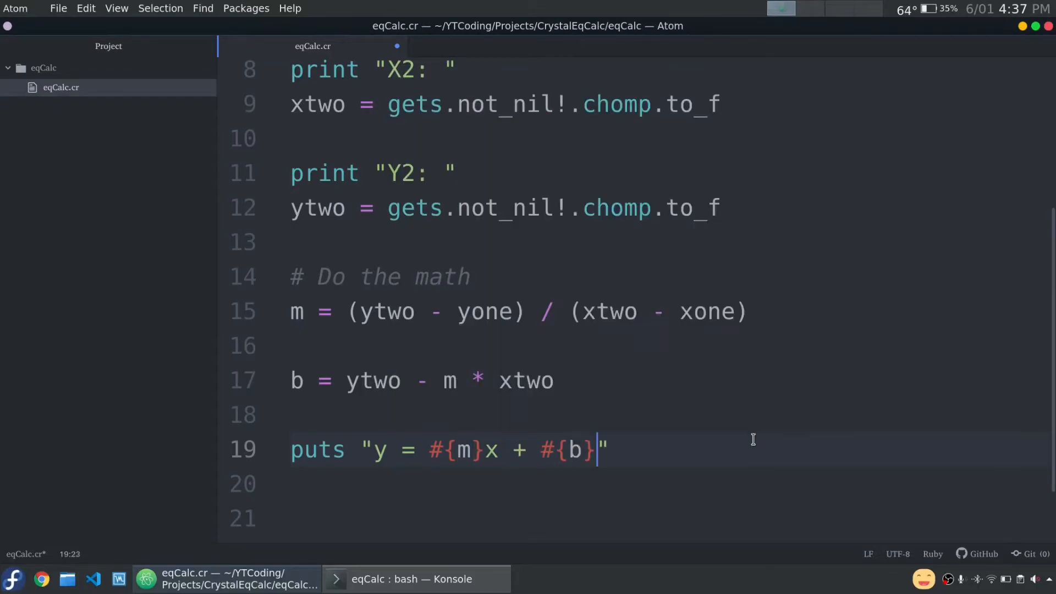
- In Konsole, run crystal eqCalc.cr on sample points such as (0,0) and (1,1)
left_click(417, 579)
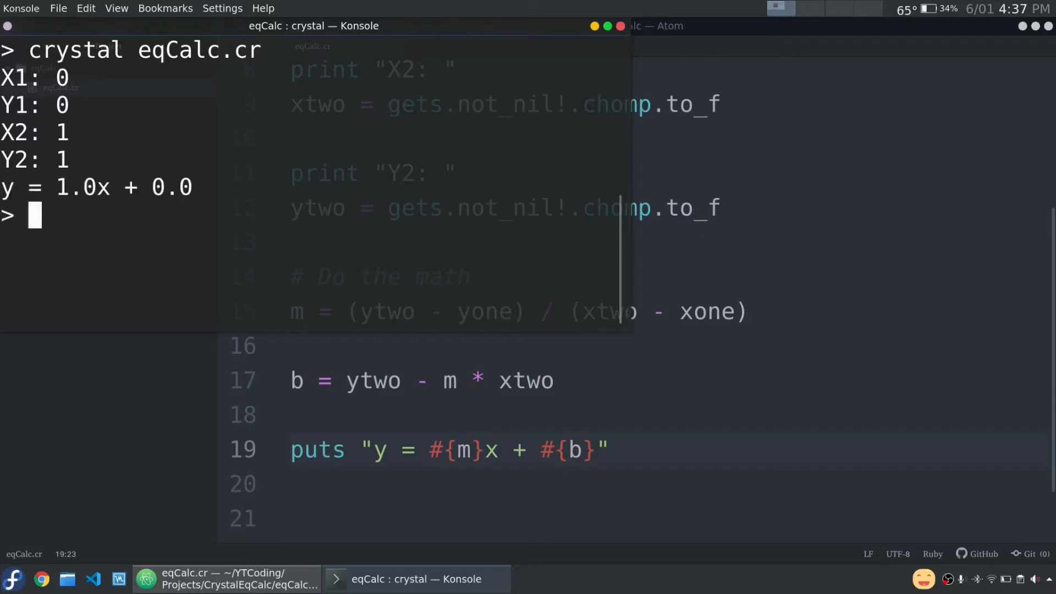
type("crystal eqCalc.cr")
type("-5")
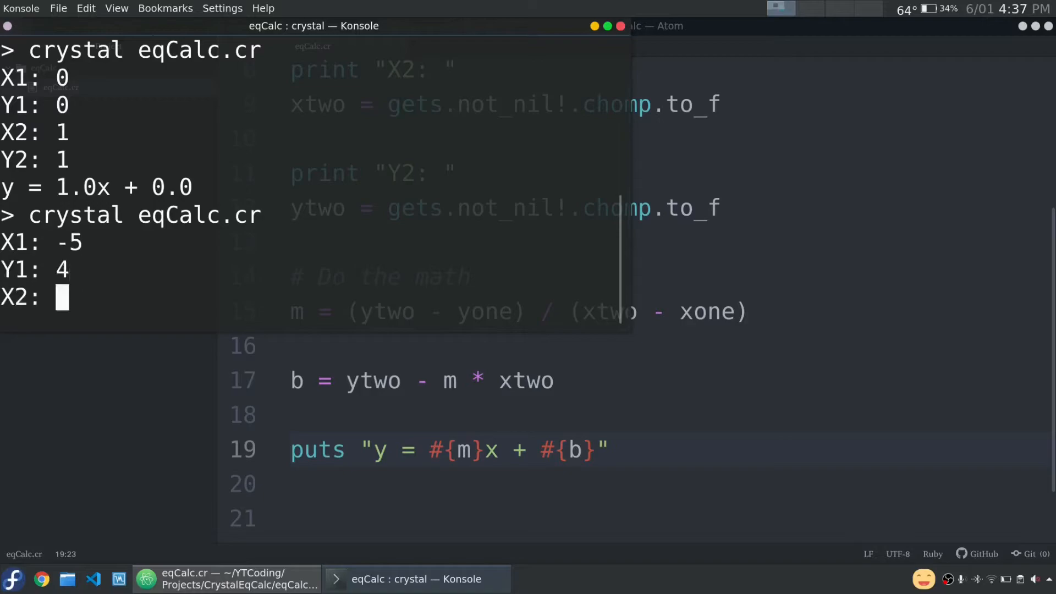
type("3")
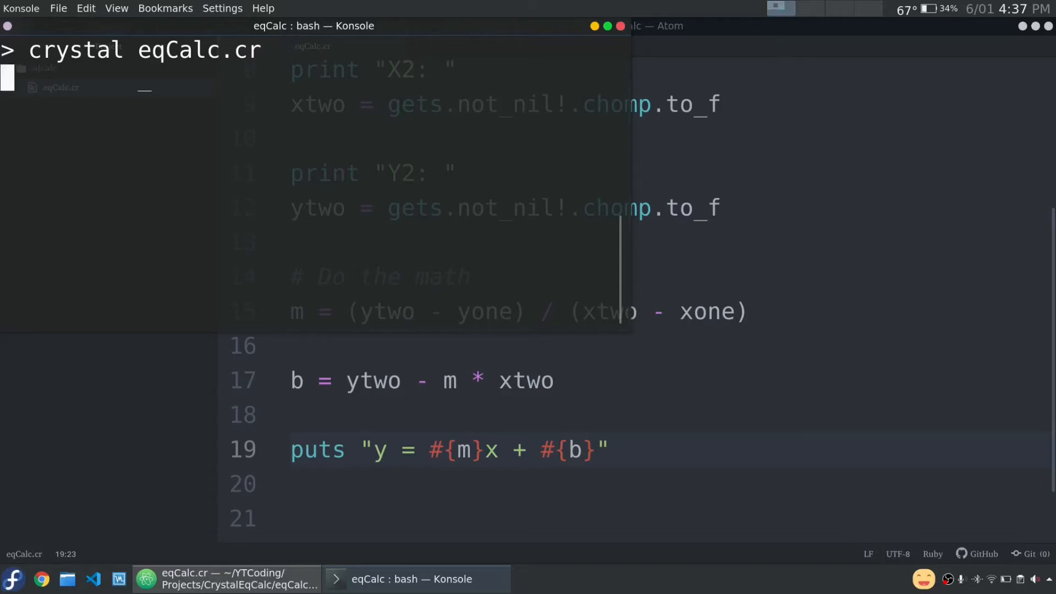
key("Return")
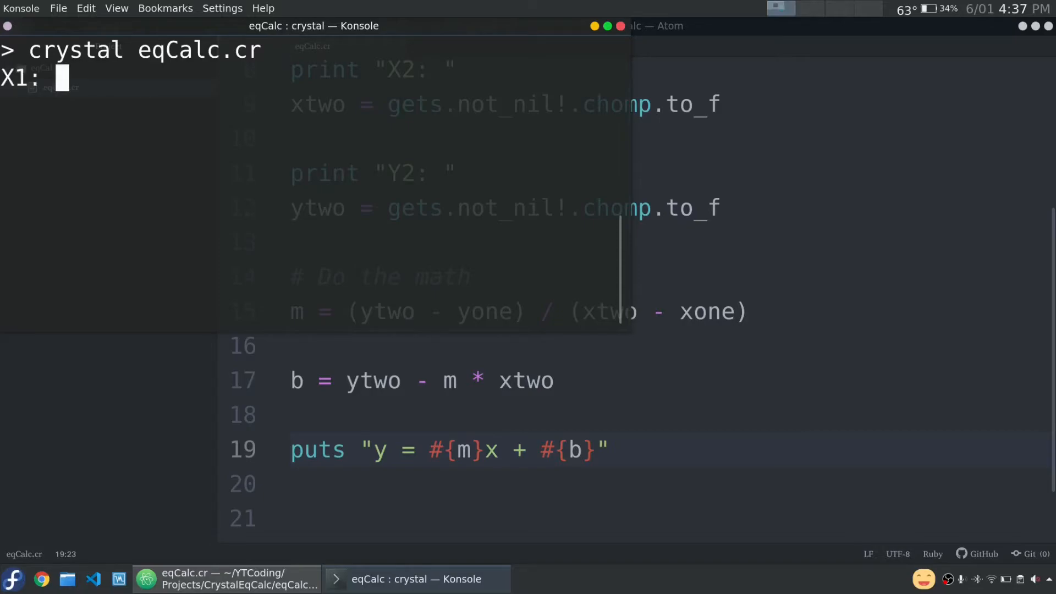
type("1")
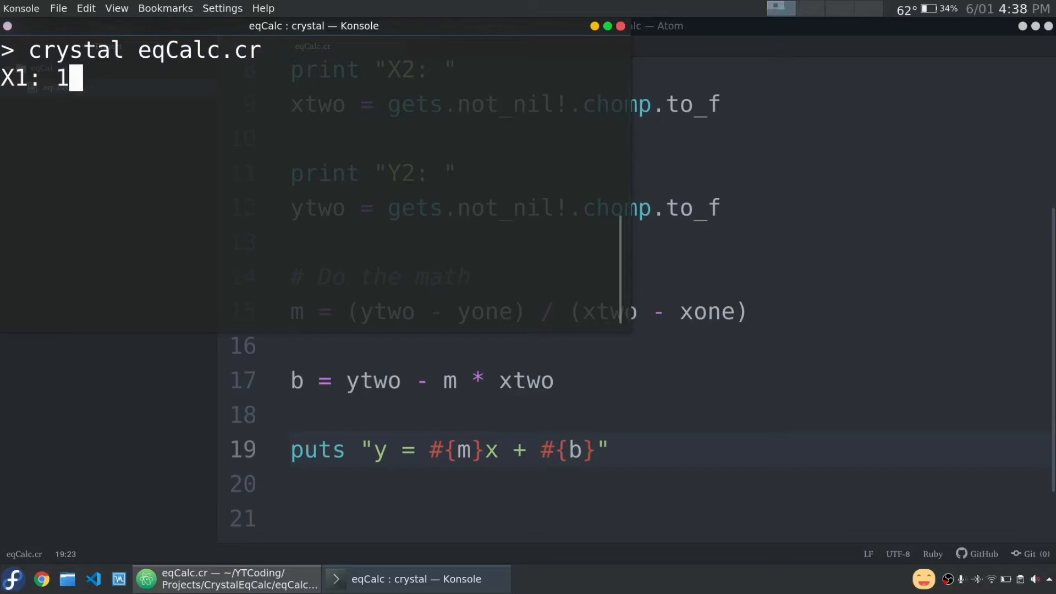
type("0")
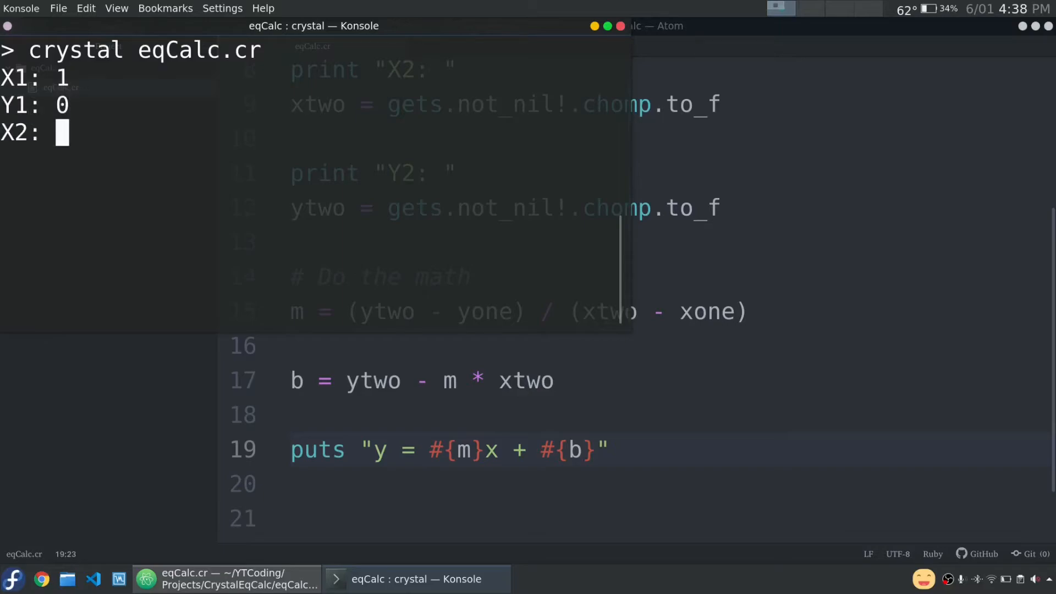
type("1")
type("4")
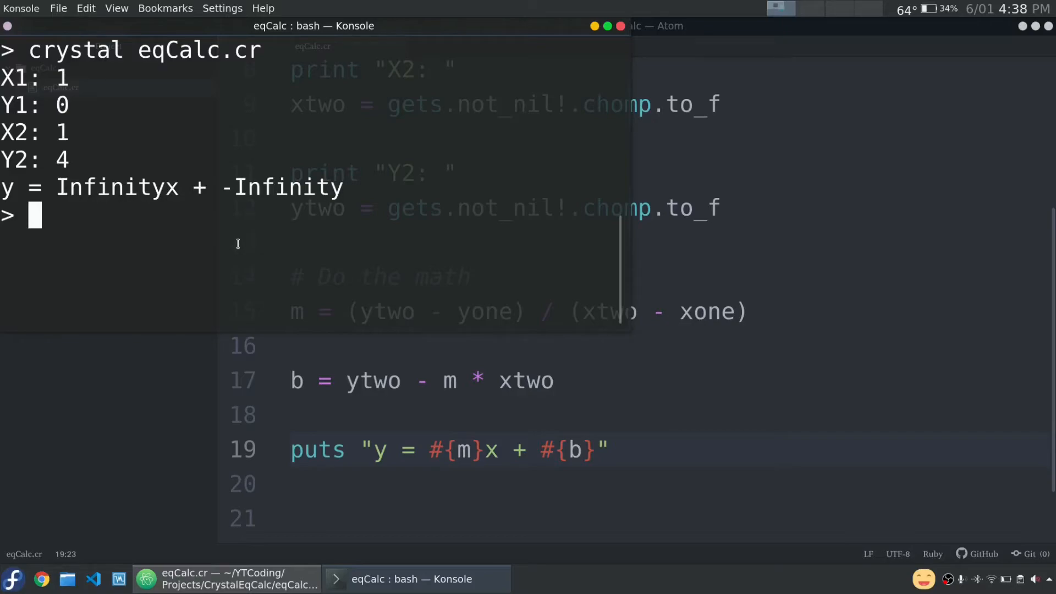
- Rerun the program with vertical-line points (1,0) and (1,4)
type("crystal eqCalc.cr")
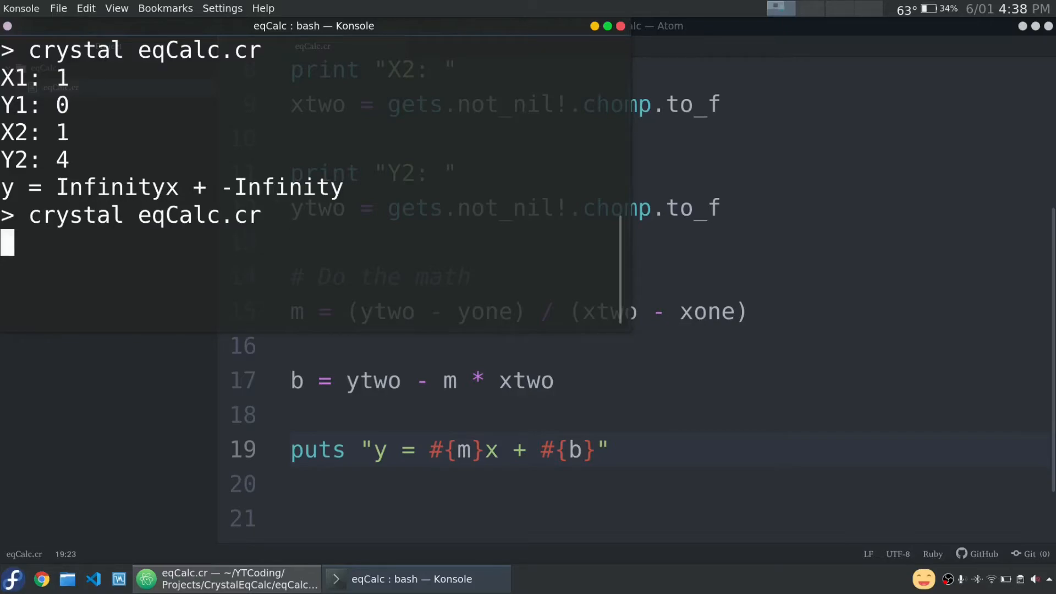
key("Return")
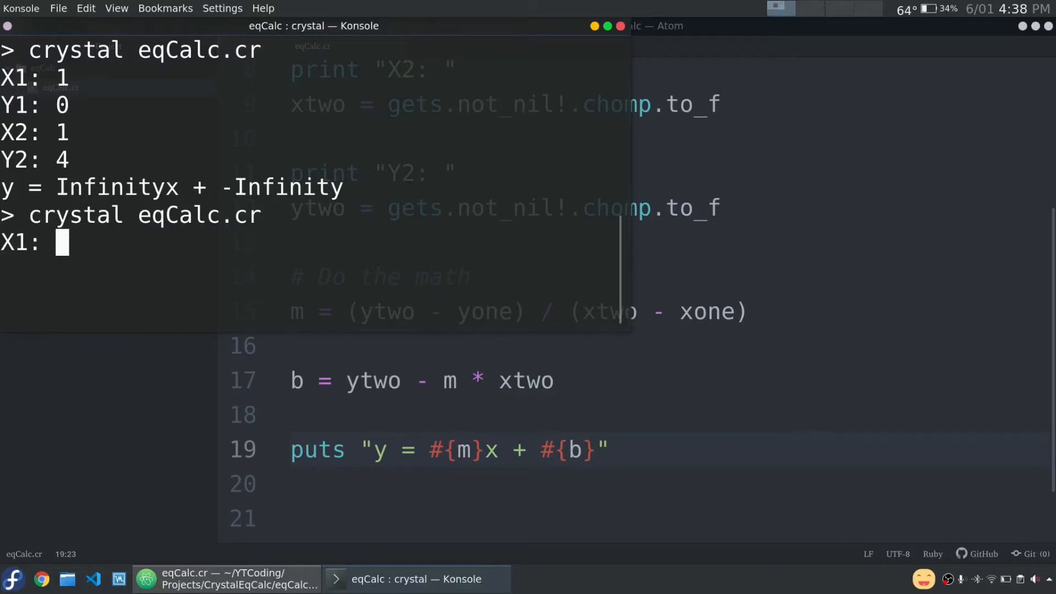
type("1")
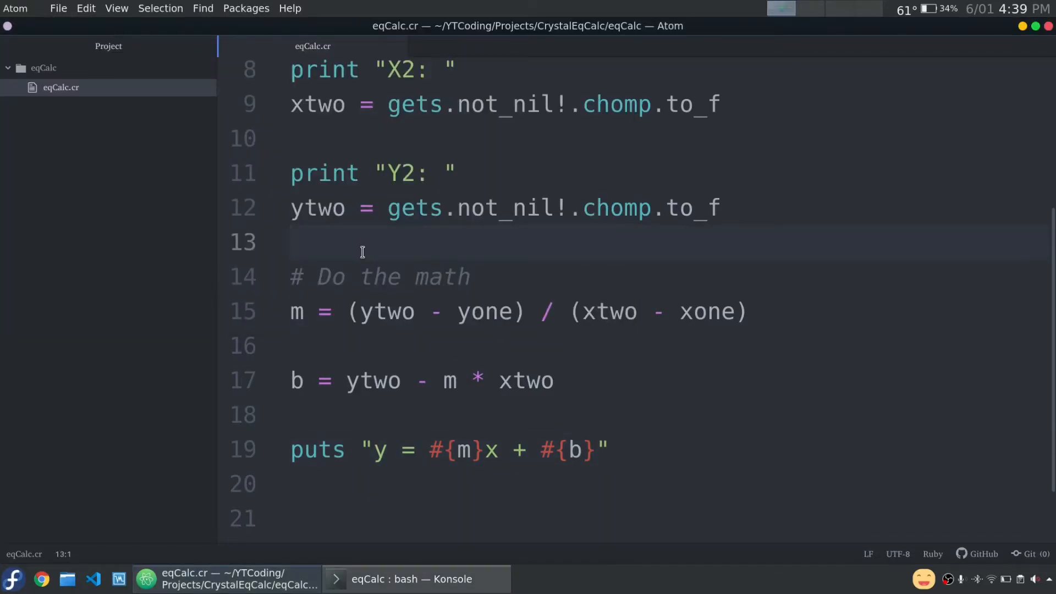
- Insert '# error checking' and 'if xone == xtwo && yone == ytwo' above the math
left_click(291, 243)
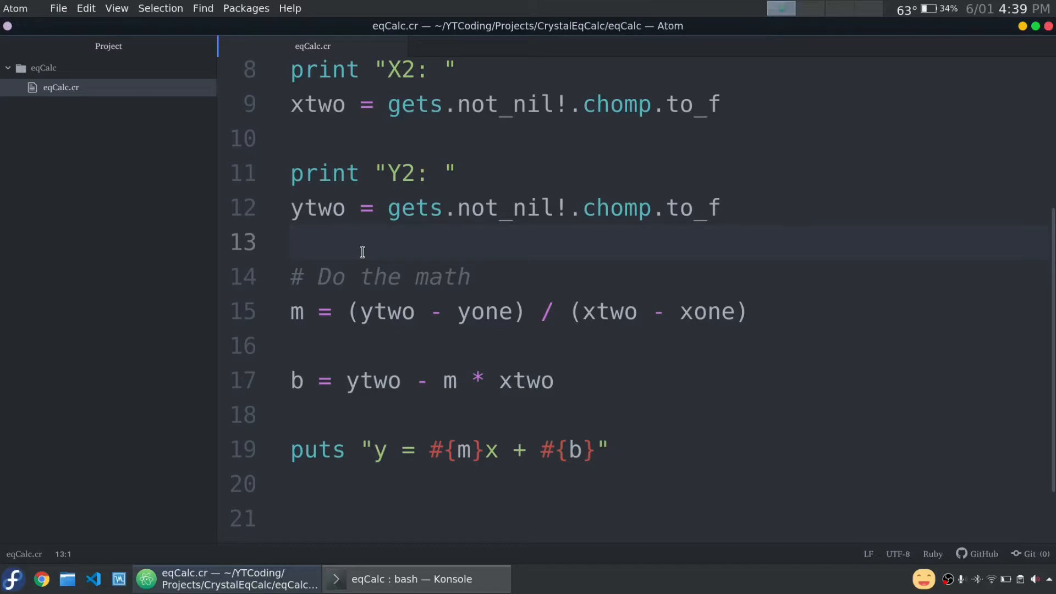
key("enter")
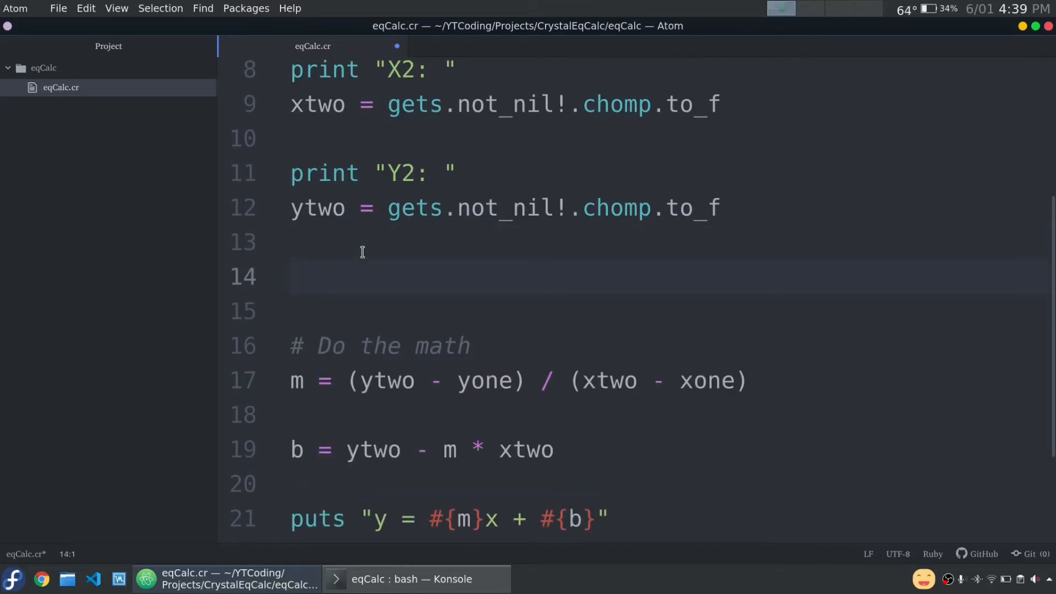
type("if")
type("#")
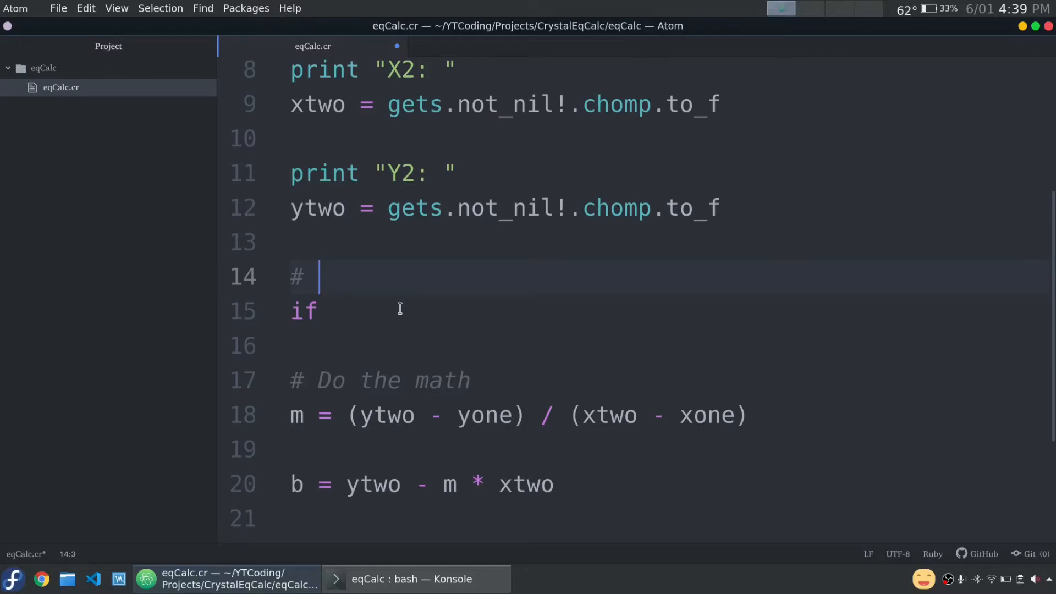
type("error cha")
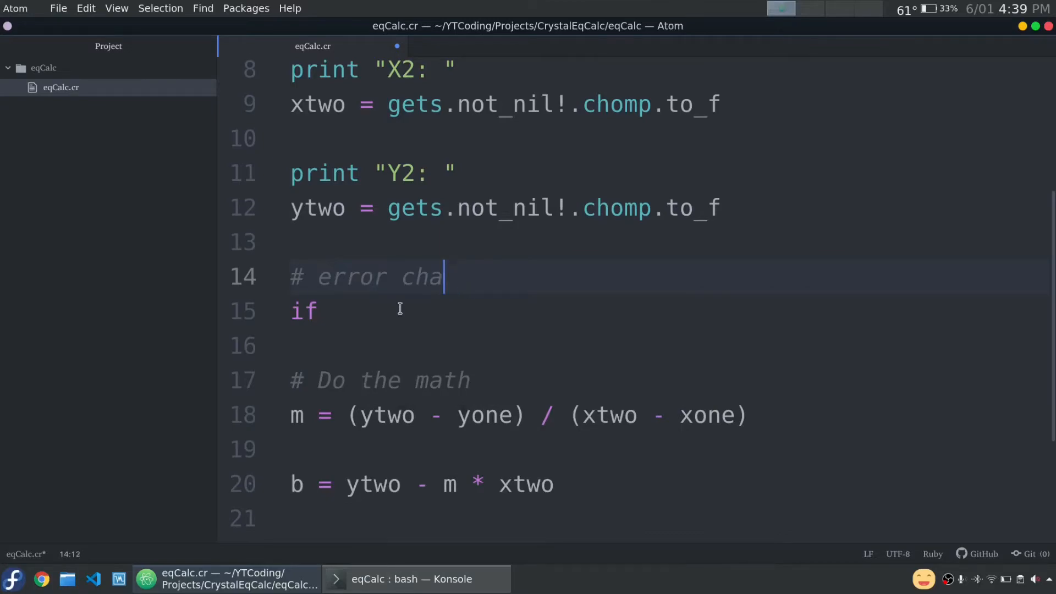
type("cking")
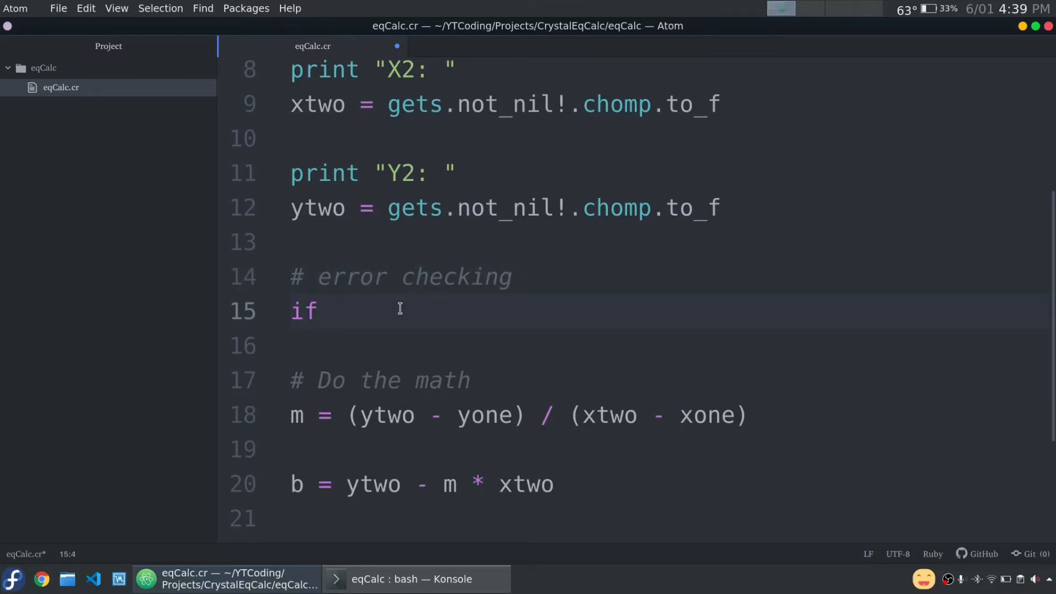
type("xone ==")
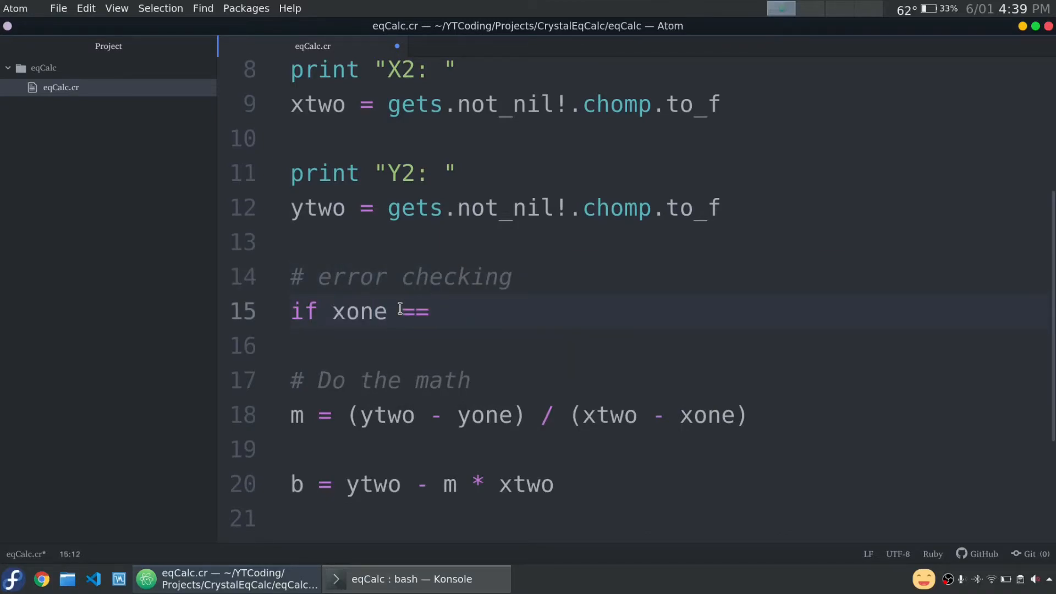
type("xtwo &&")
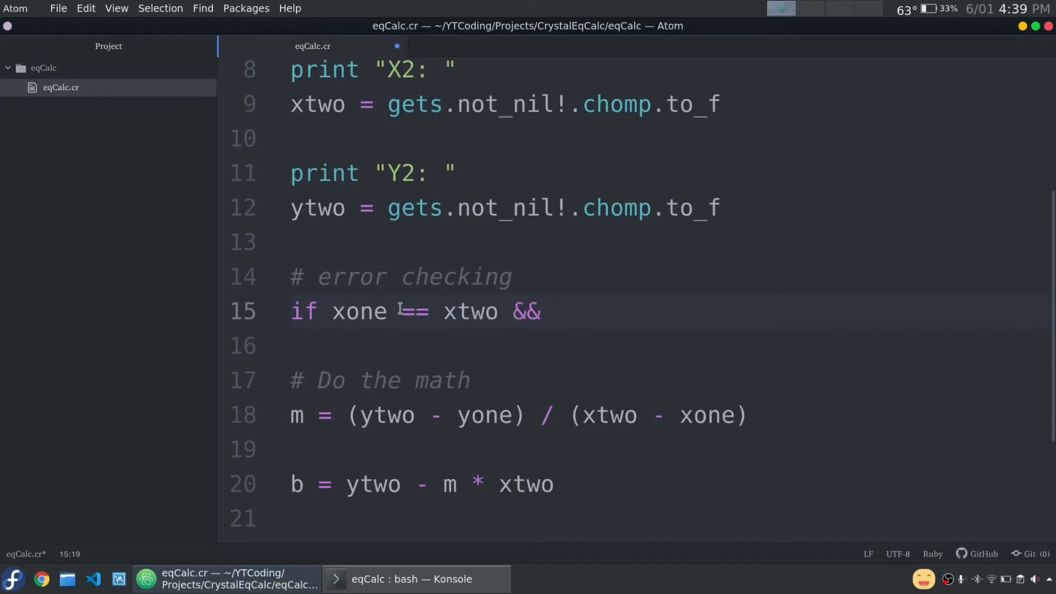
type("yone")
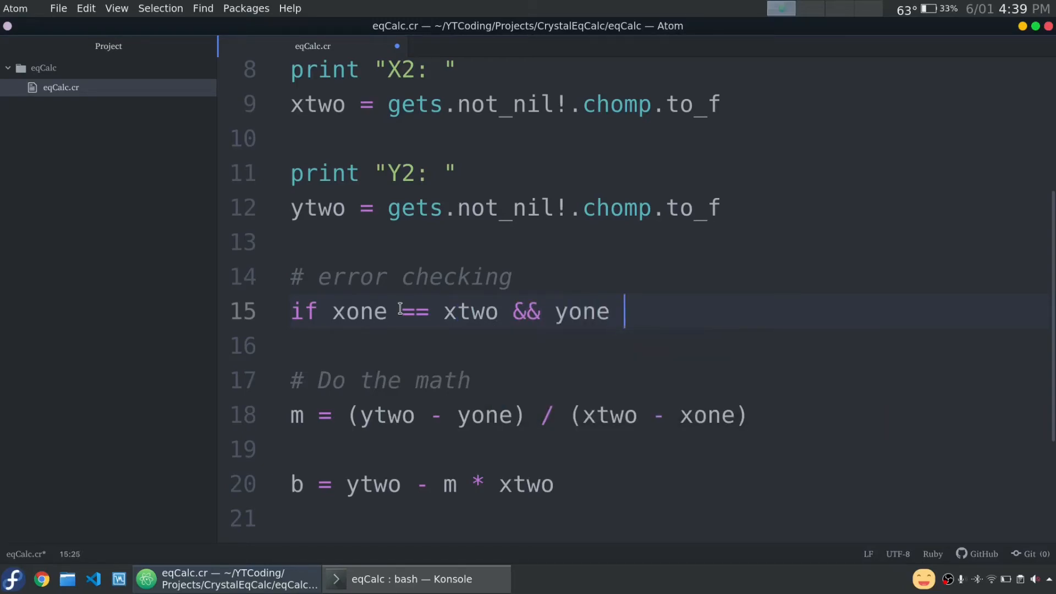
type("== ytwo")
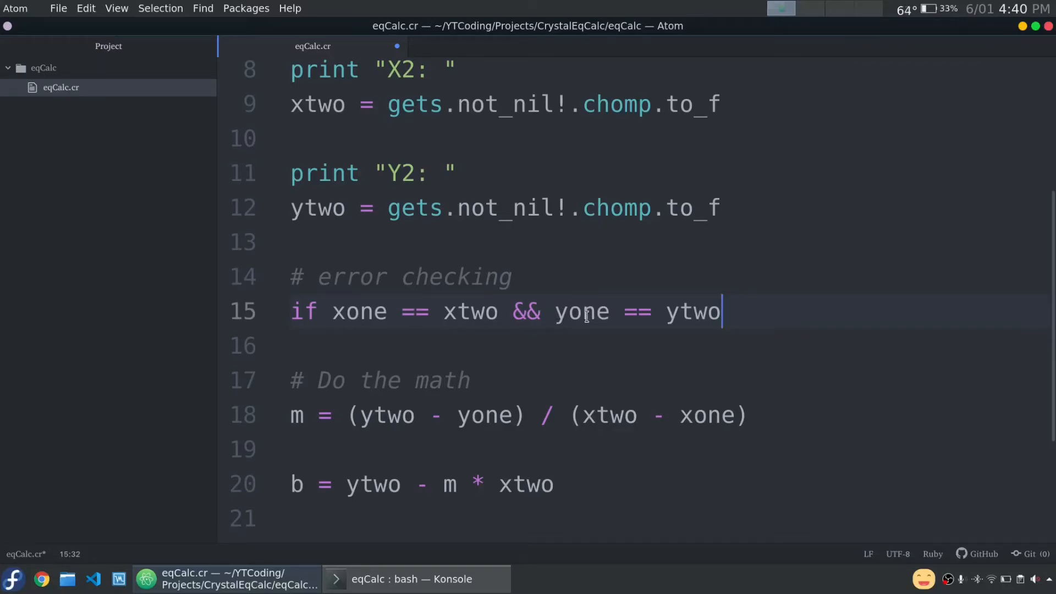
- Print "Please enter two different points" inside the identical-points if branch
key("enter")
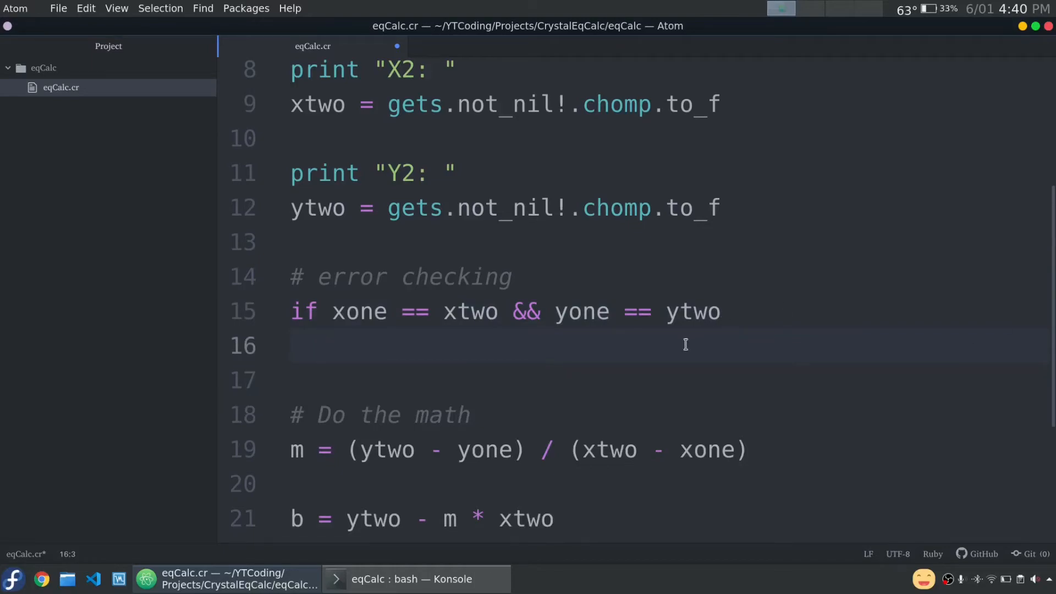
left_click(321, 345)
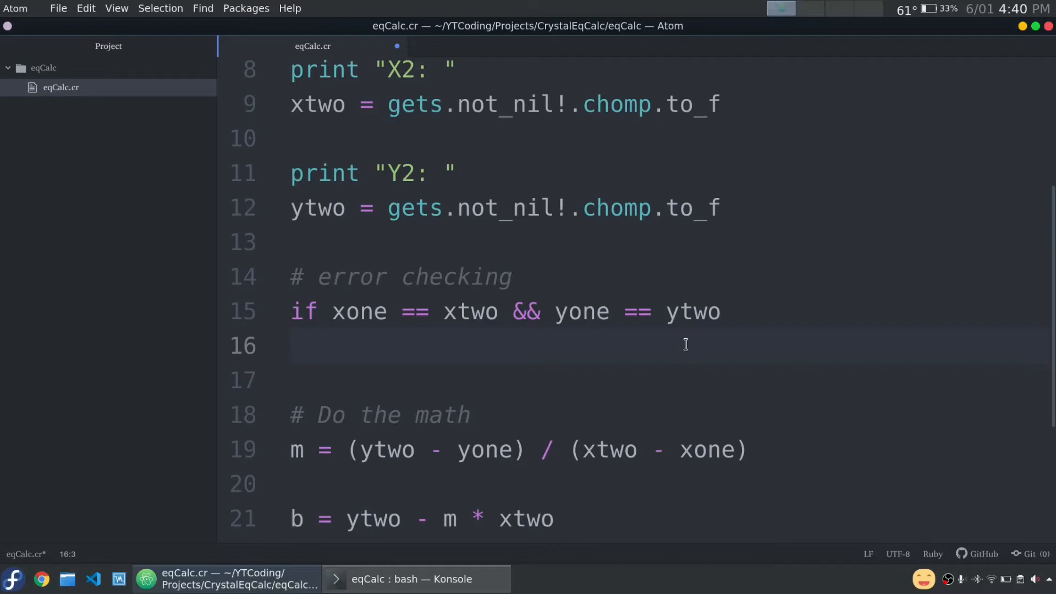
type("puts")
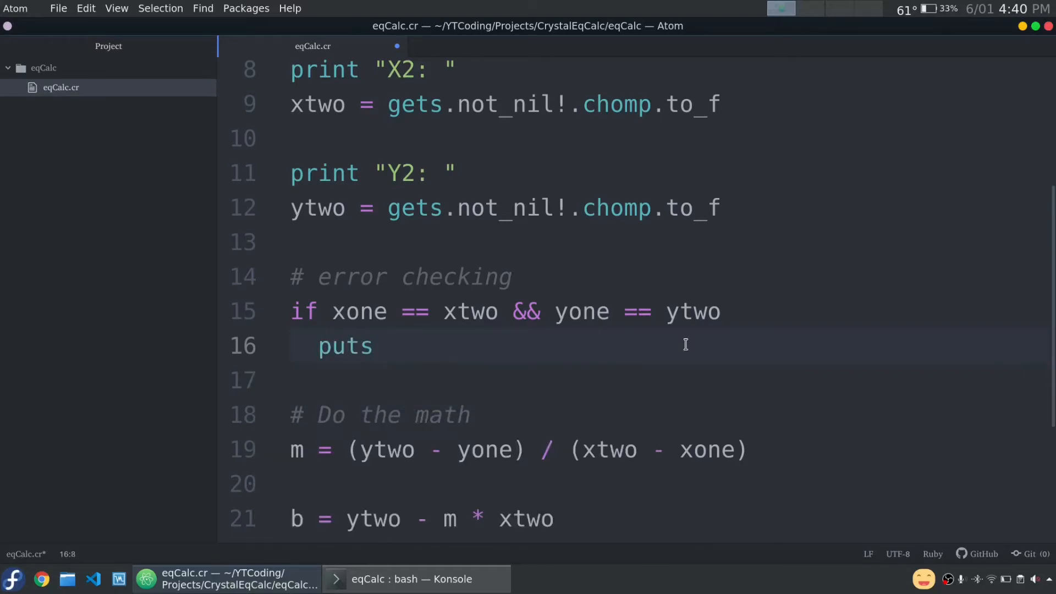
type("\"Please \"")
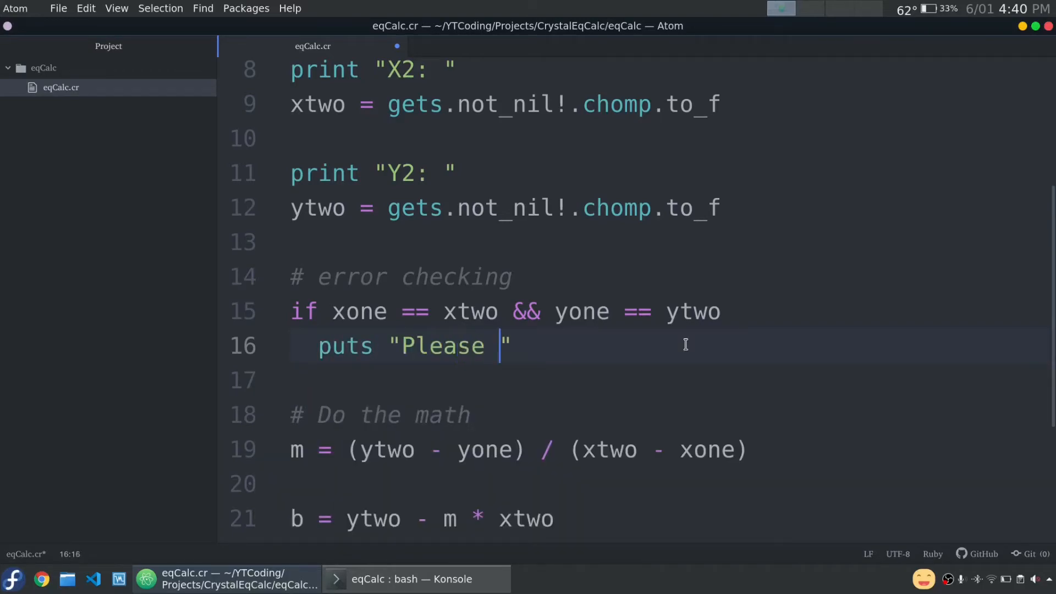
type("enter two diff")
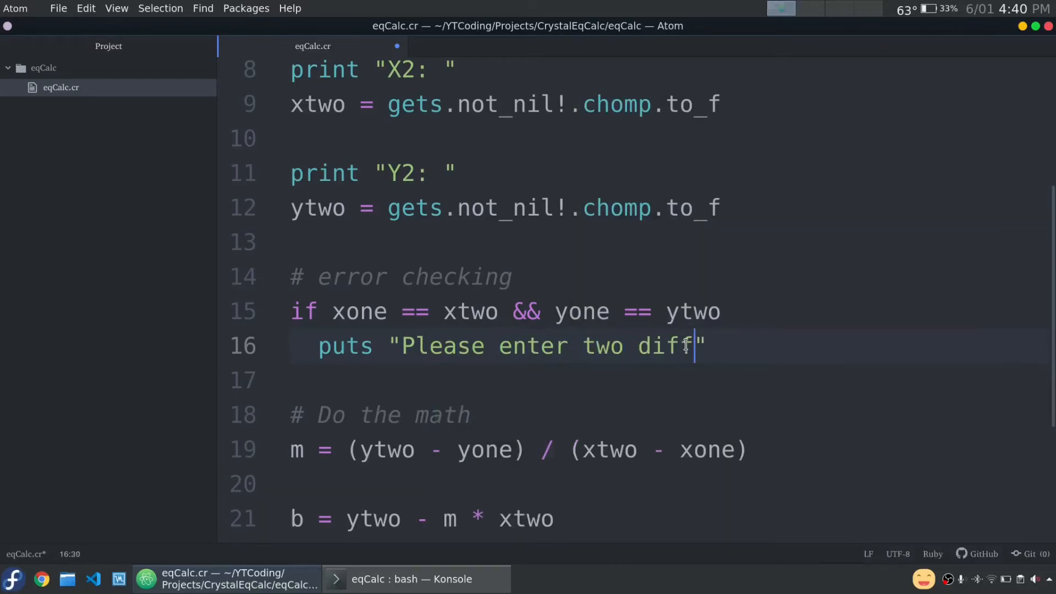
type("erent")
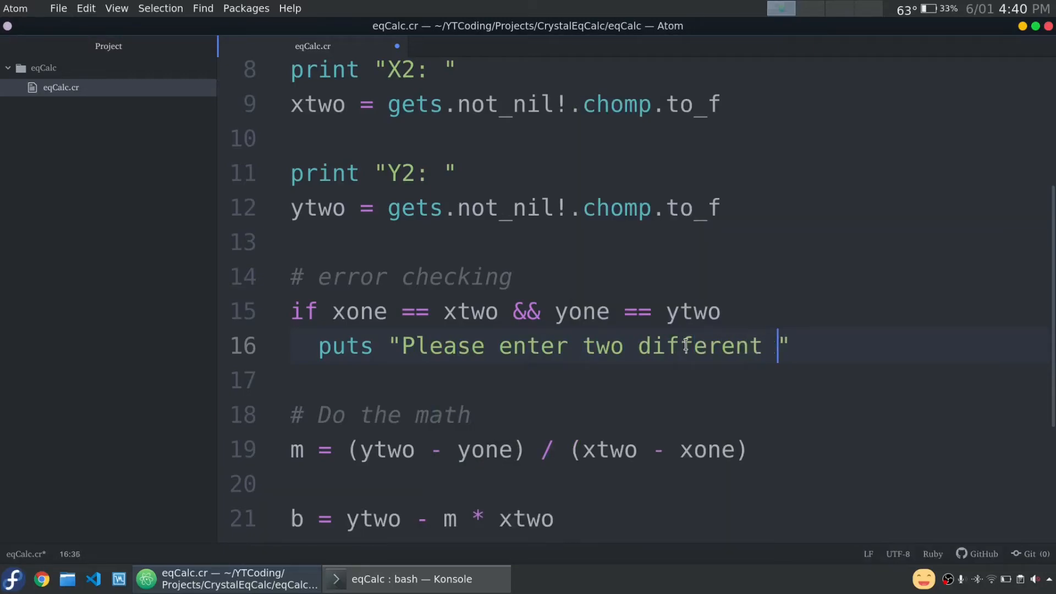
type("points\"")
left_click(673, 381)
type("exit")
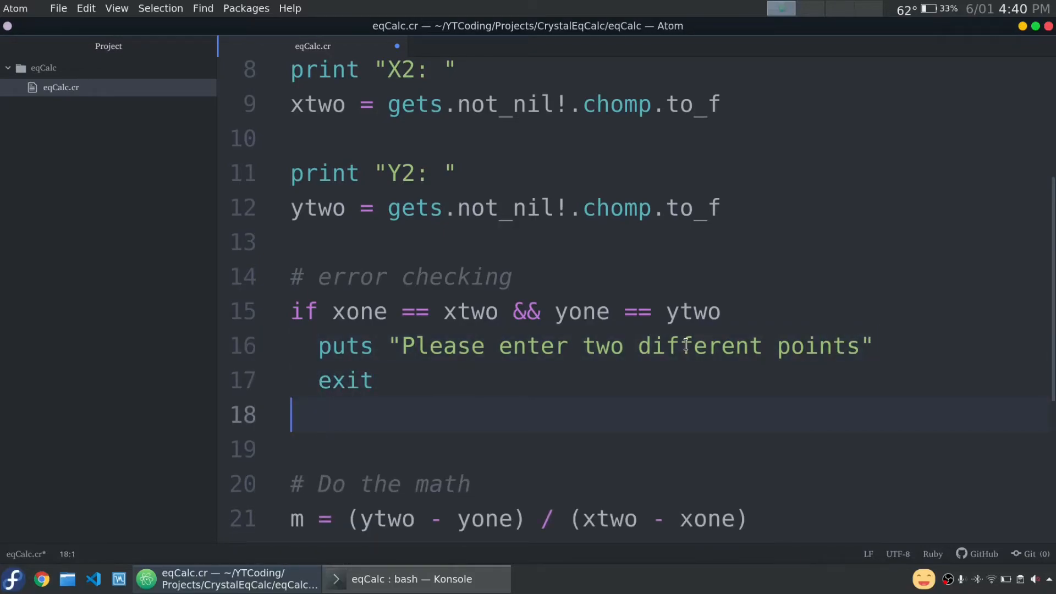
- Add an elsif xone == xtwo branch printing "x = #{xone}" and exiting
type("elsif")
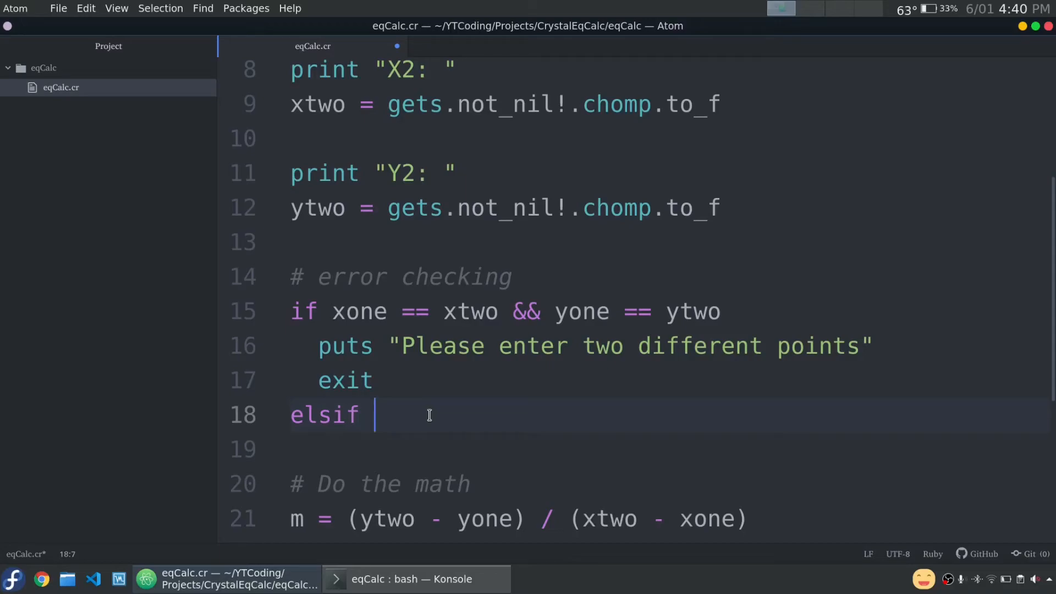
type("xon")
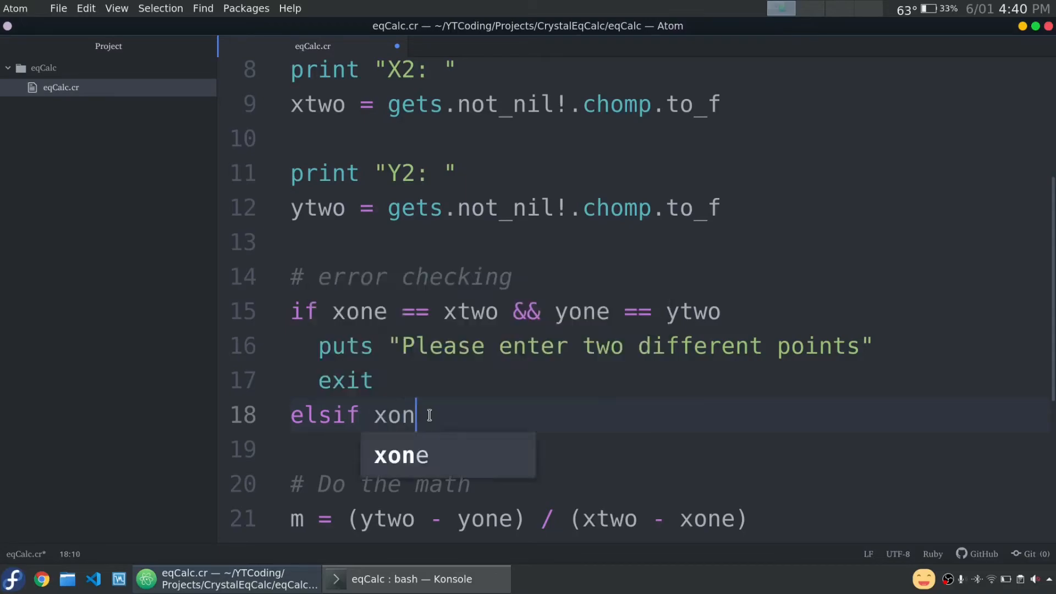
type("e == xtwo")
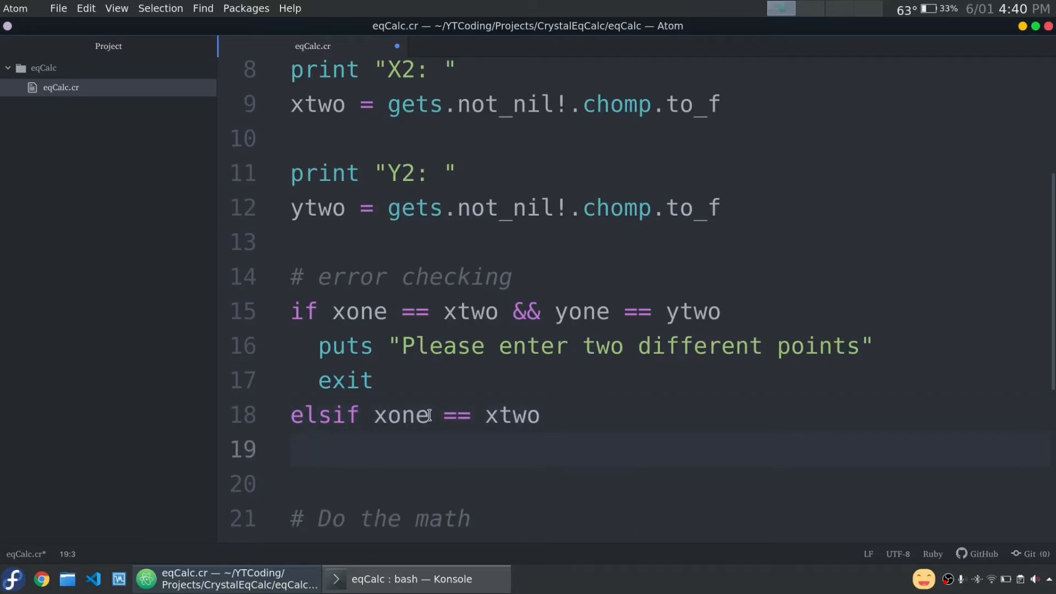
type("puts \"\"")
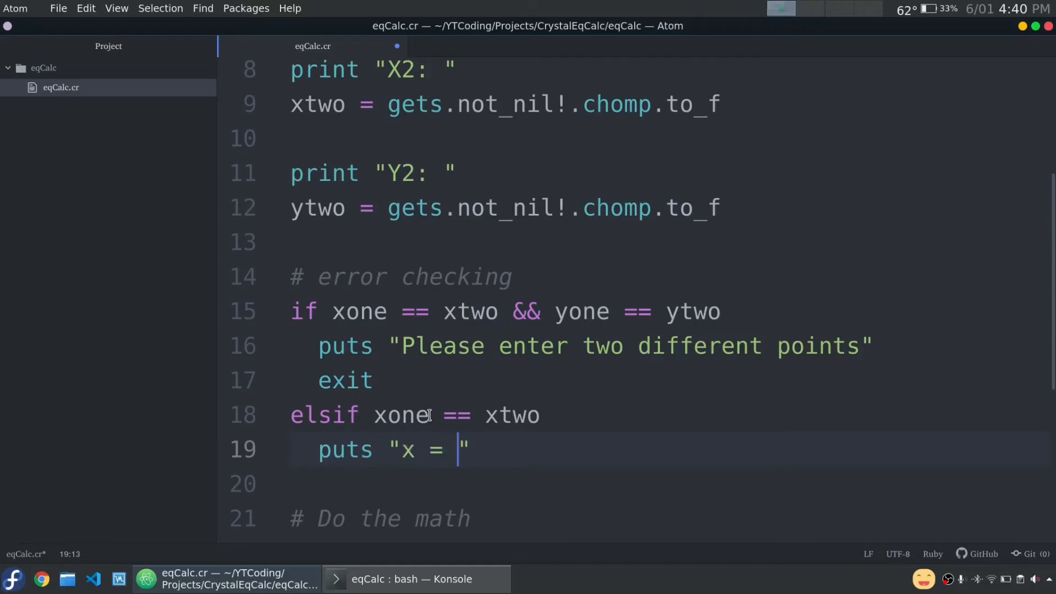
type("#{xone}")
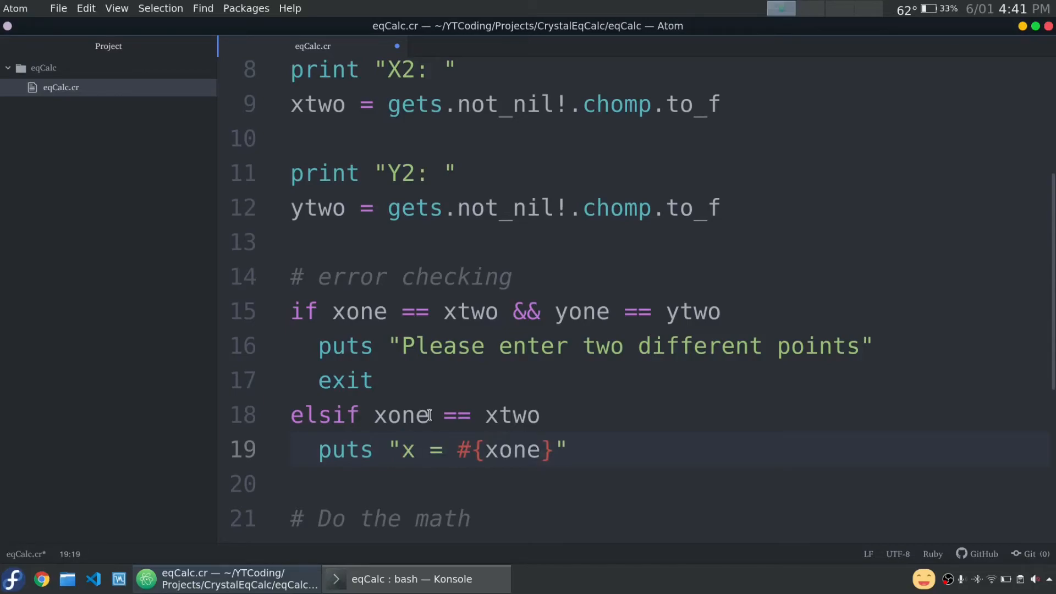
type("exit")
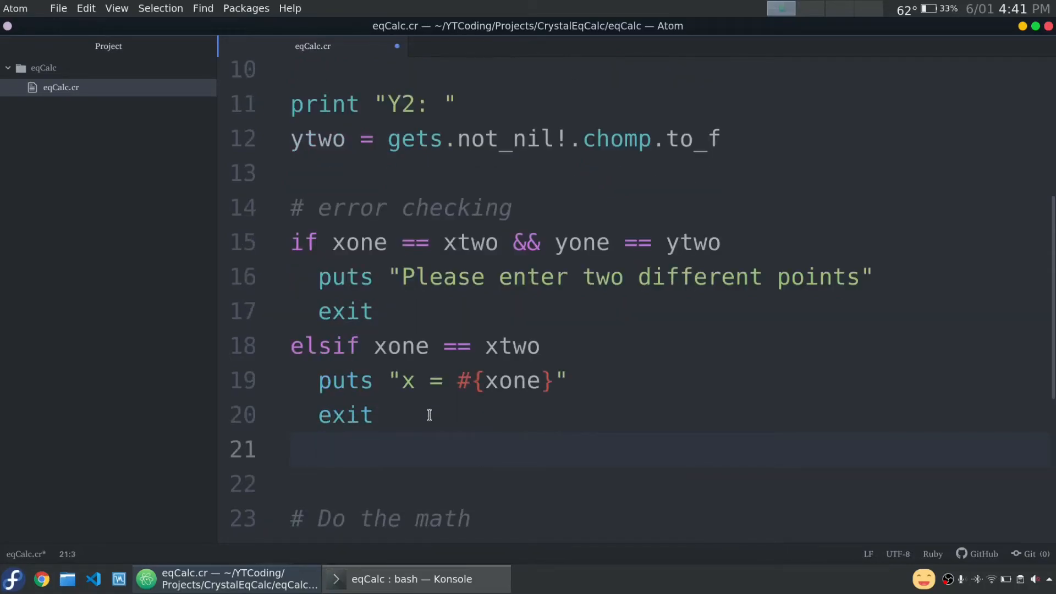
- Add an elsif yone == ytwo branch that prints "y = #{yone}" and exits, then close with end
type("else")
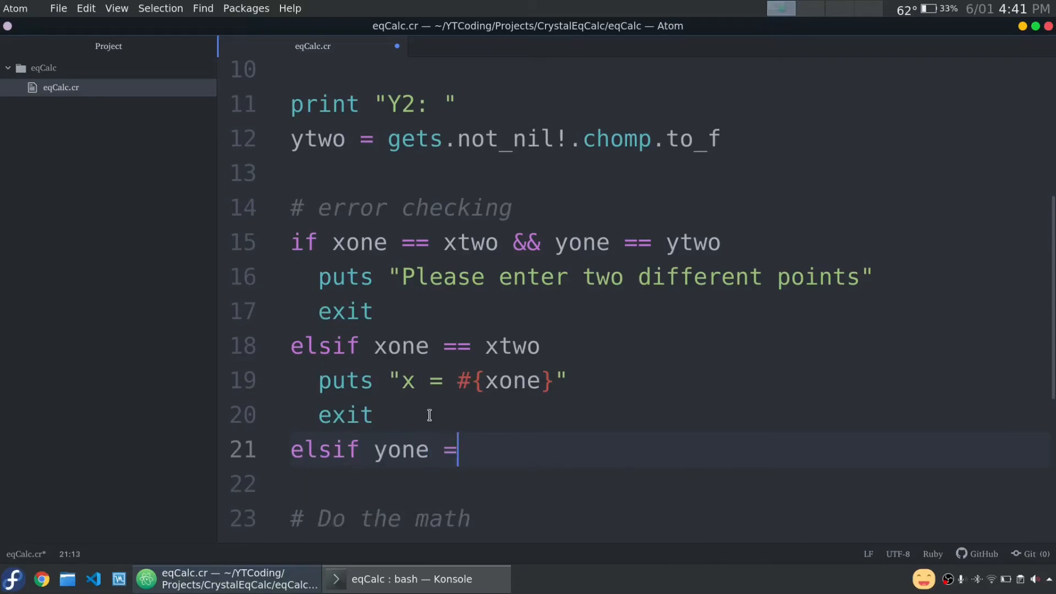
type("= ytwo")
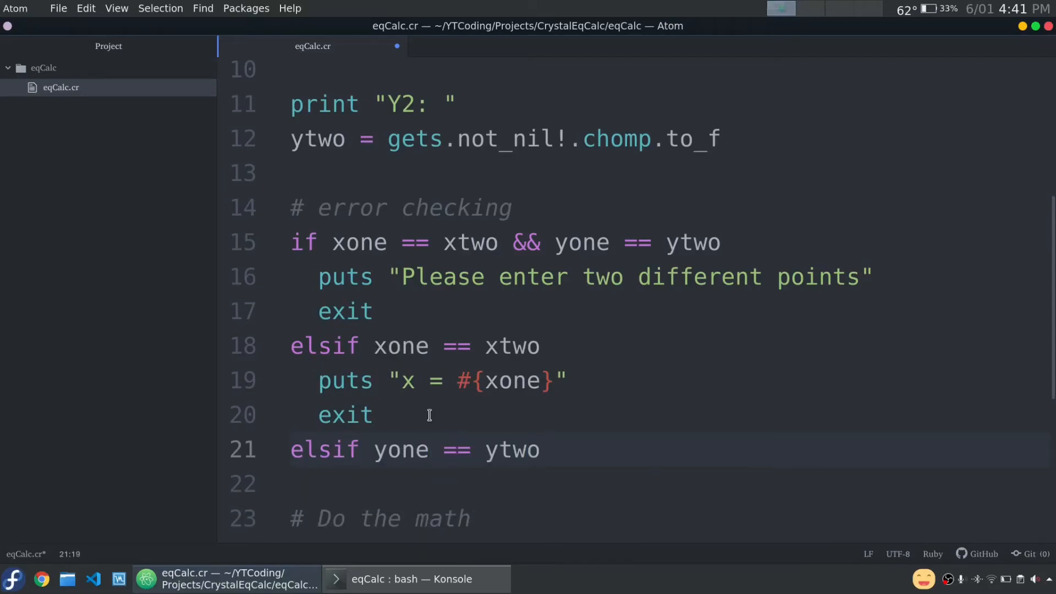
type("puts \"\"")
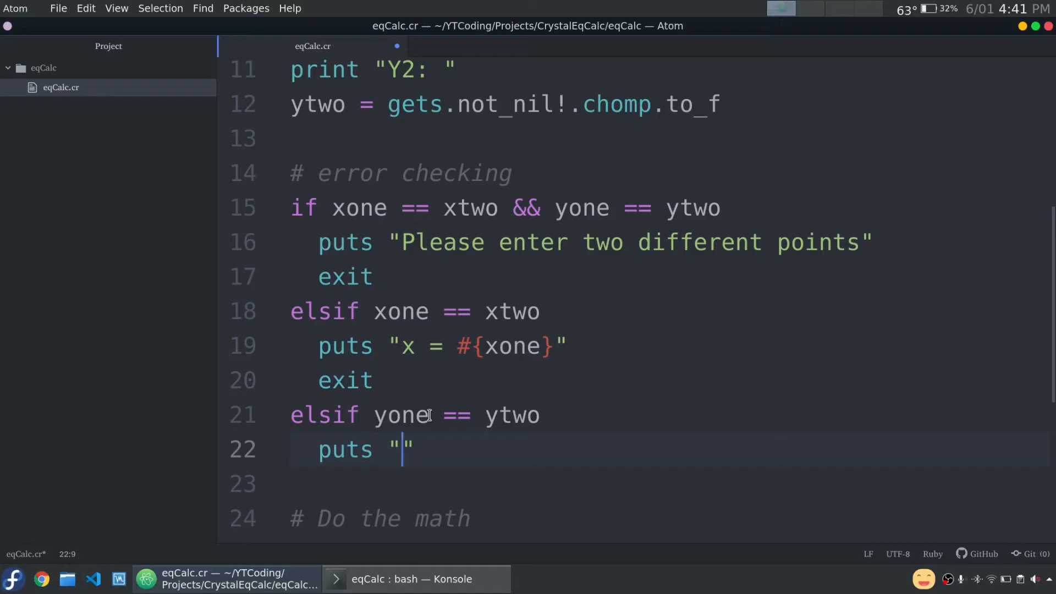
type("y =")
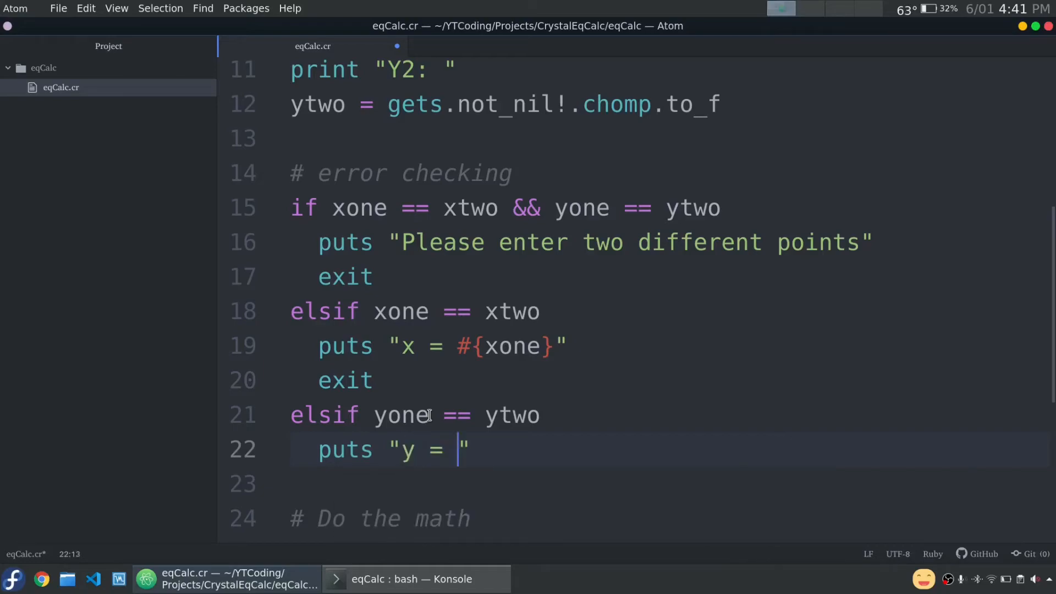
type("#{ytwo}")
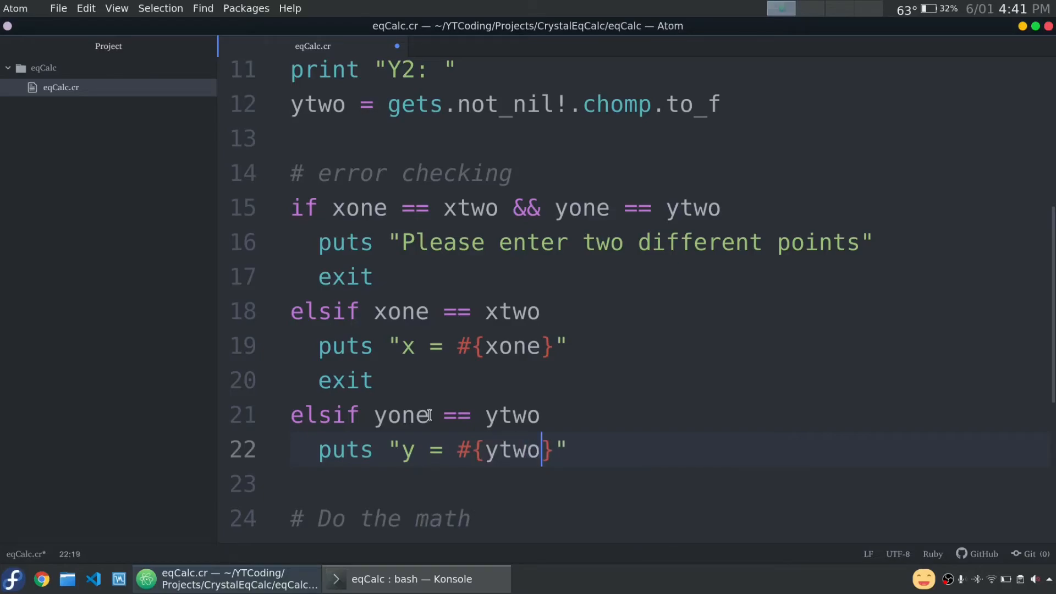
type("yone")
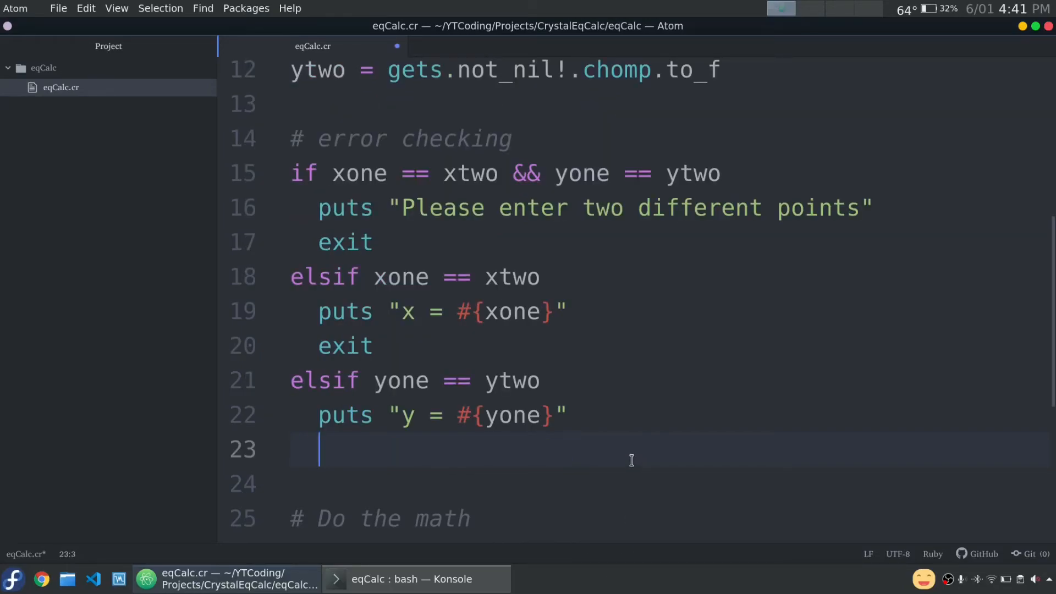
type("exit")
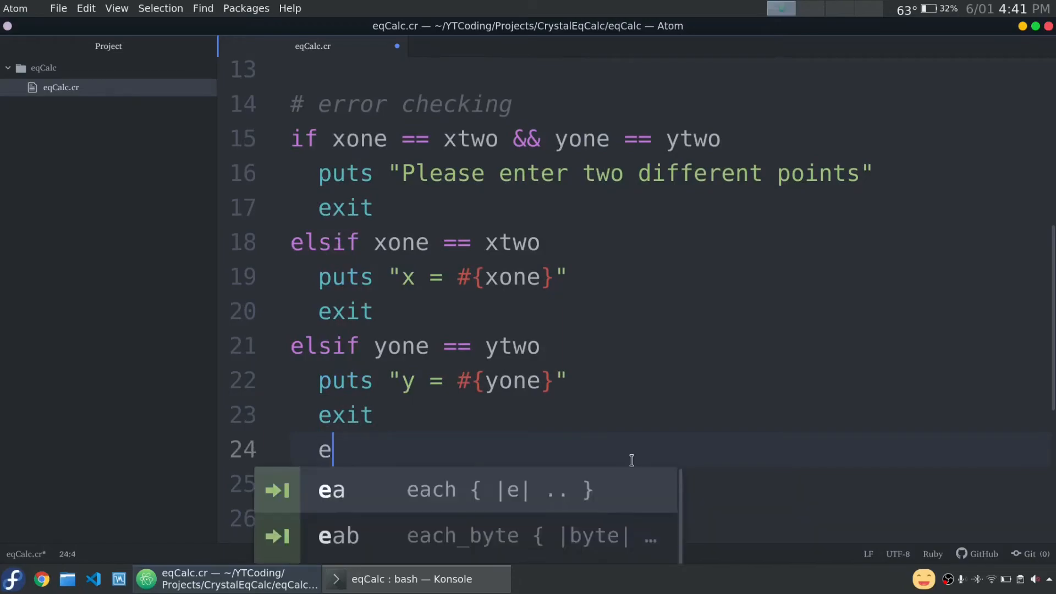
type("nd")
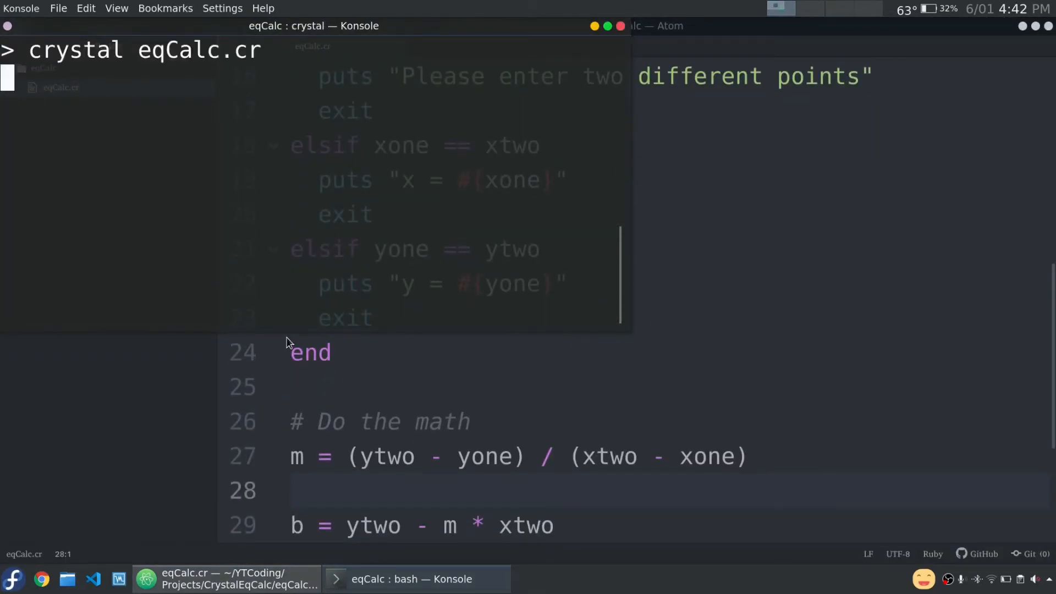
- Rerun eqCalc.cr in Konsole with points (1, 1) and (0.342, 0.5)
key("Return")
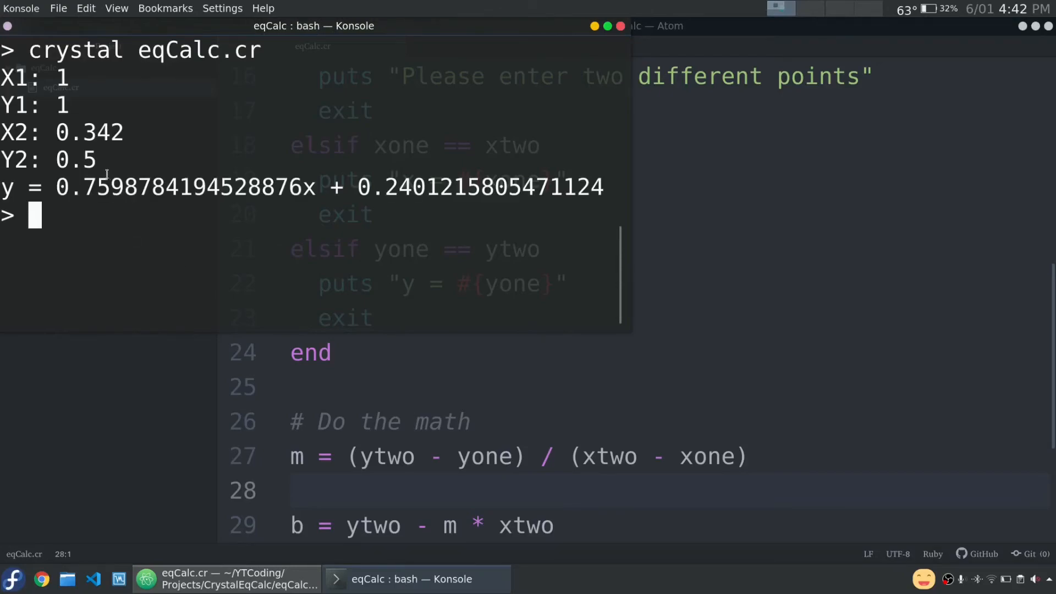
left_click_drag(84, 187, 303, 187)
type("m =")
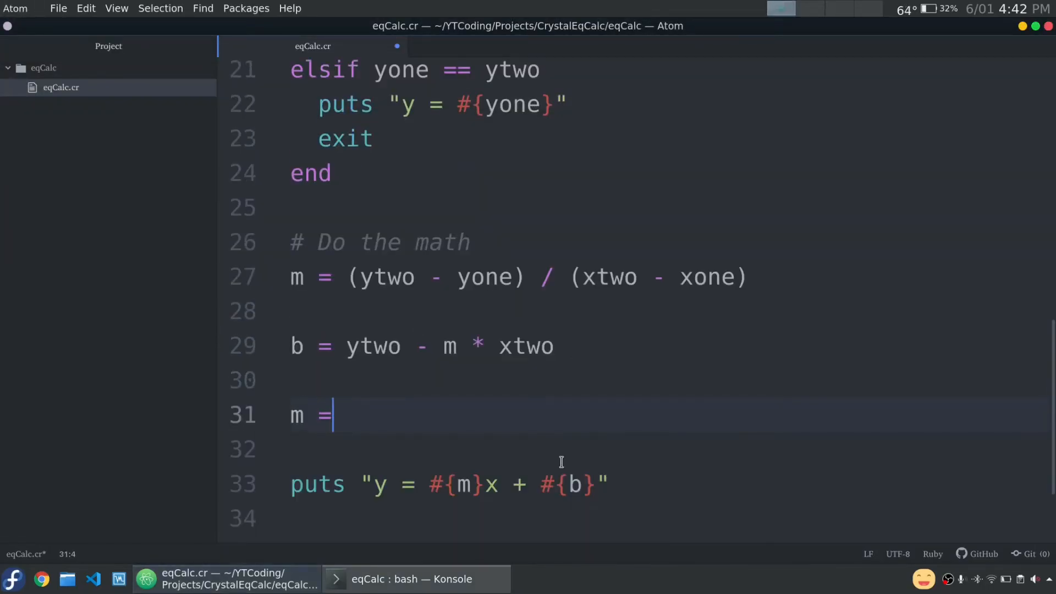
- Add m = m.round(3) and b = b.round(3) under a '# round' comment
type("m.round")
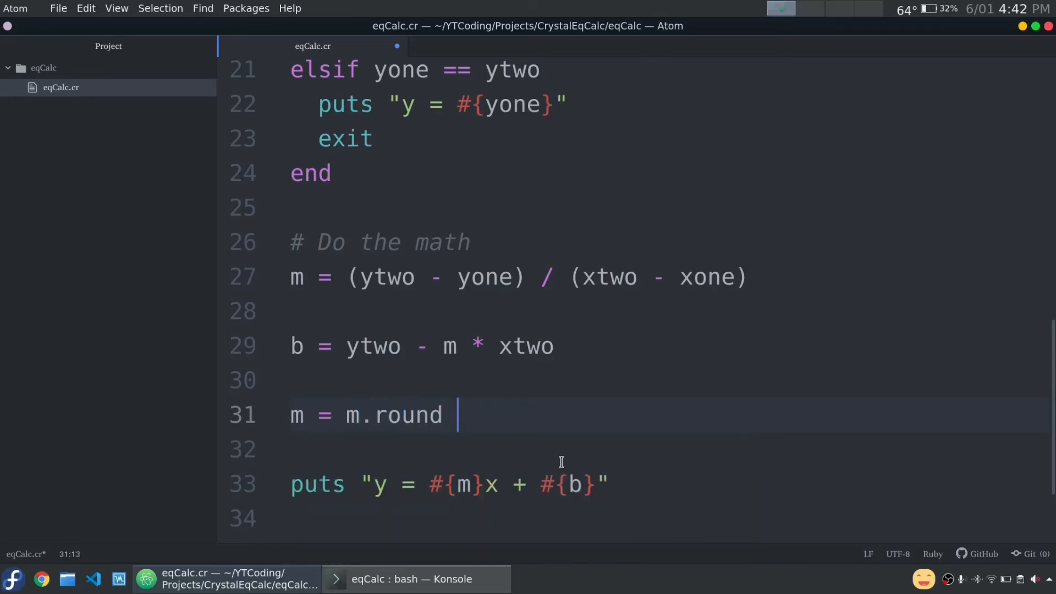
type("(3)")
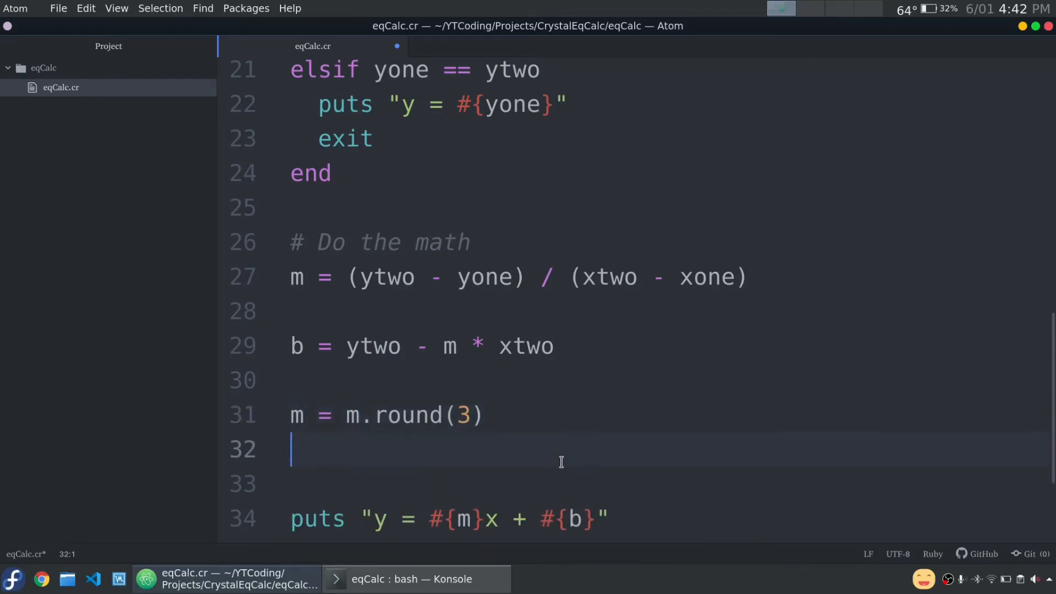
type("b = b.round(")
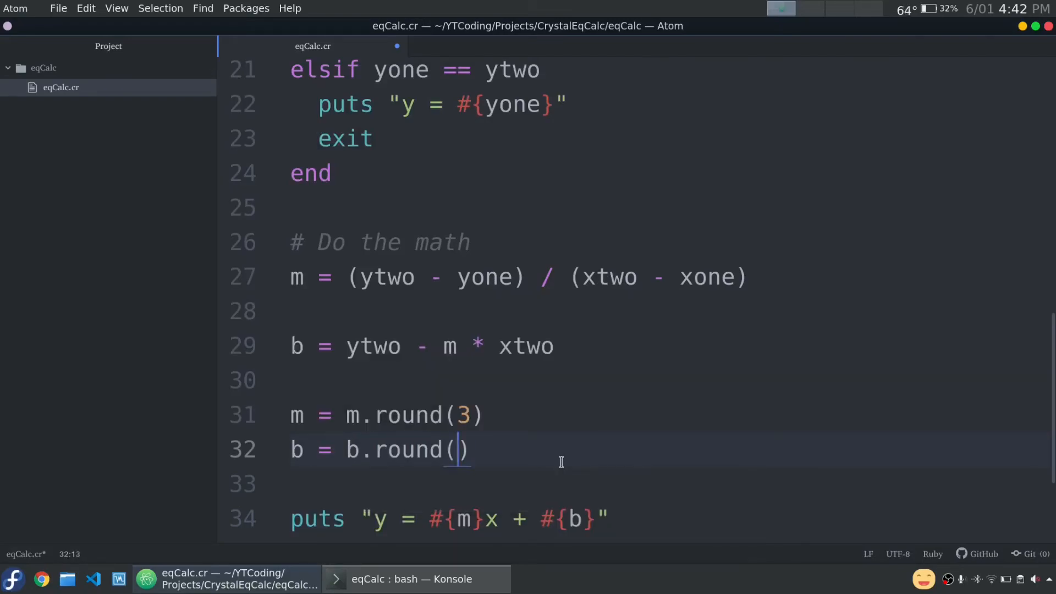
type("3")
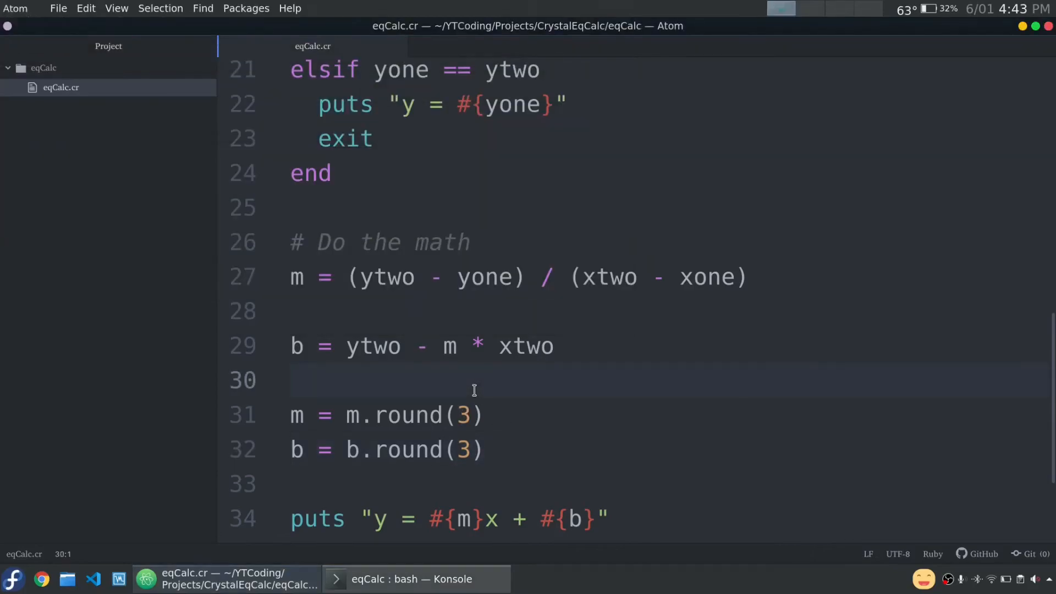
type("# round")
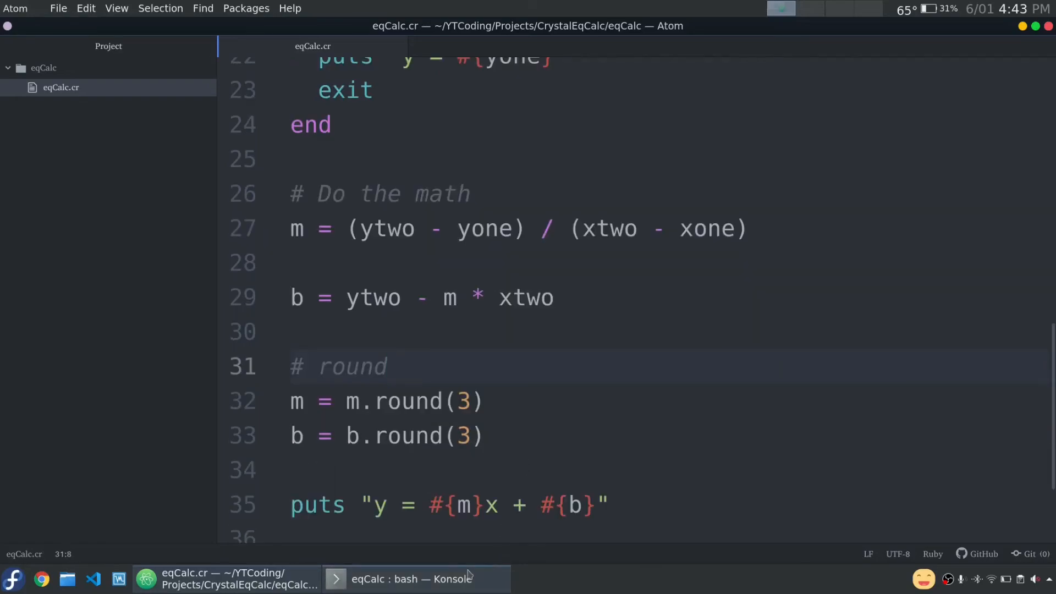
left_click(417, 579)
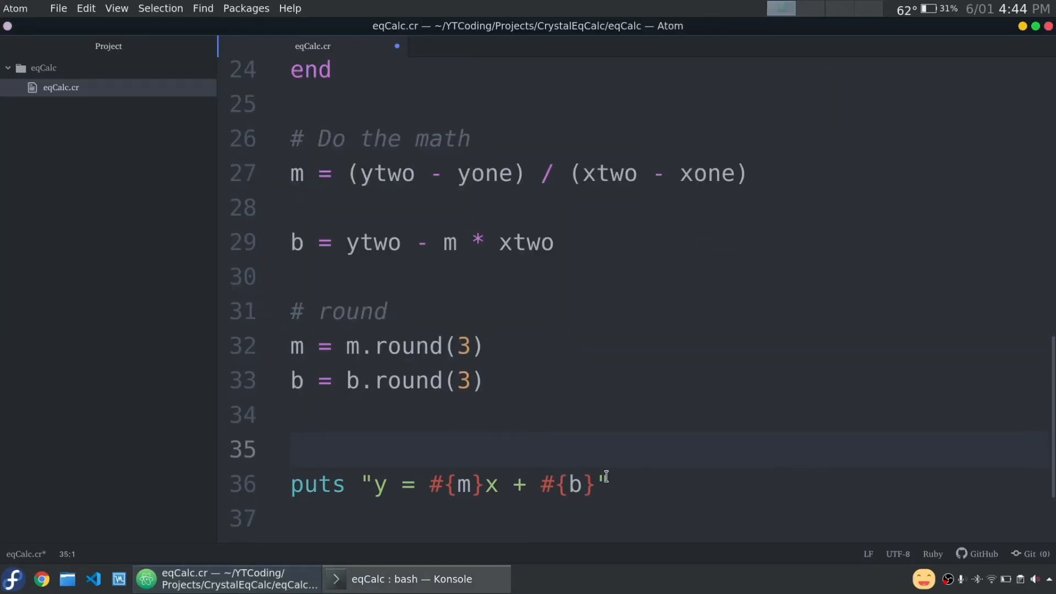
- Add an '# output eq' comment and an elsif b < 0 branch printing b * -1 after a minus
type("#")
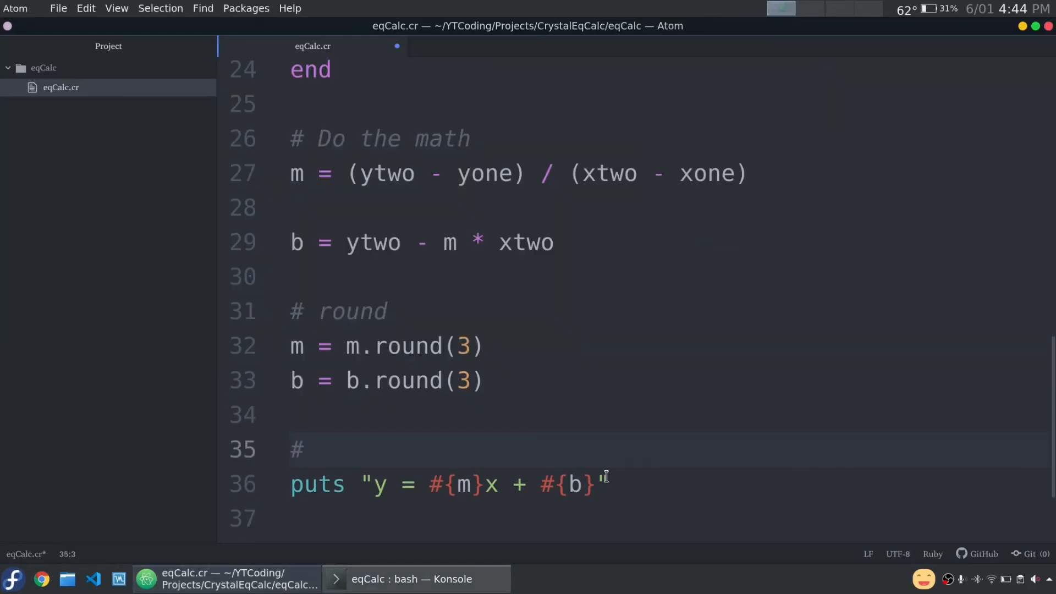
type("output equation")
type("if b > 0")
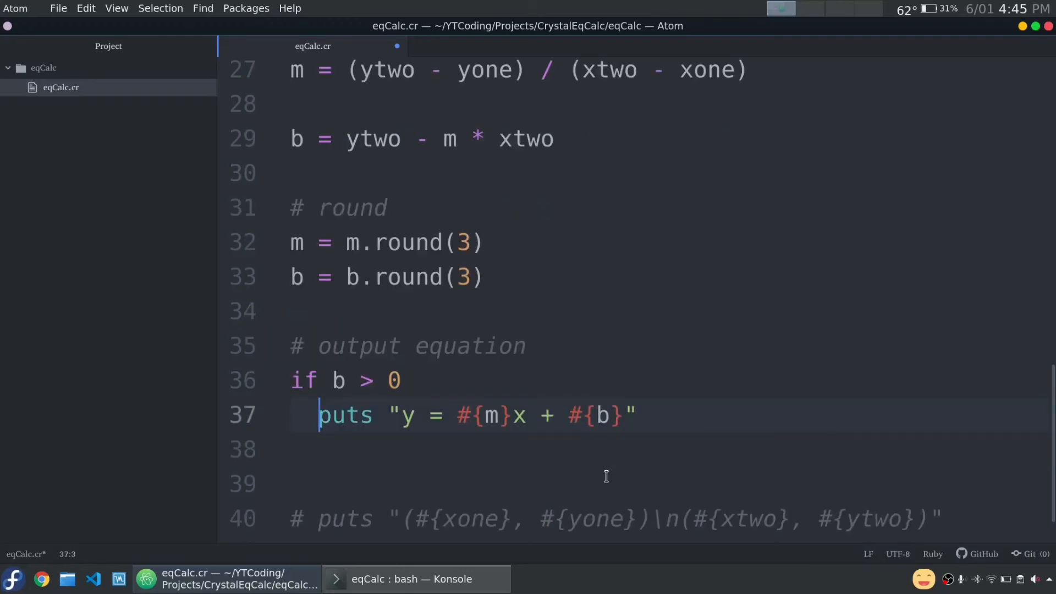
type("elsif b")
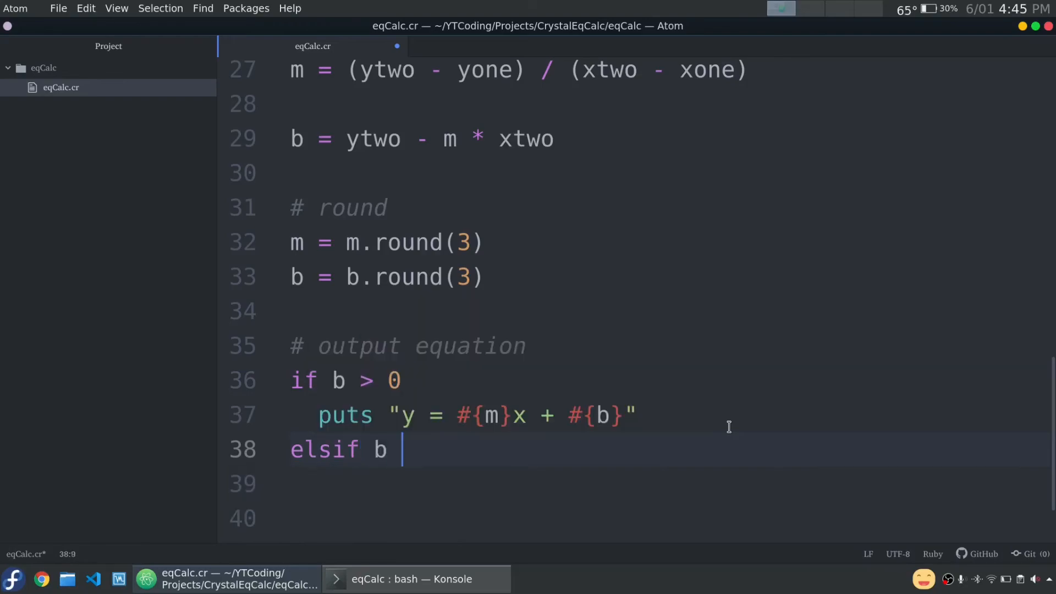
type("< 0")
left_click(664, 484)
type("puts \"y = #{m}x - #{b")
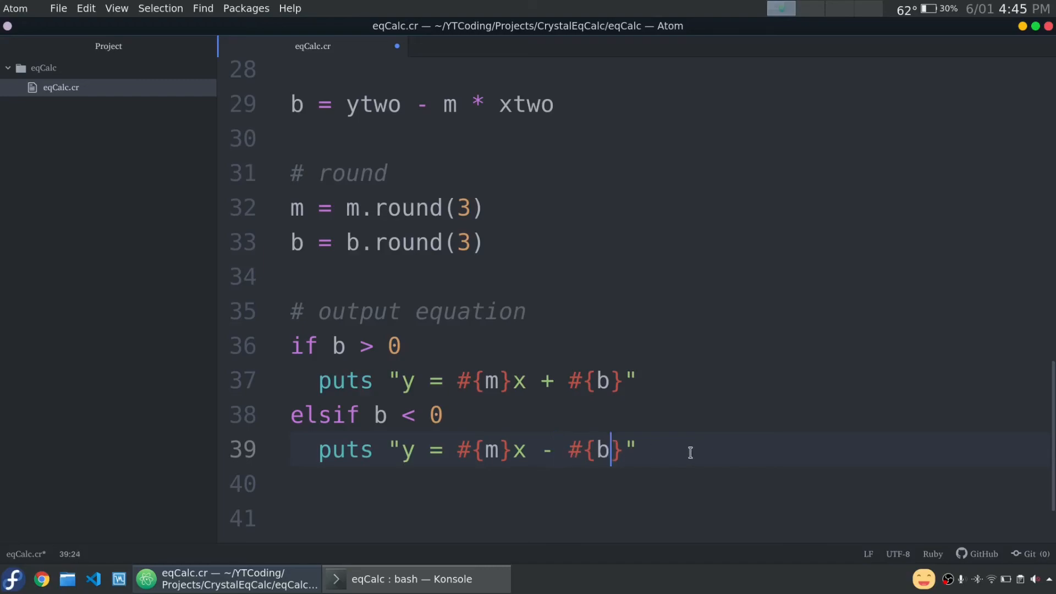
type("* -1")
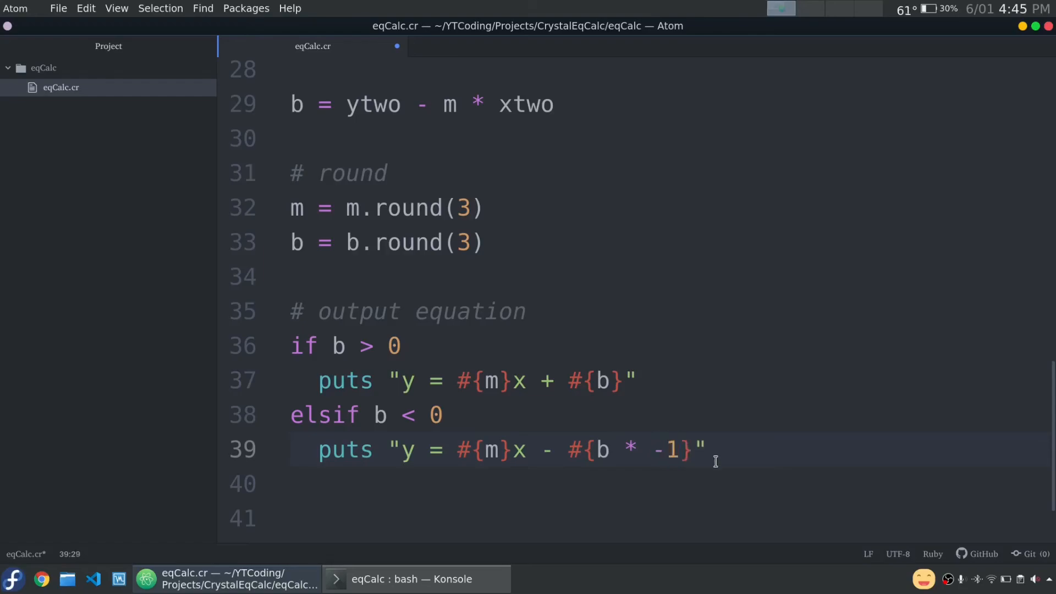
- Add an else branch printing only y = #{m}x, close the if with end, and save
type("e")
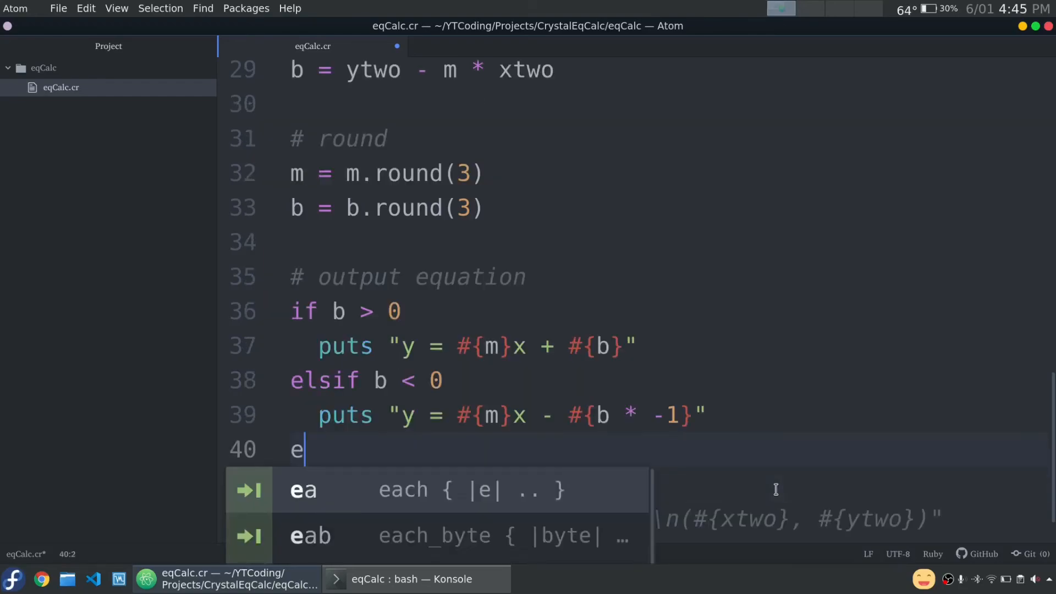
type("lse")
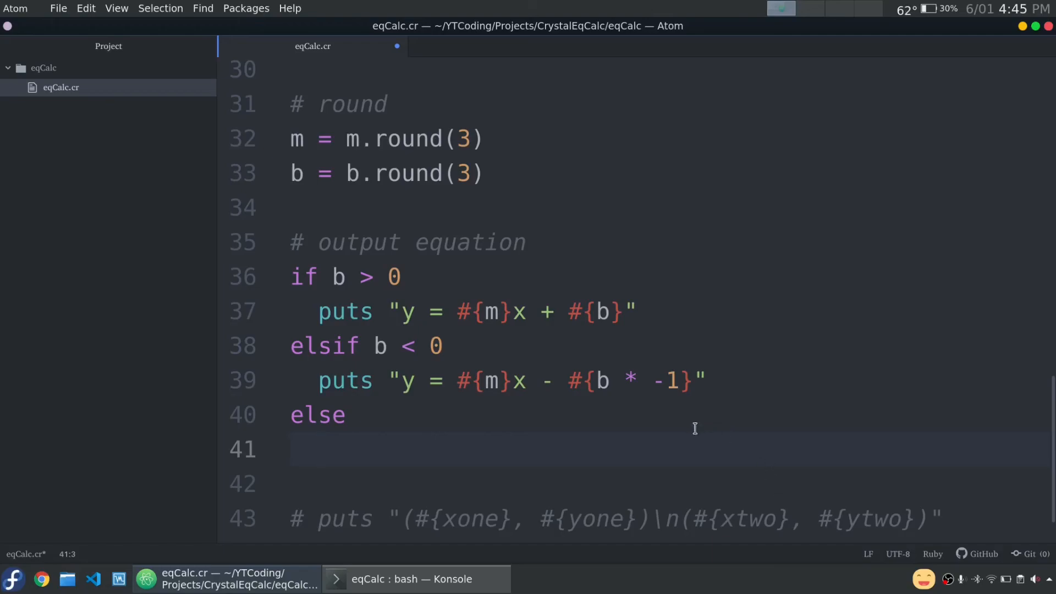
type("puts \"y = #{m}x + #{")
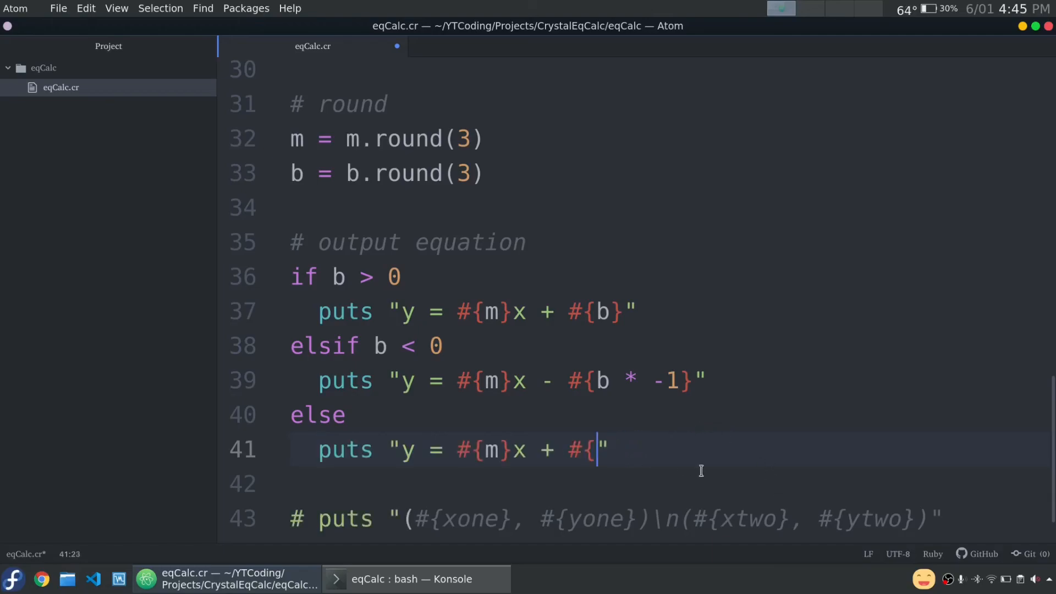
key("BackSpace")
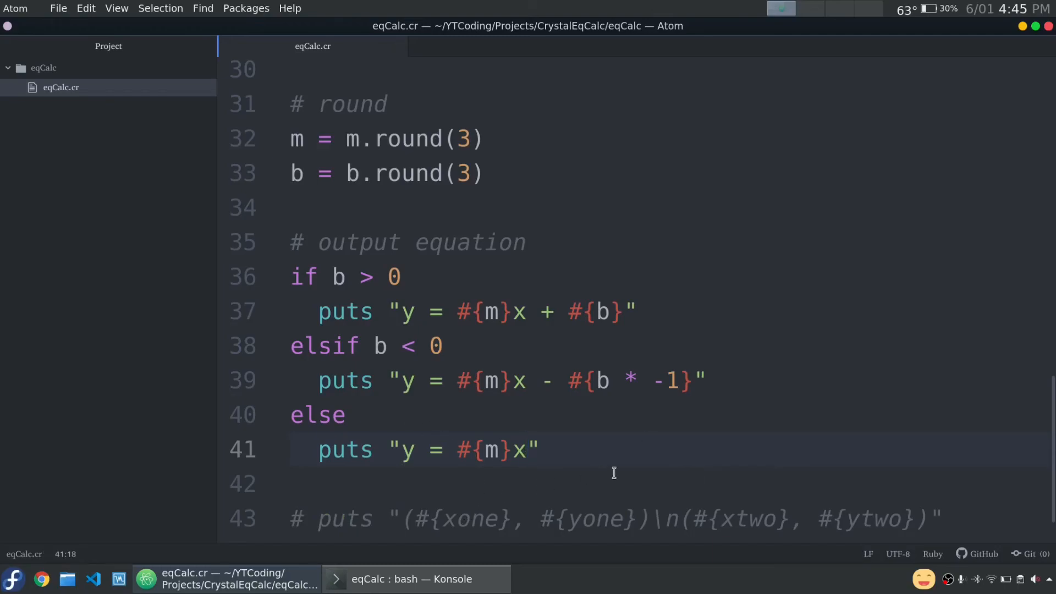
type("end")
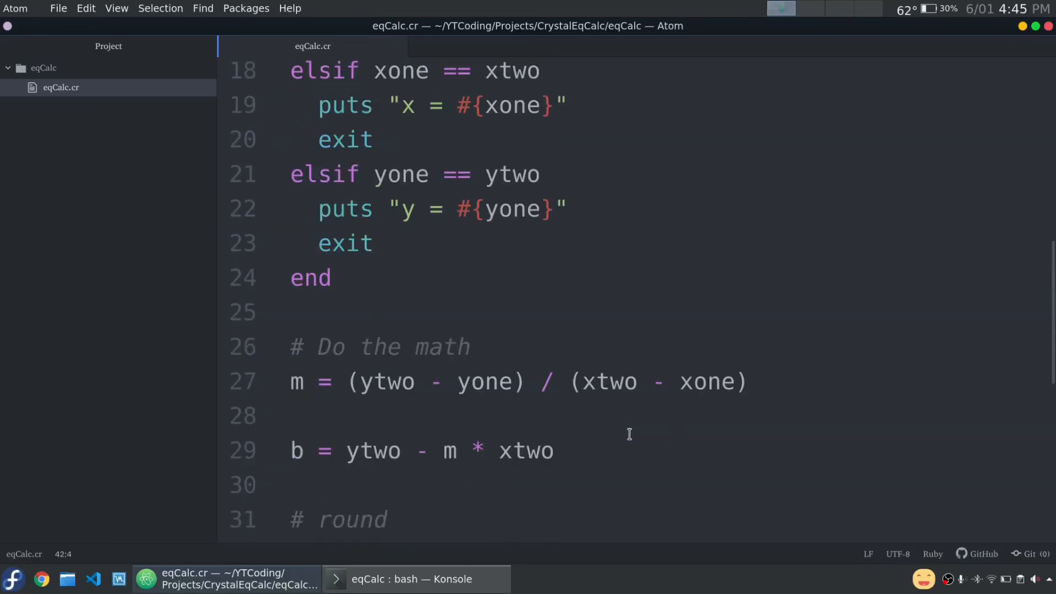
left_click(416, 579)
type("crystal eqCalc.cr")
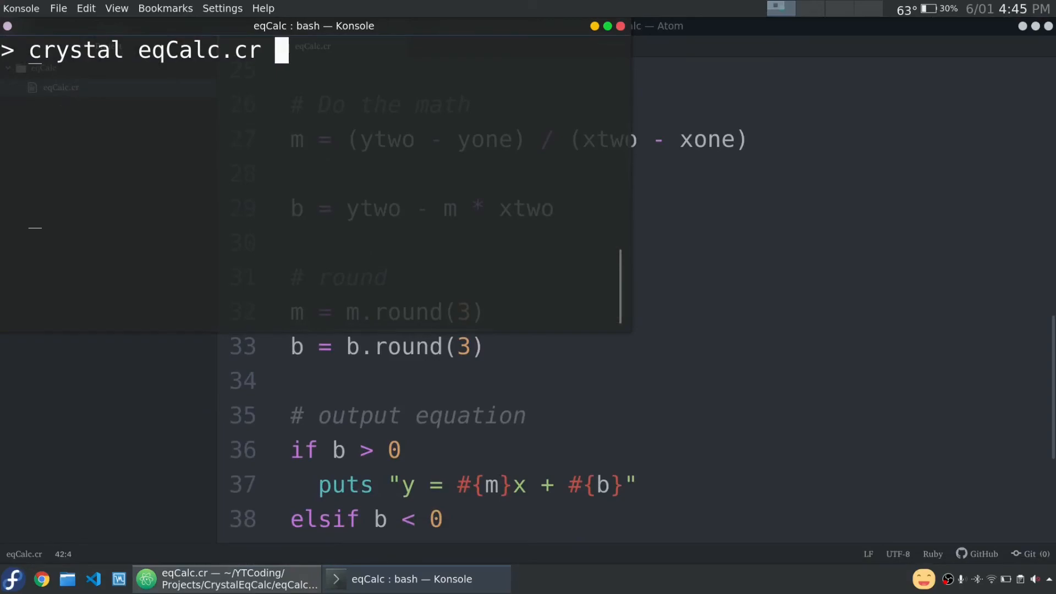
- Test eqCalc.cr with (0,0),(1,1) giving y = 1.0x and a vertical pair giving x = 5.0
key("enter")
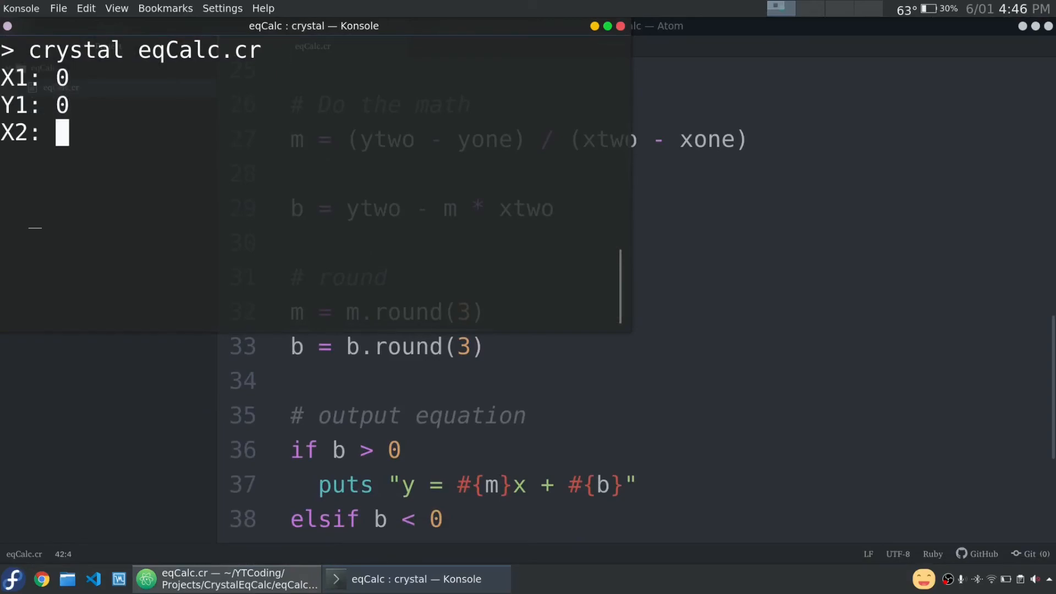
type("1")
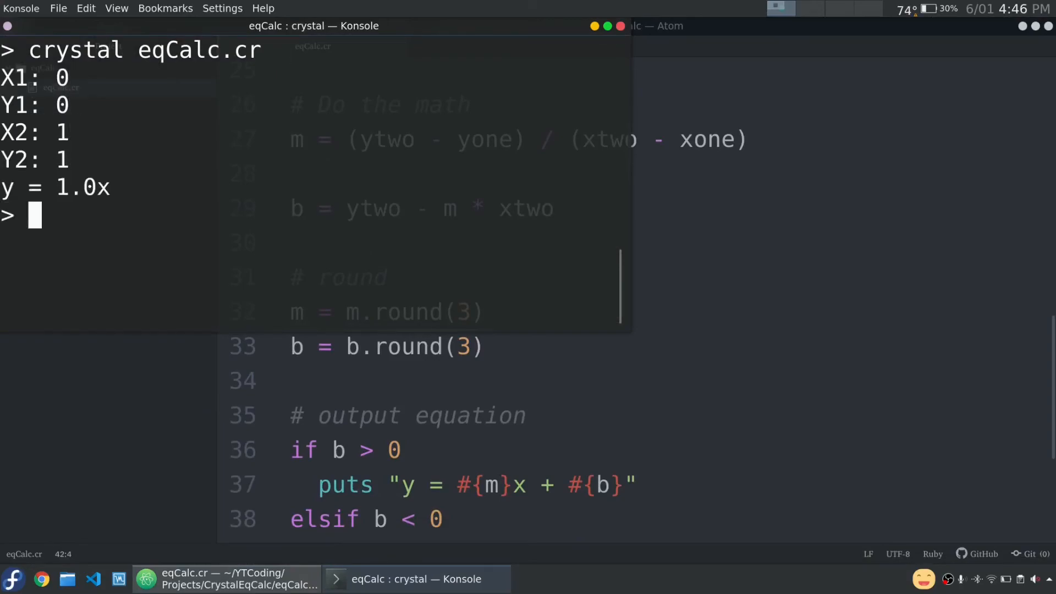
type("crystal eqCalc.cr")
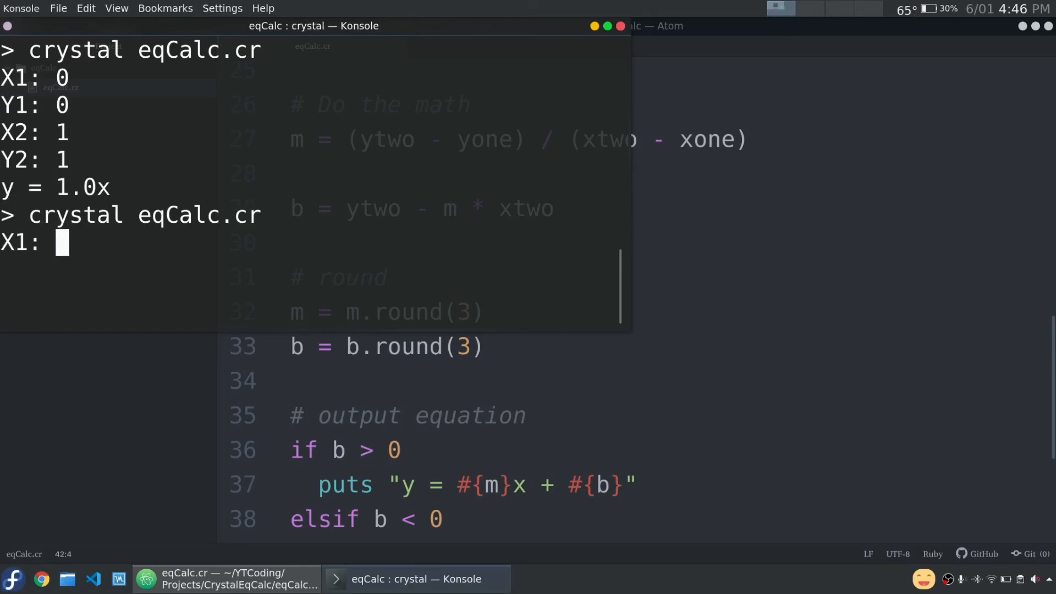
type("5")
type("4")
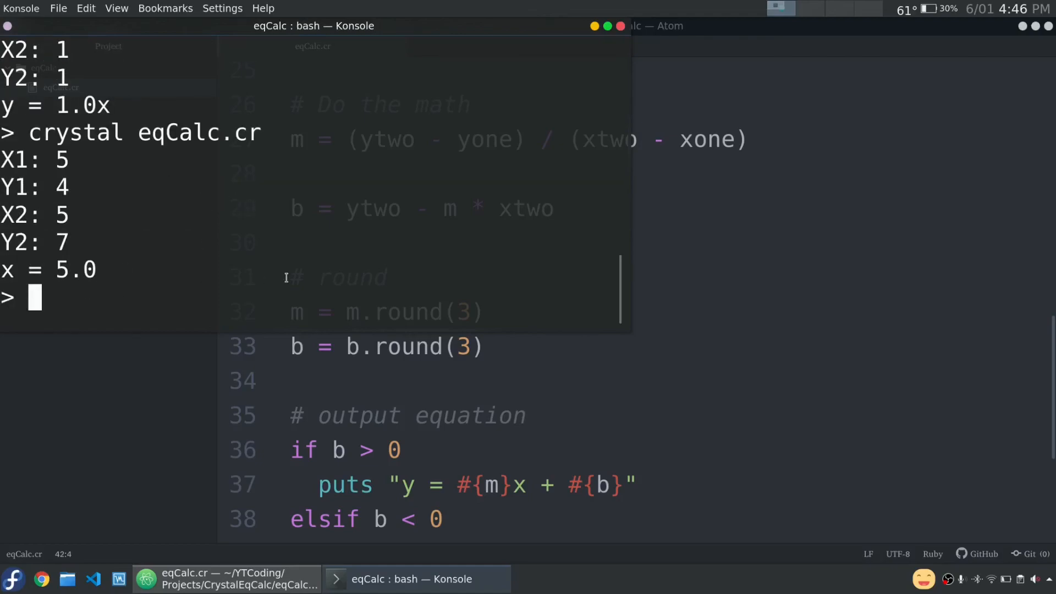
key("Return")
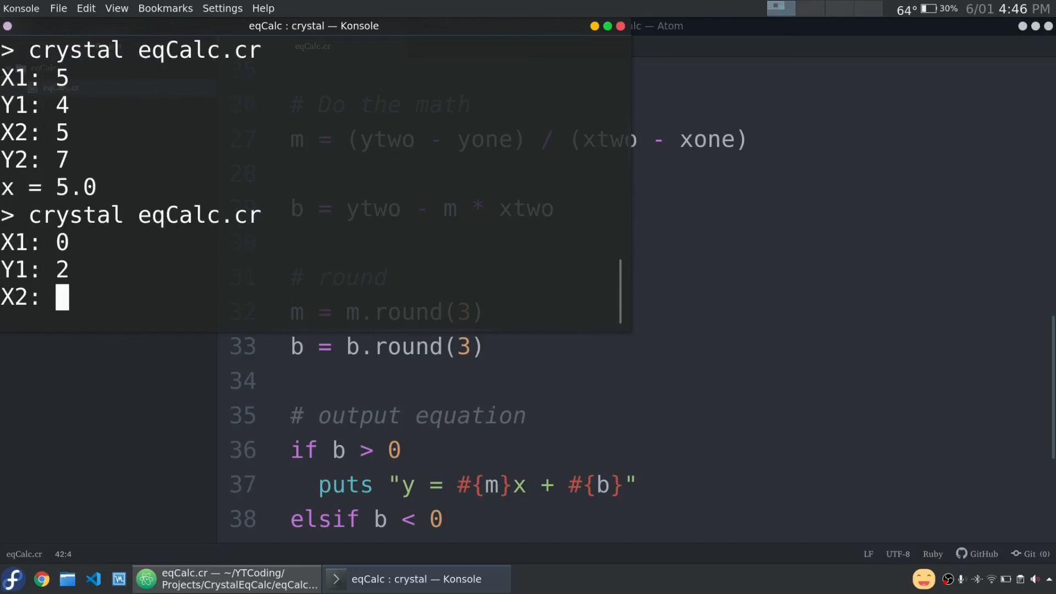
type("3")
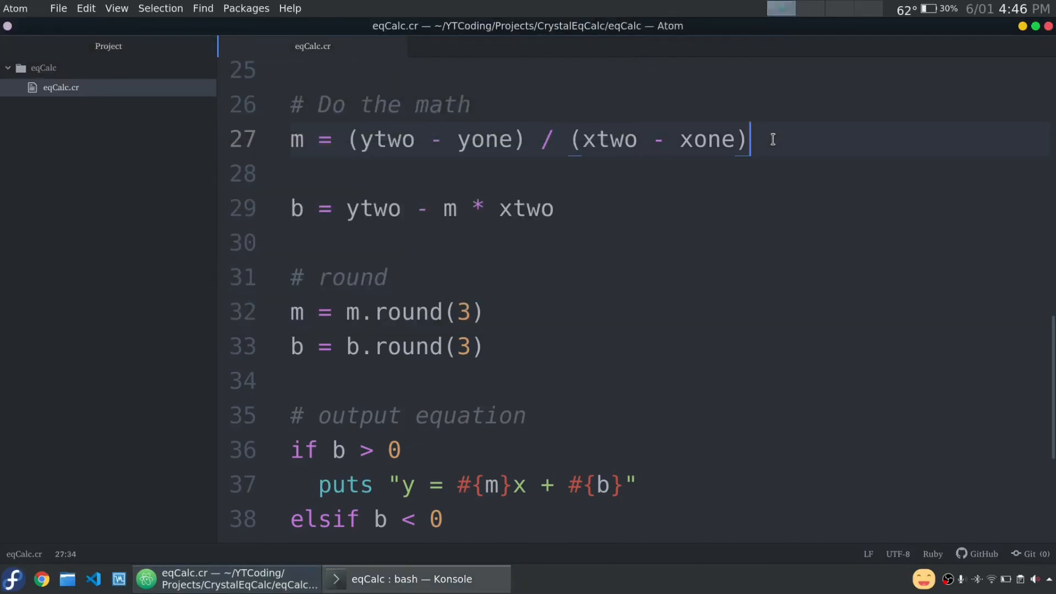
scroll("up", 3)
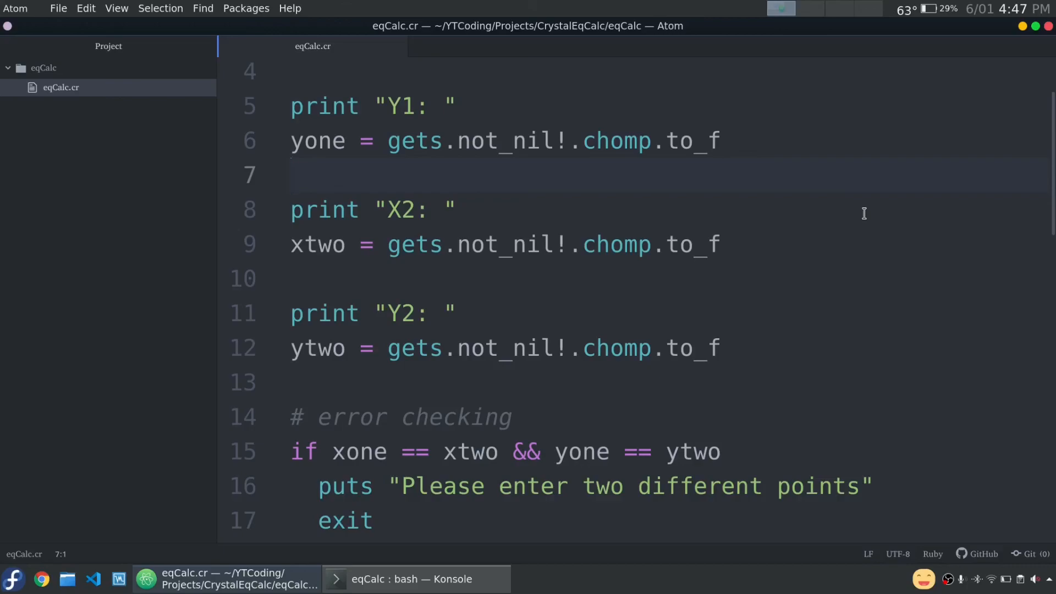
scroll("down", 3)
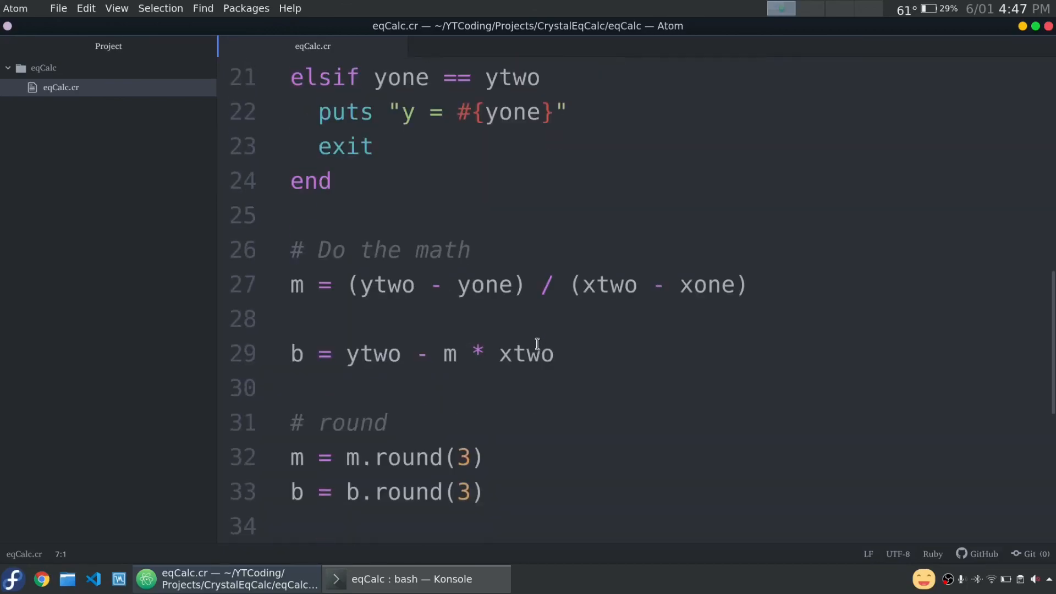
scroll("down", 3)
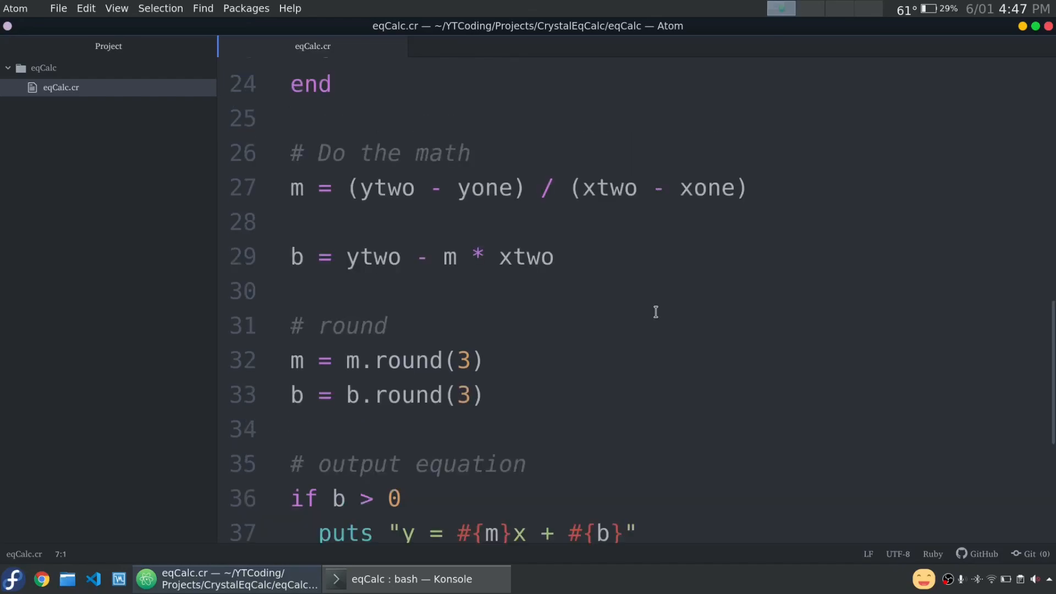
scroll("down", 3)
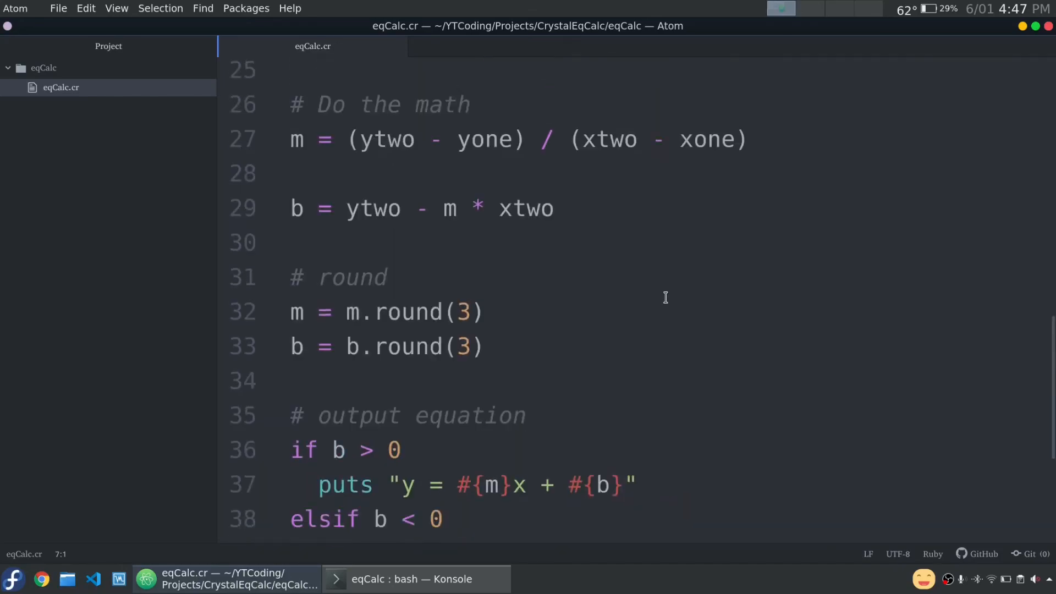
scroll("up", 3)
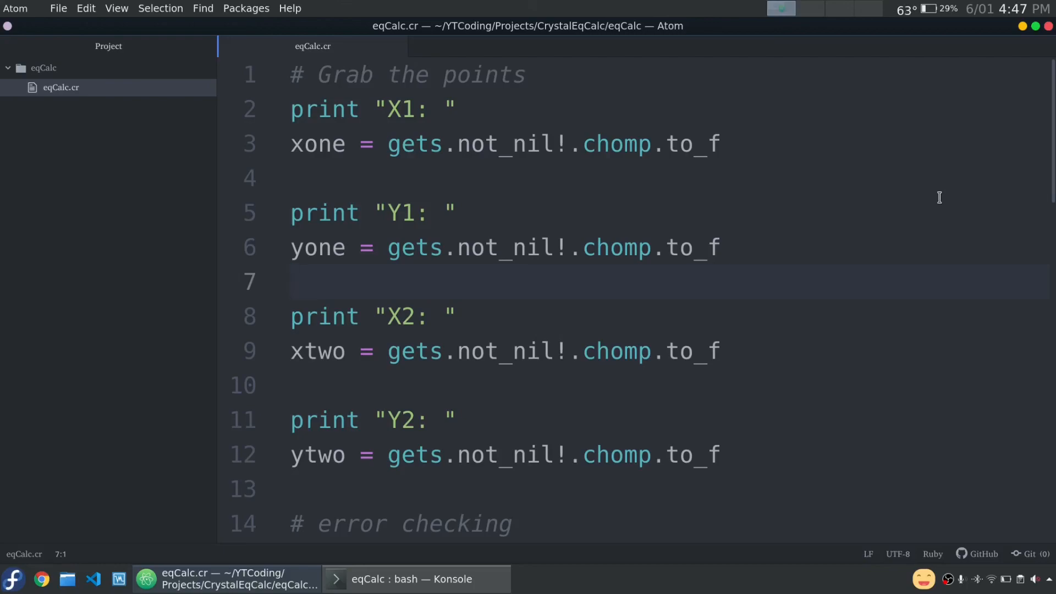
left_click(291, 281)
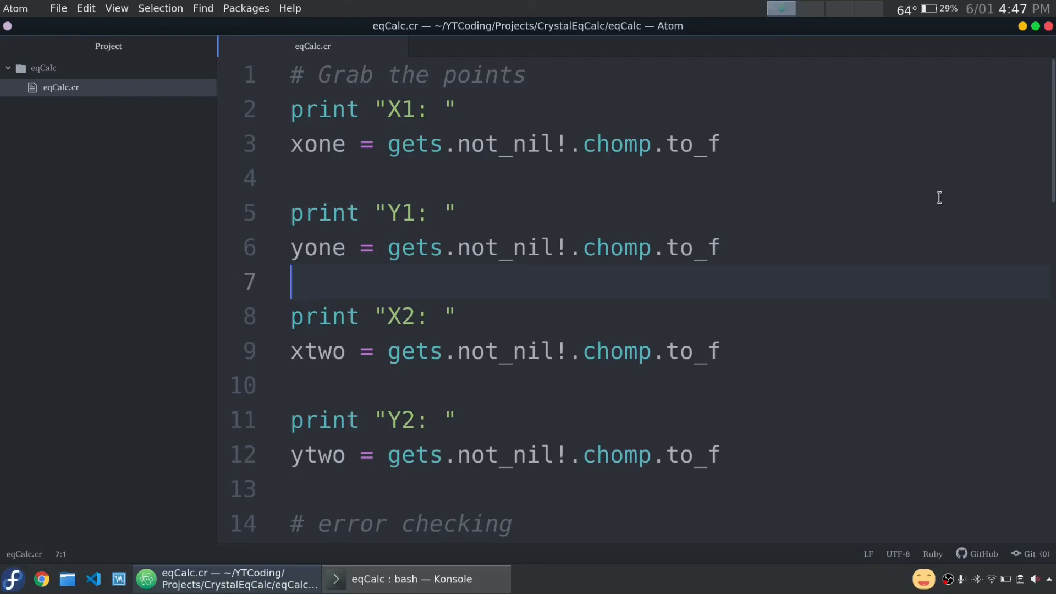